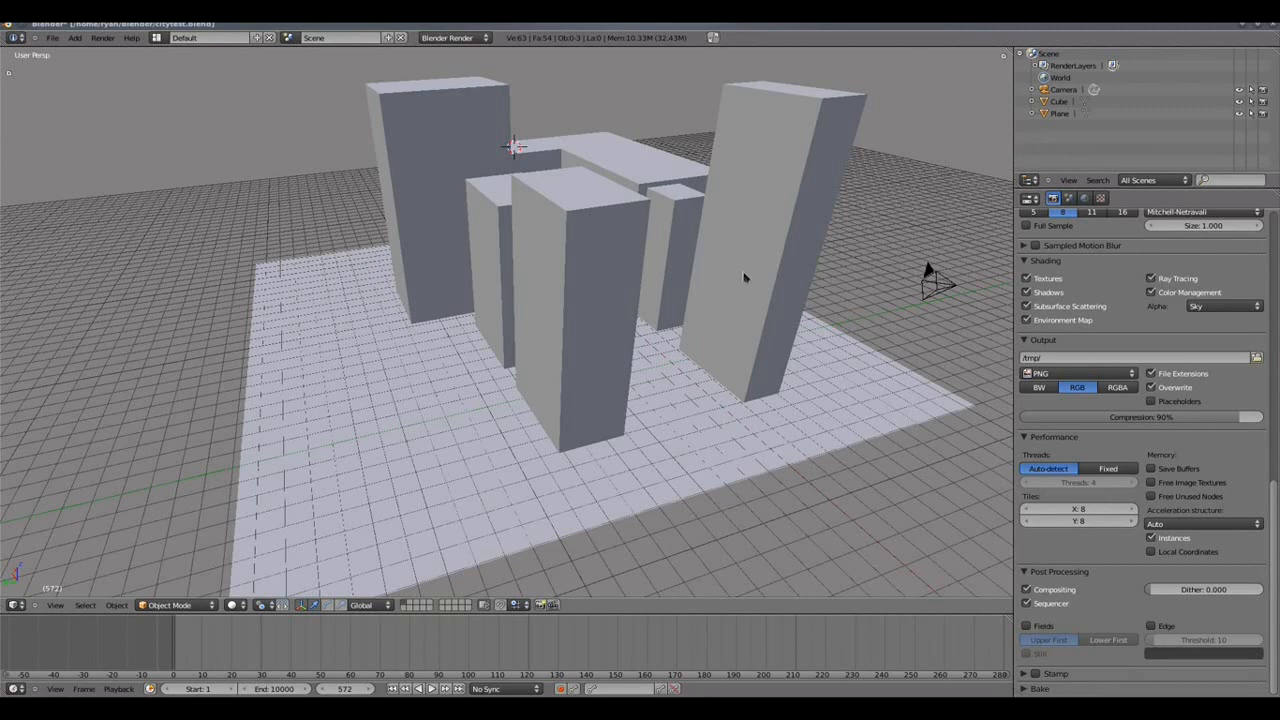
Orbit around the box-building cityscape to view it from several sides and back toward the camera.
{"action": "left_click_drag", "start_coordinate": [744, 280], "coordinate": [604, 384]}
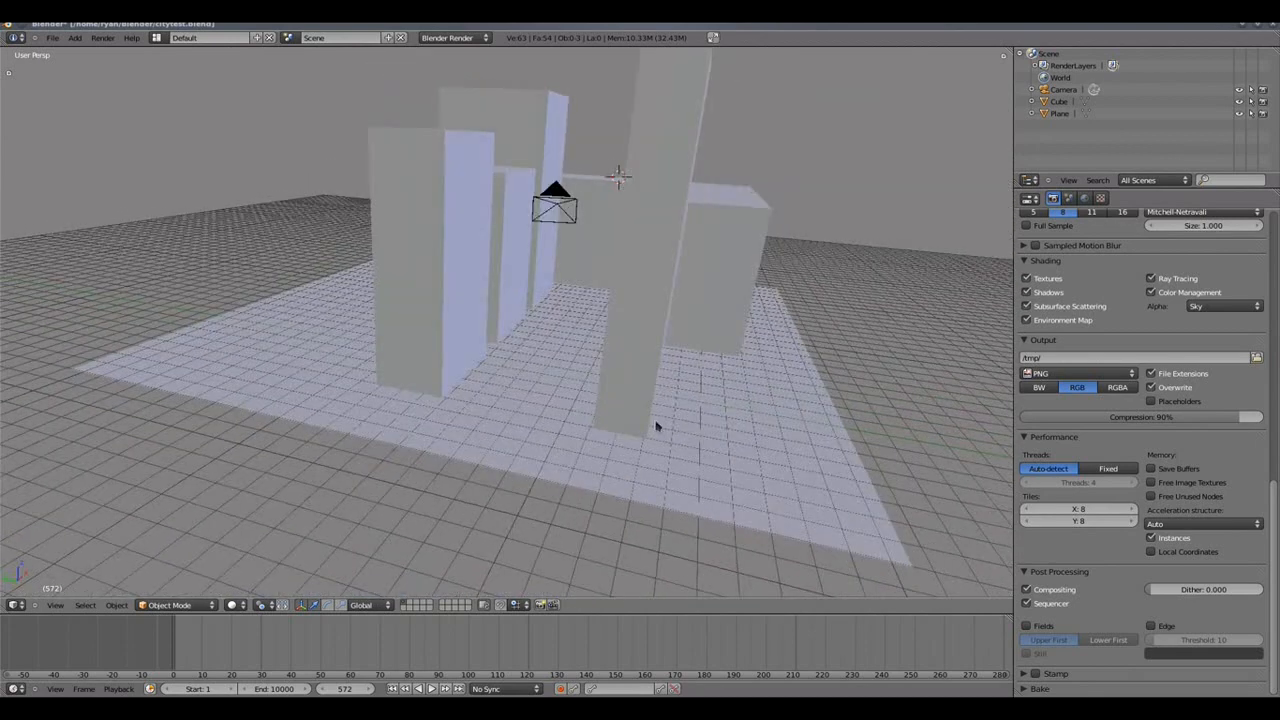
{"action": "left_click_drag", "start_coordinate": [656, 424], "coordinate": [516, 496]}
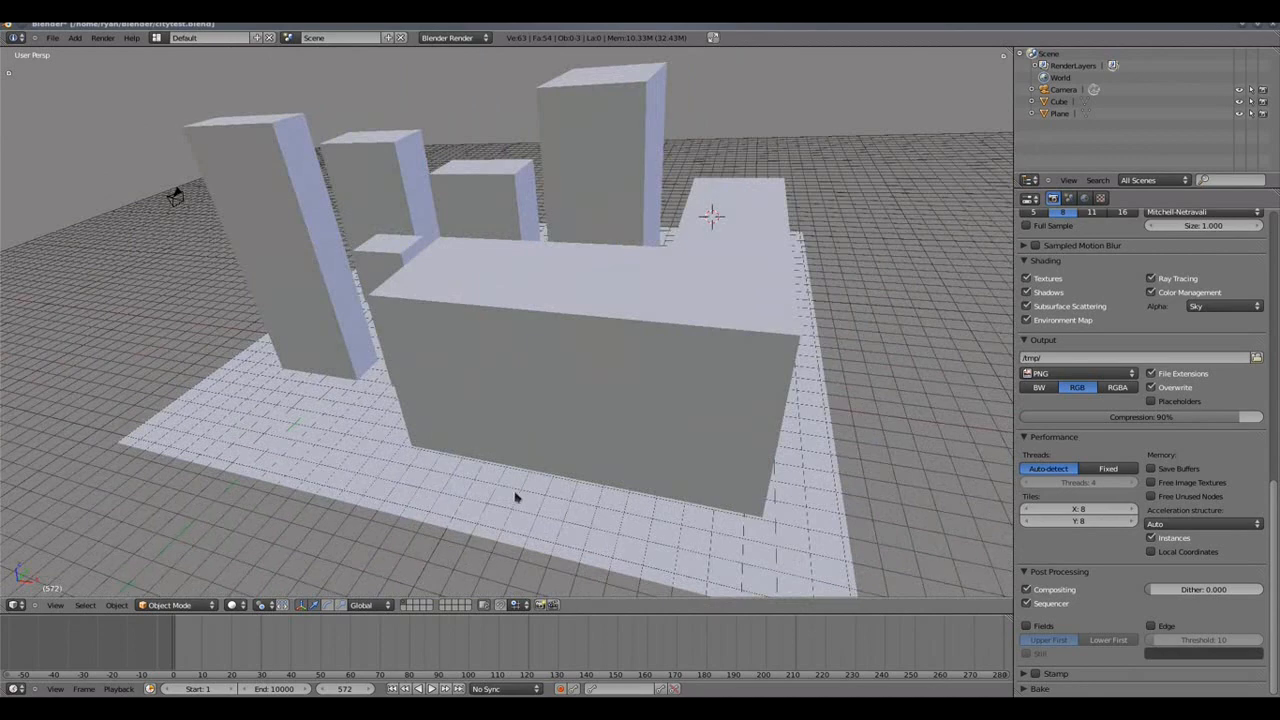
{"action": "left_click_drag", "start_coordinate": [516, 496], "coordinate": [520, 408]}
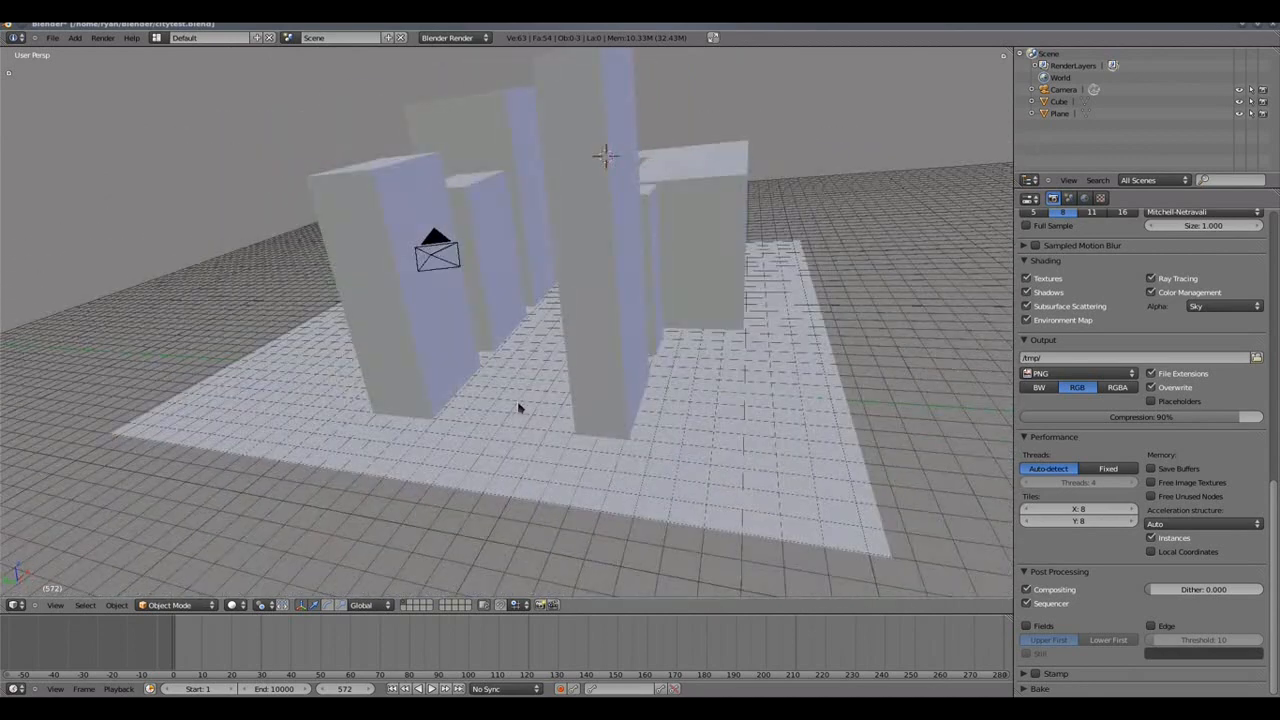
{"action": "left_click_drag", "start_coordinate": [520, 408], "coordinate": [464, 416]}
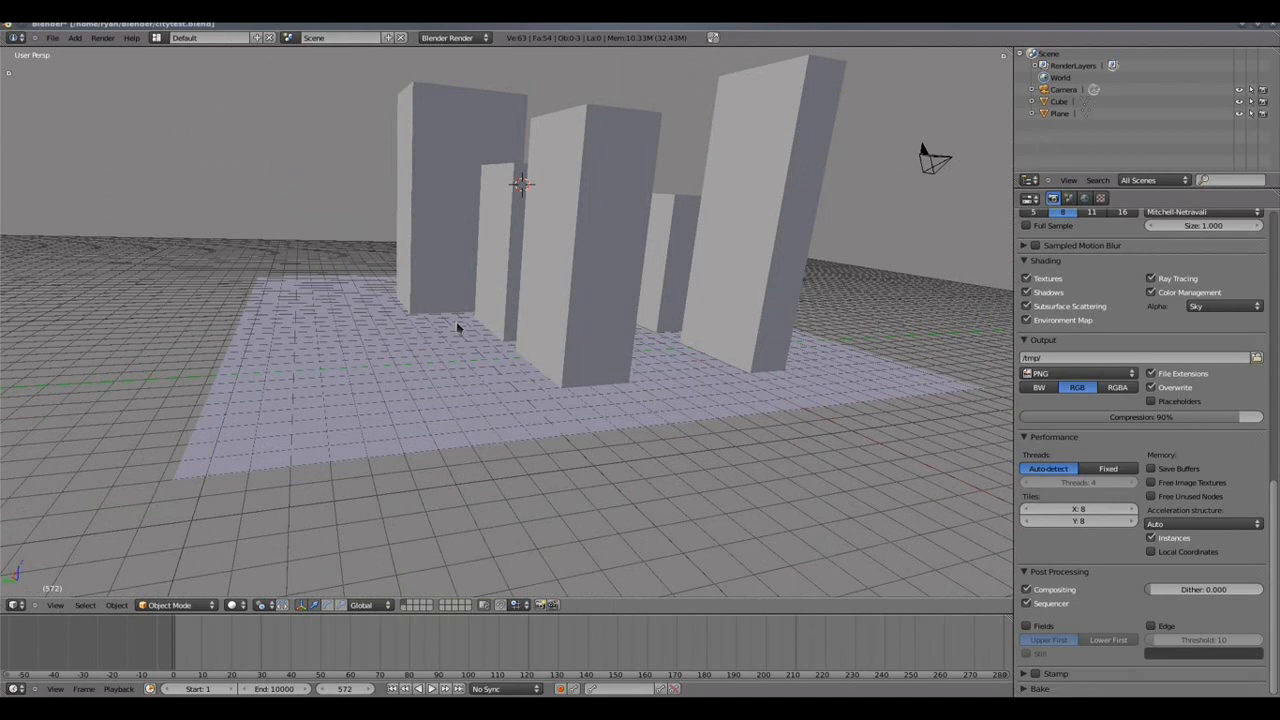
{"action": "mouse_move", "coordinate": [500, 240]}
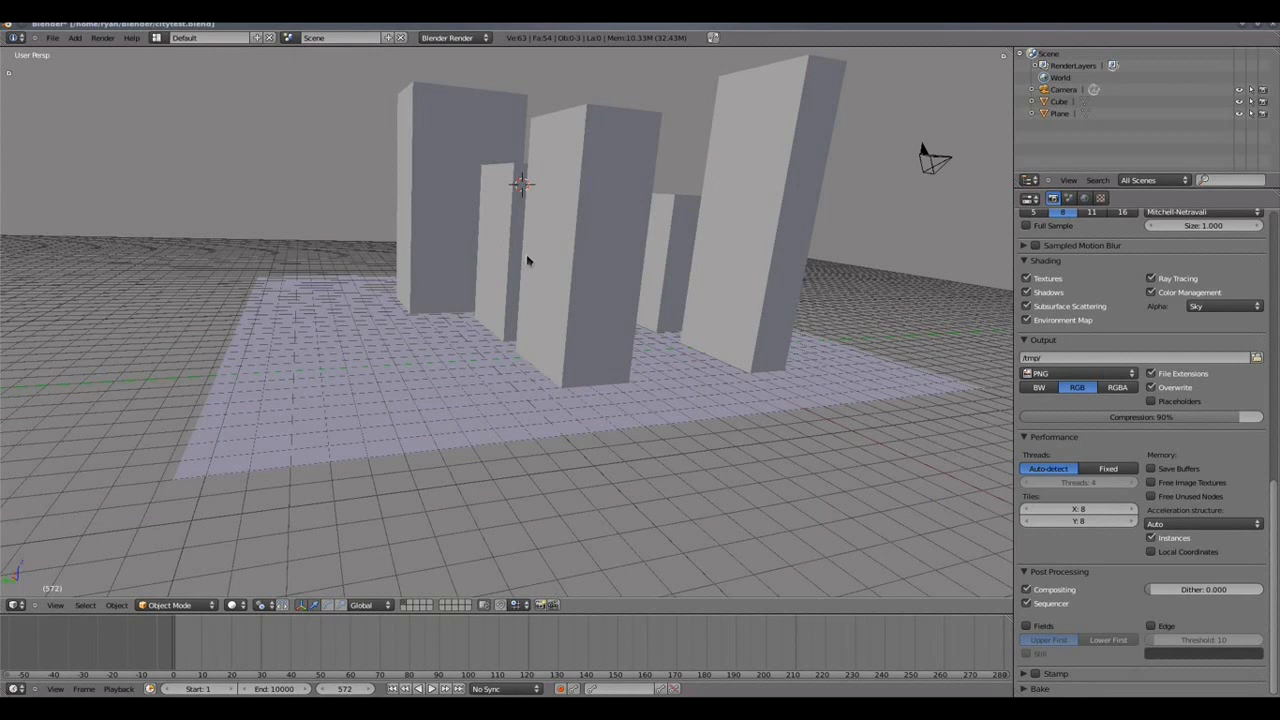
{"action": "mouse_move", "coordinate": [494, 312]}
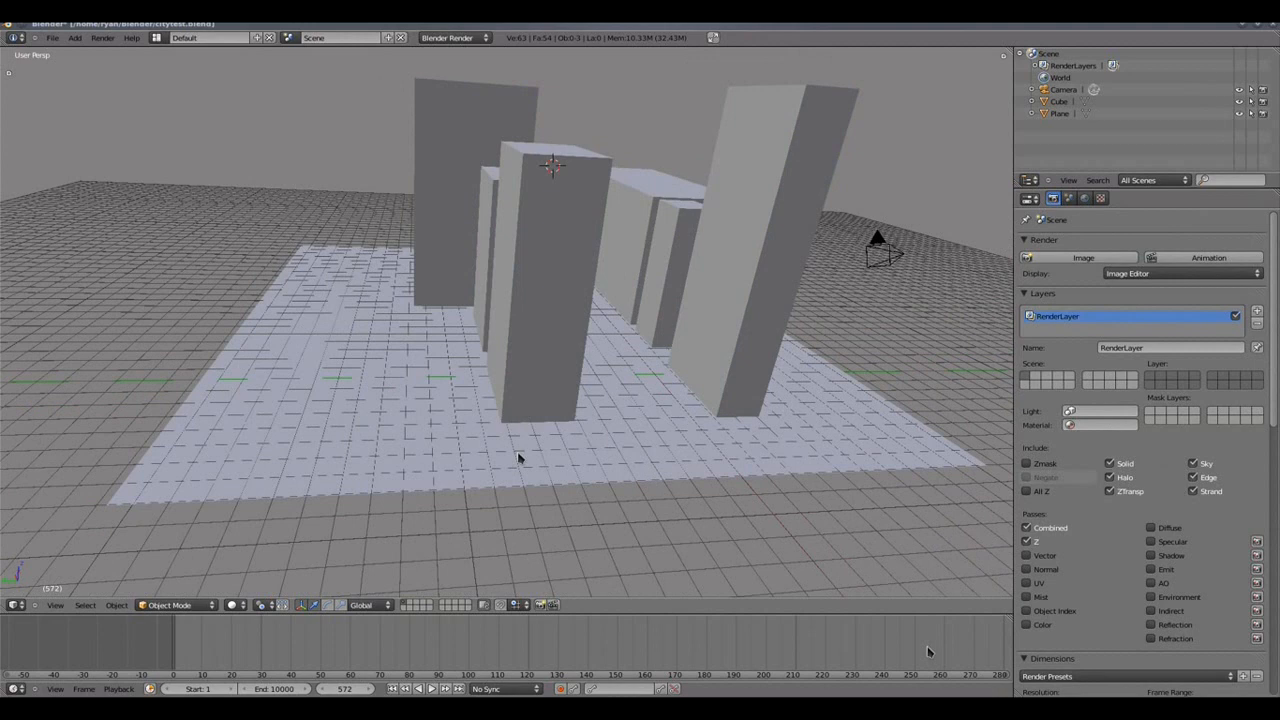
{"action": "mouse_move", "coordinate": [260, 128]}
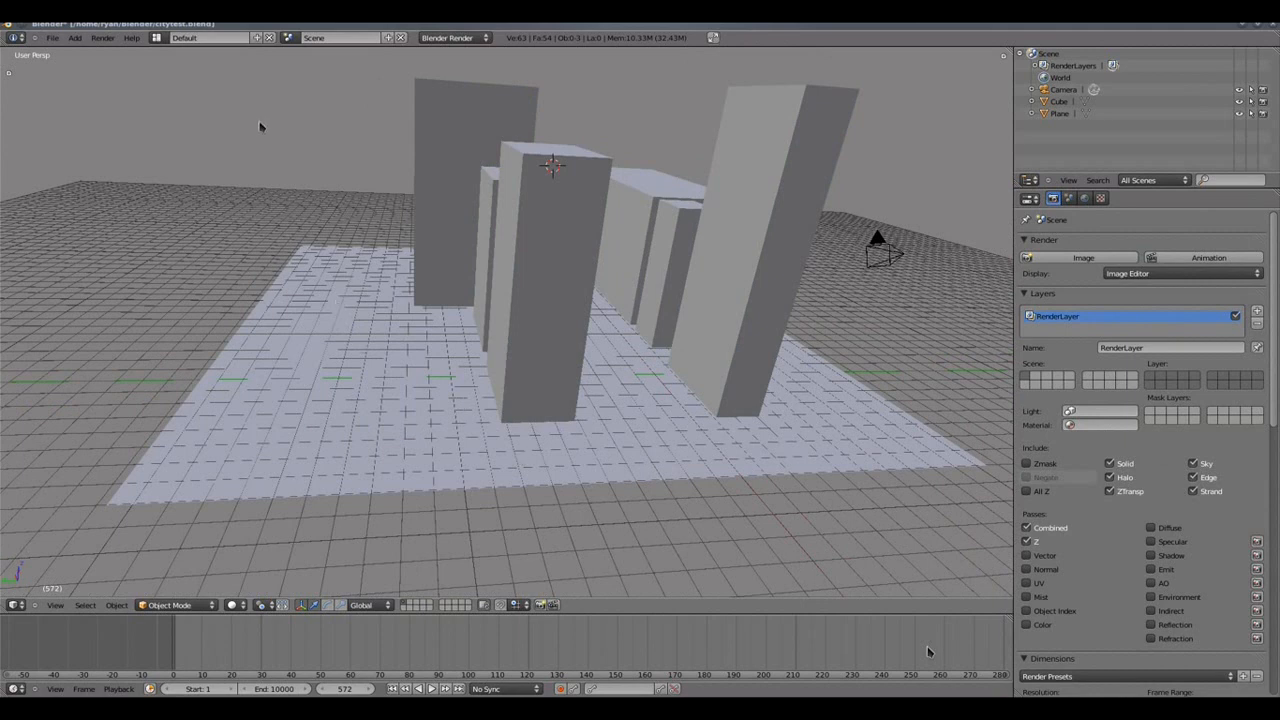
{"action": "mouse_move", "coordinate": [376, 232]}
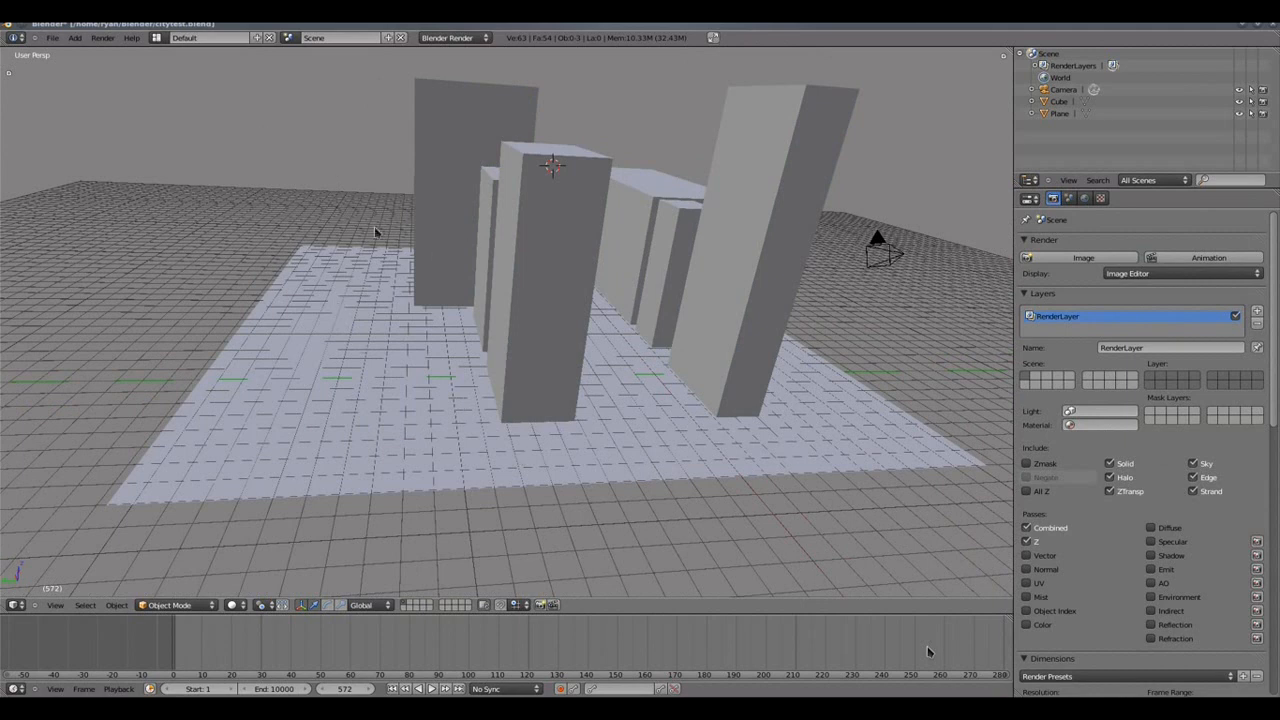
{"action": "left_click", "coordinate": [52, 38]}
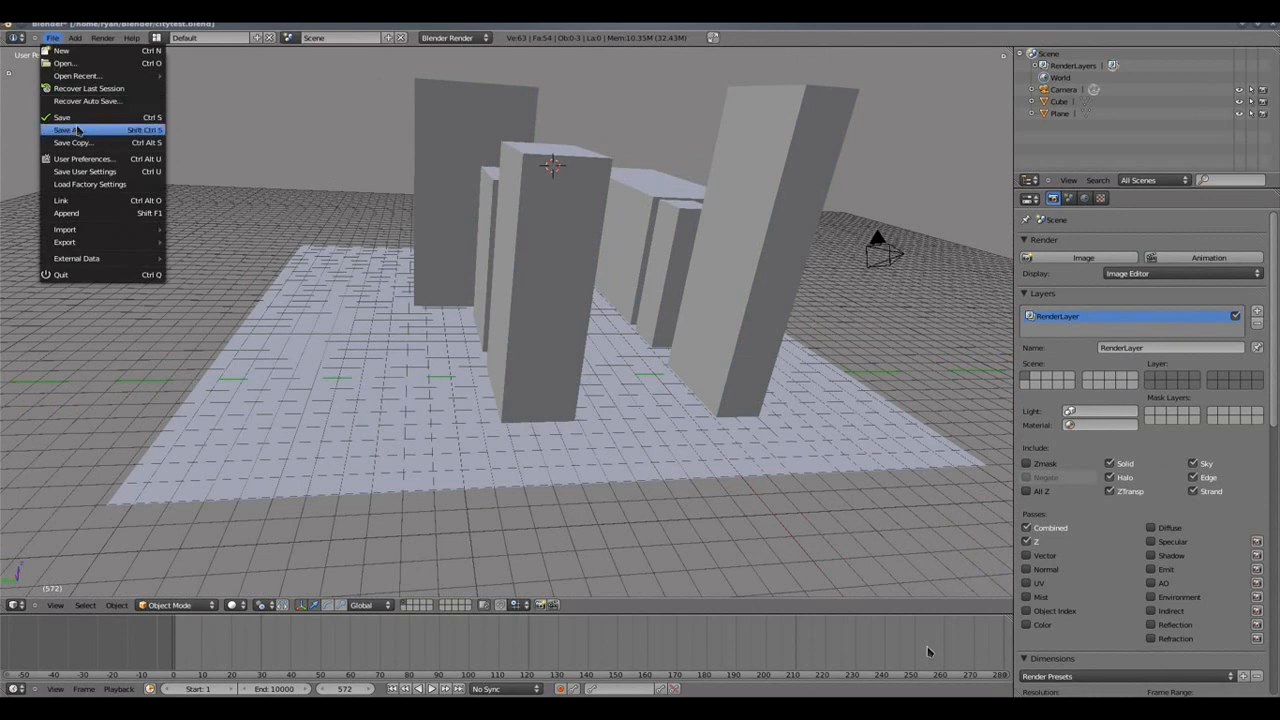
{"action": "left_click", "coordinate": [84, 158]}
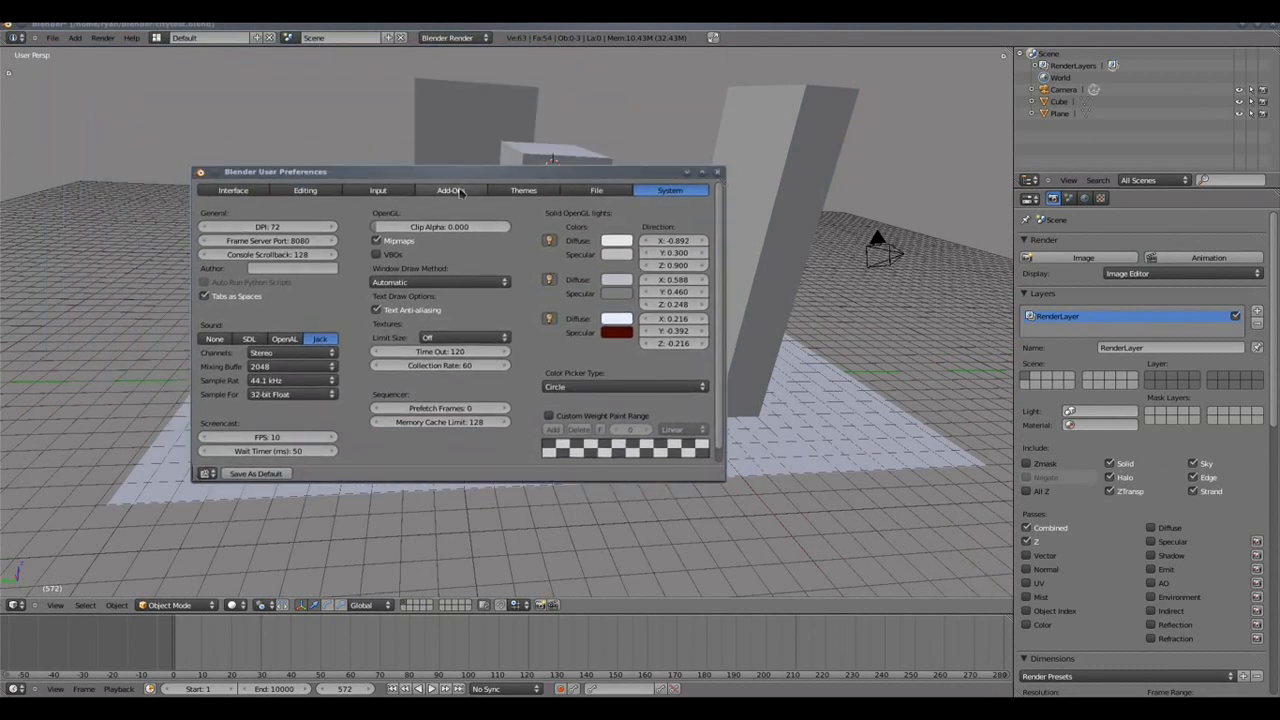
{"action": "left_click", "coordinate": [452, 190]}
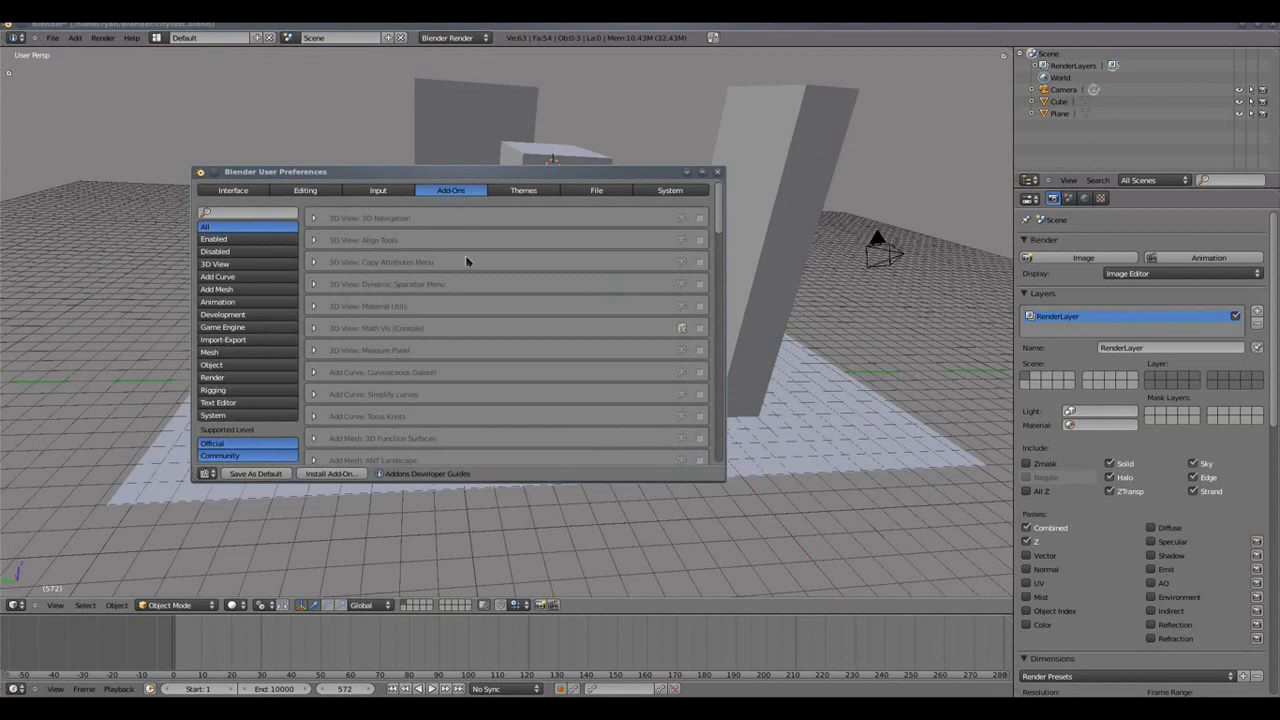
{"action": "left_click", "coordinate": [224, 340]}
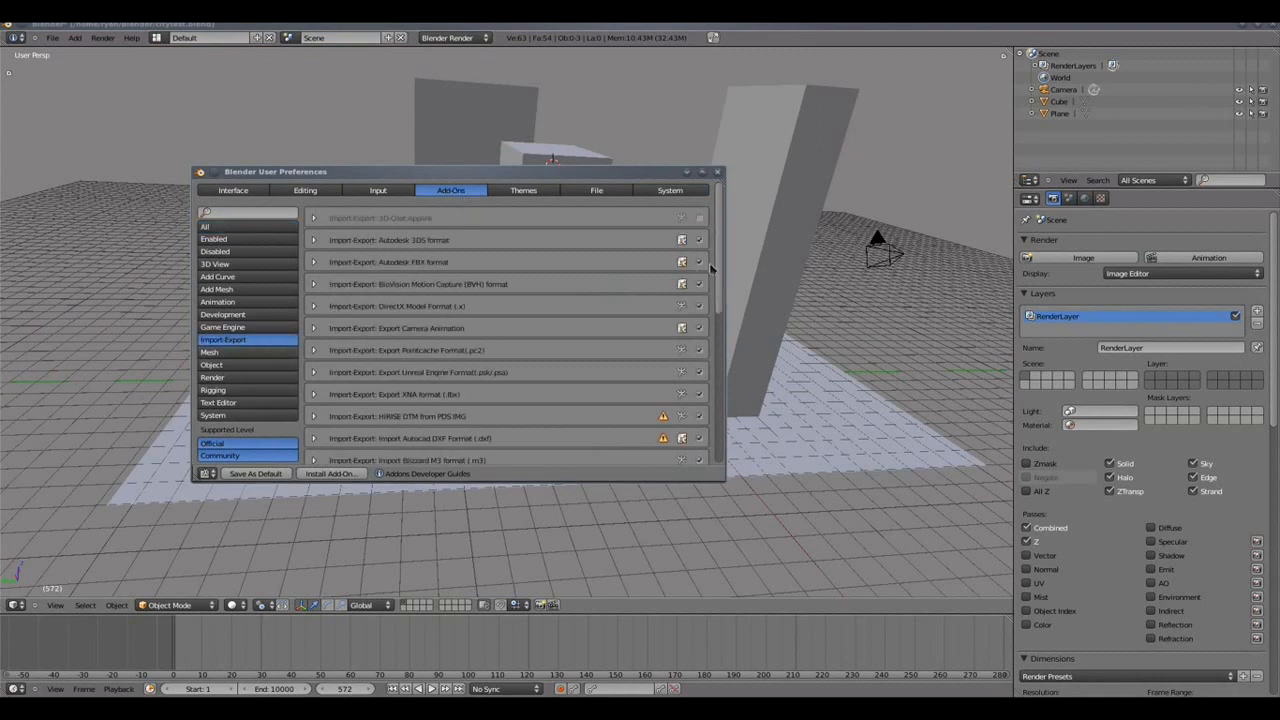
{"action": "scroll", "scroll_direction": "down", "scroll_amount": 3}
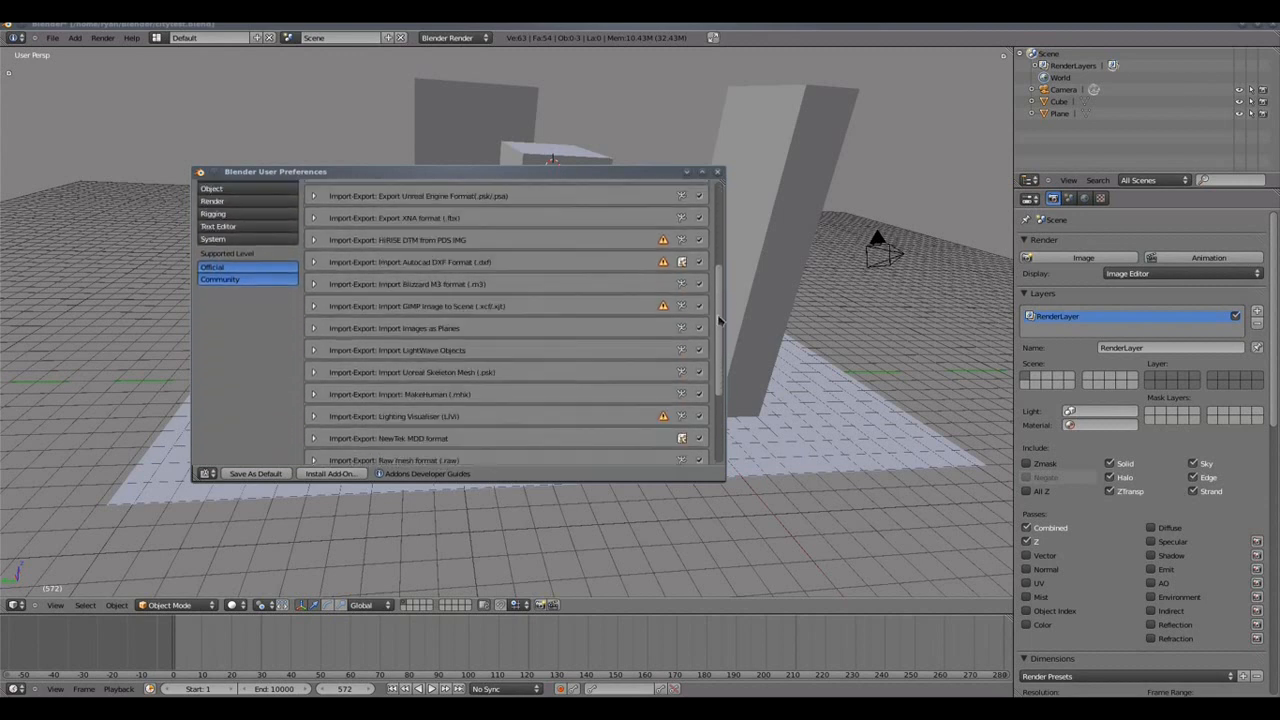
{"action": "scroll", "scroll_direction": "down", "scroll_amount": 3}
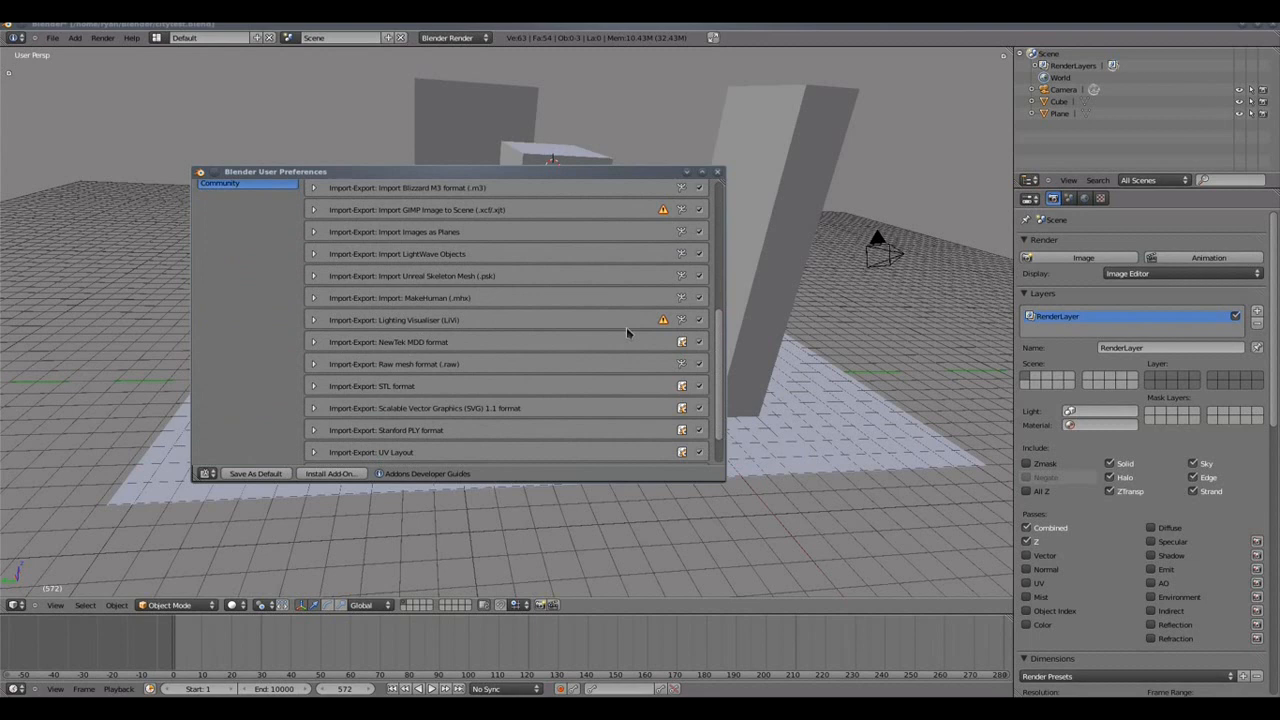
{"action": "mouse_move", "coordinate": [704, 332]}
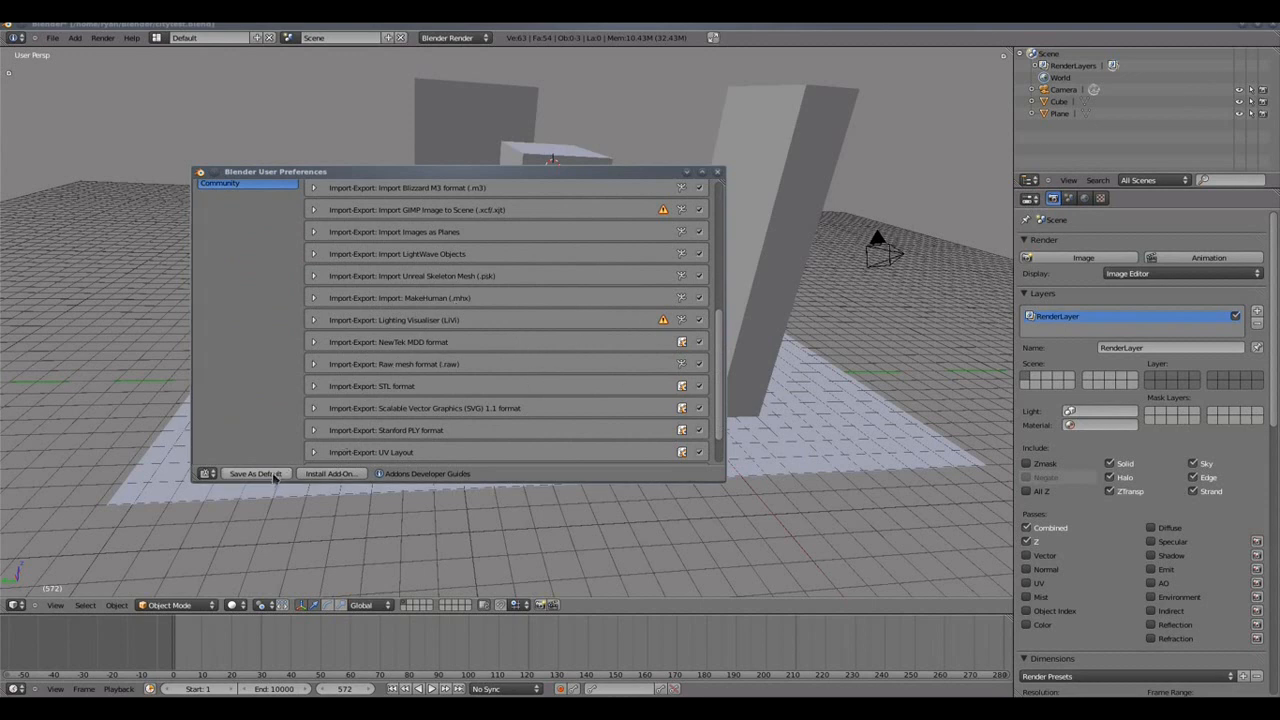
{"action": "mouse_move", "coordinate": [684, 368]}
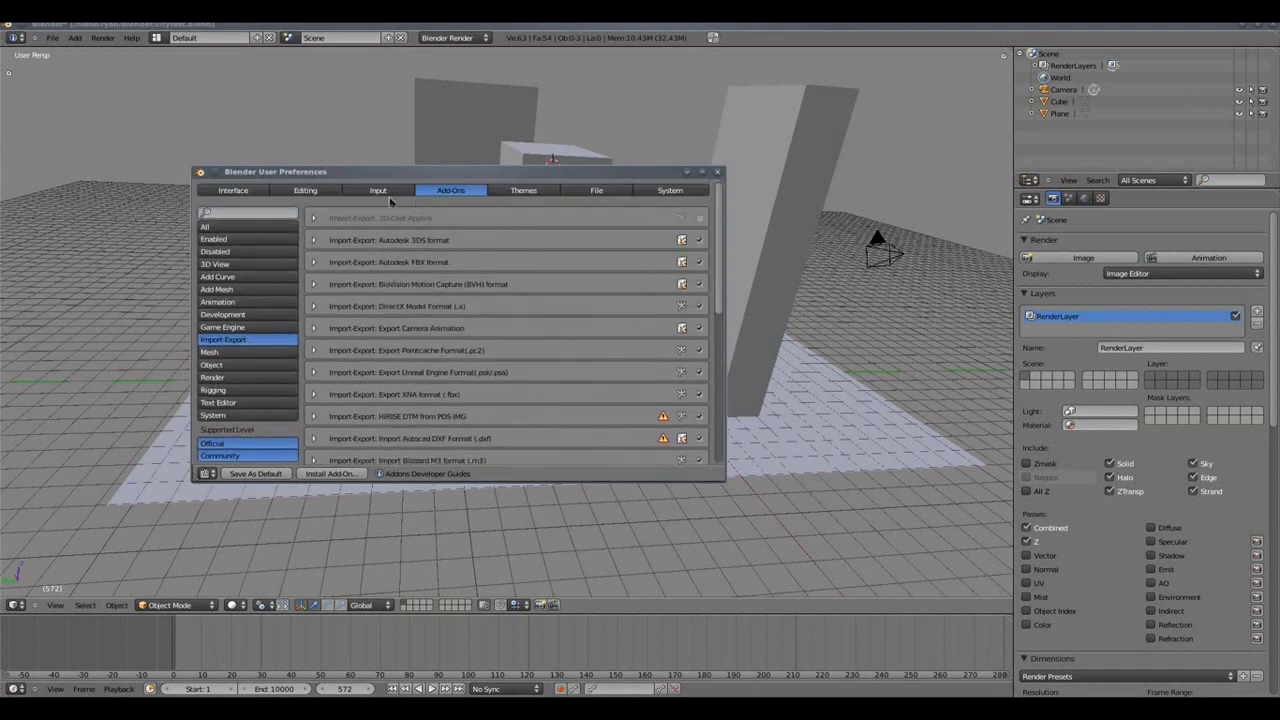
{"action": "left_click", "coordinate": [378, 190]}
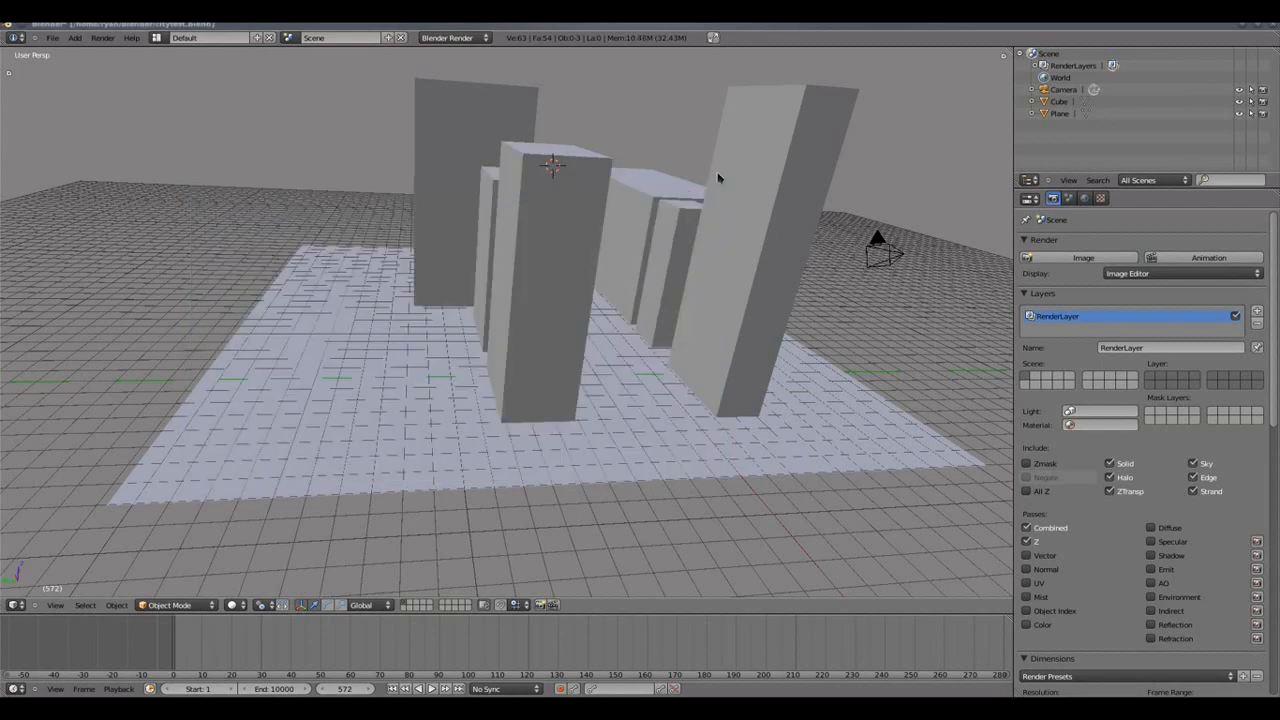
Collapse the Grease Pencil and View panels so the VI Export, LiVi Calculator and Display panels show.
{"action": "left_click_drag", "start_coordinate": [718, 178], "coordinate": [568, 414]}
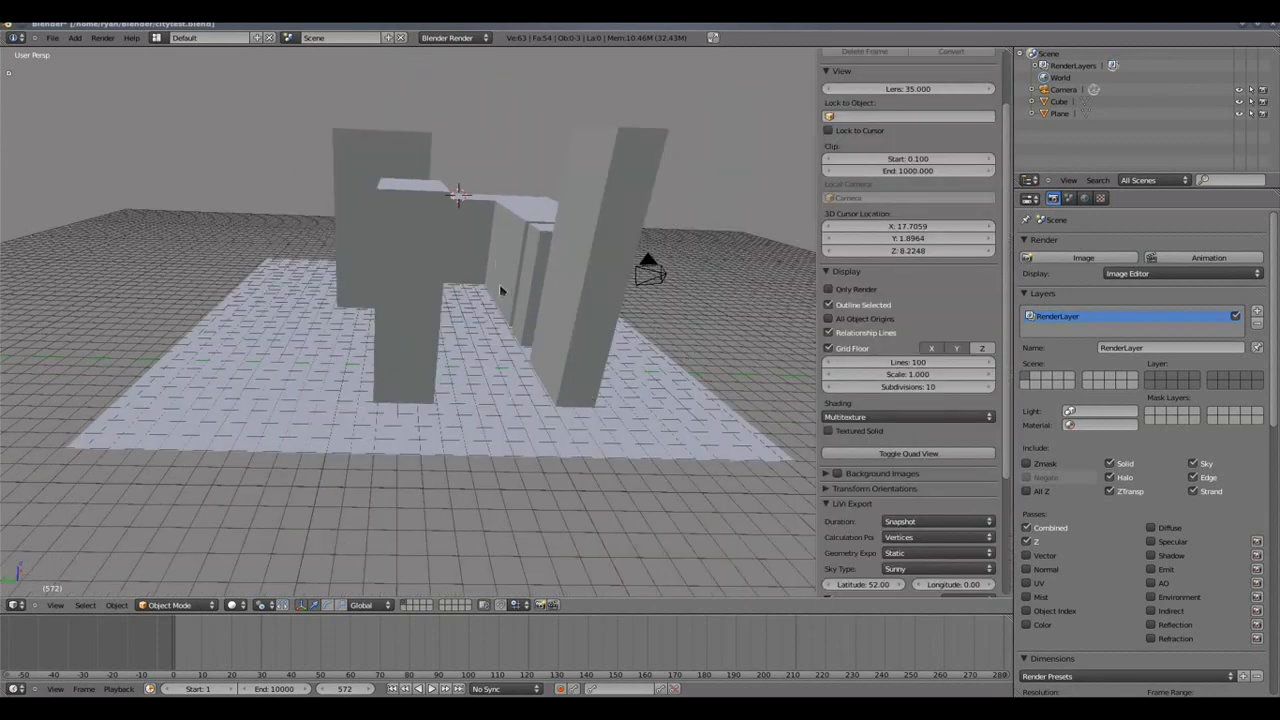
{"action": "scroll", "scroll_direction": "up", "scroll_amount": 3}
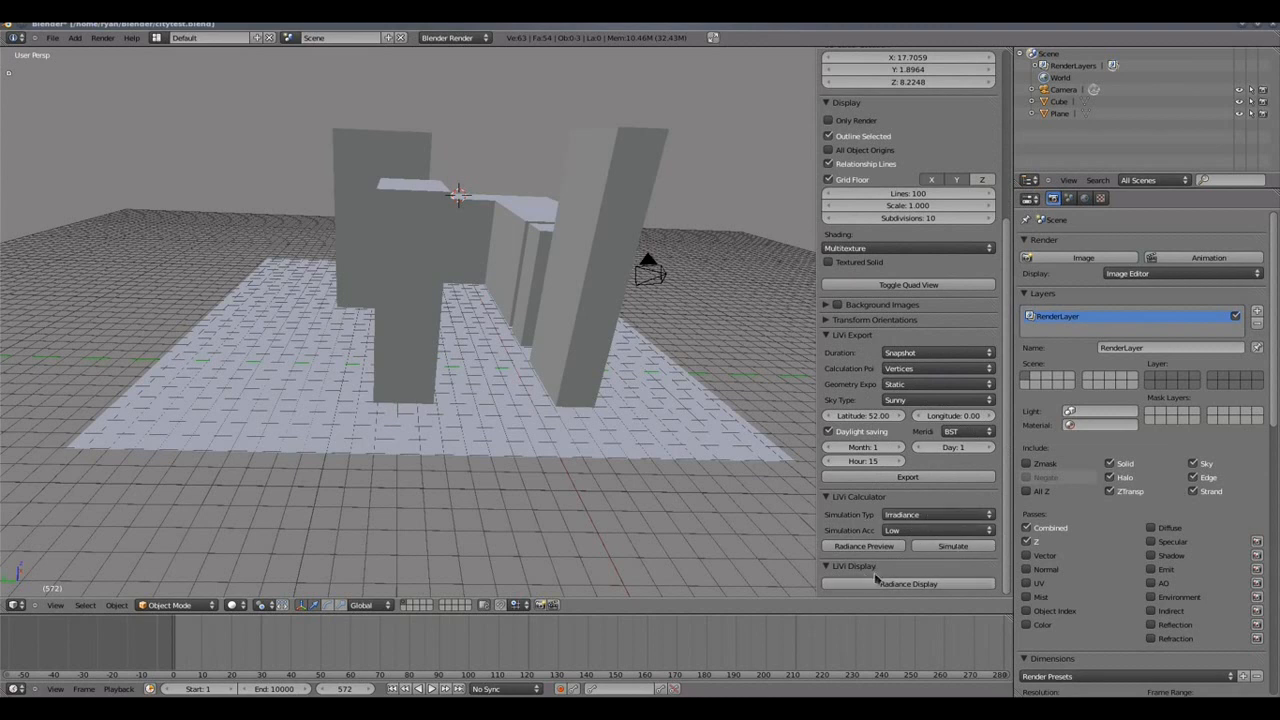
{"action": "mouse_move", "coordinate": [904, 584]}
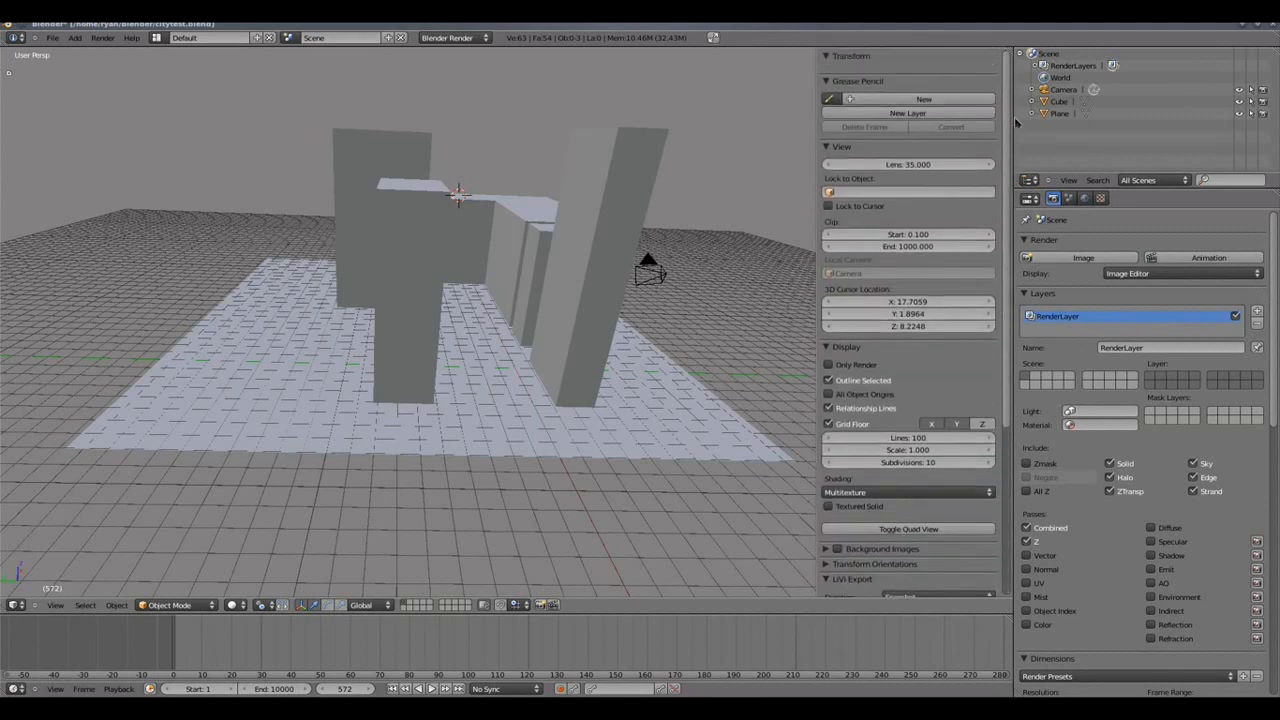
{"action": "left_click", "coordinate": [856, 80]}
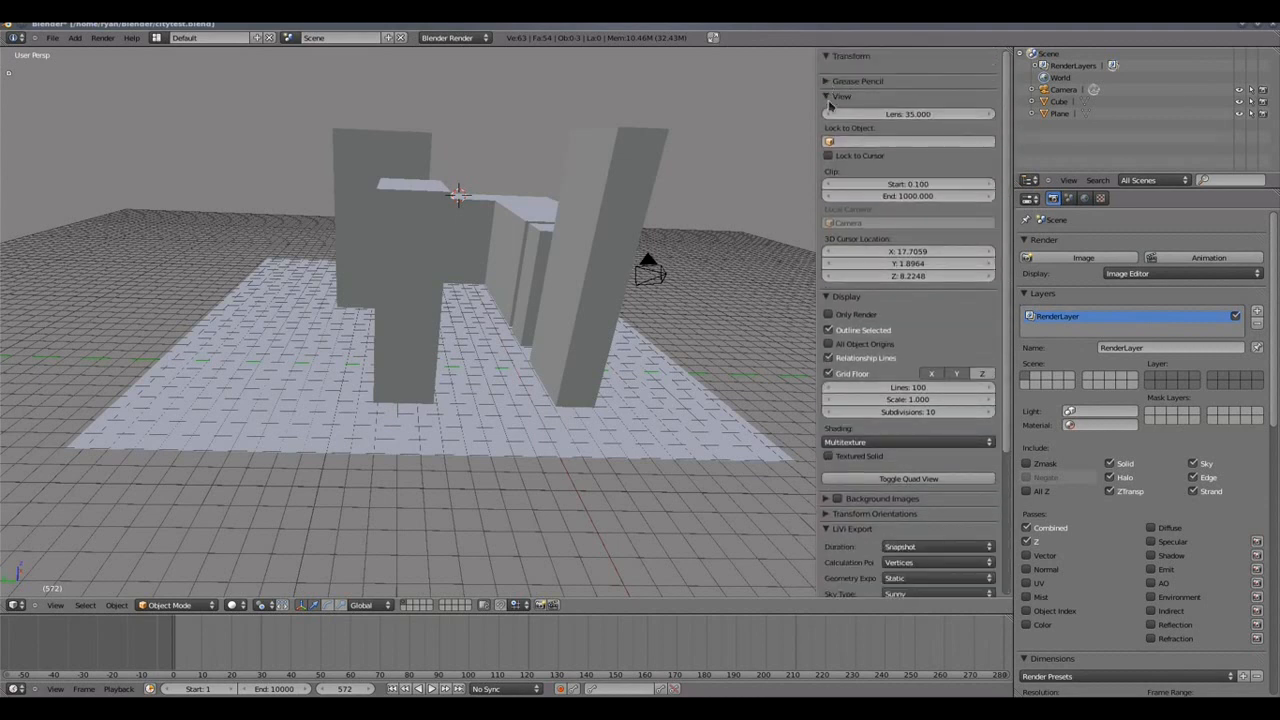
{"action": "left_click", "coordinate": [842, 96]}
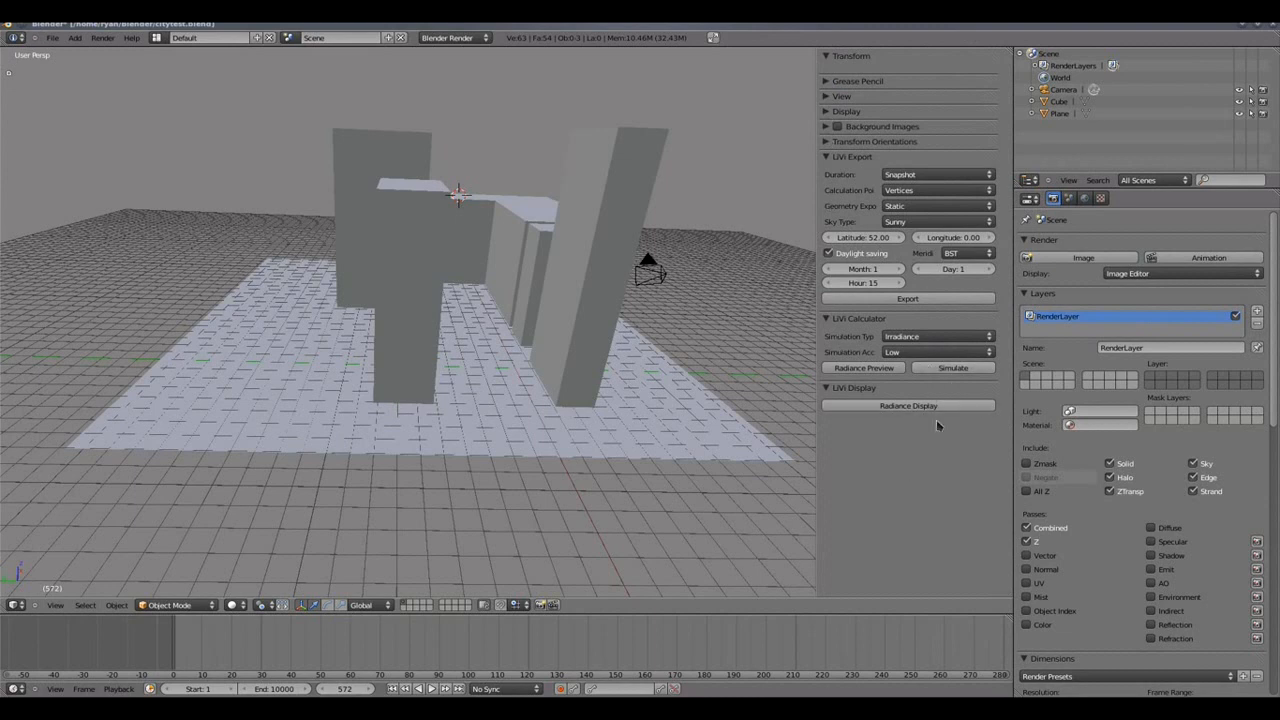
{"action": "mouse_move", "coordinate": [548, 348]}
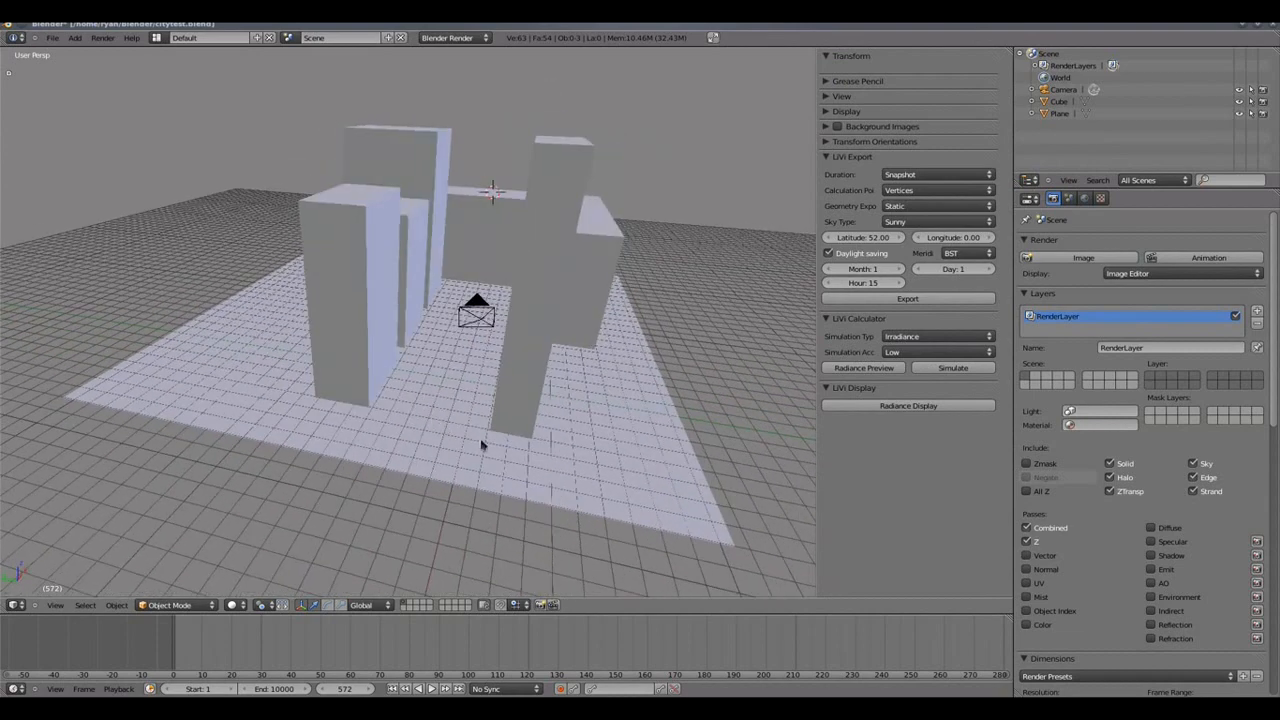
Place a large flat plane, Plane.001, under and between the buildings as the sensing surface.
{"action": "left_click_drag", "start_coordinate": [480, 440], "coordinate": [544, 458]}
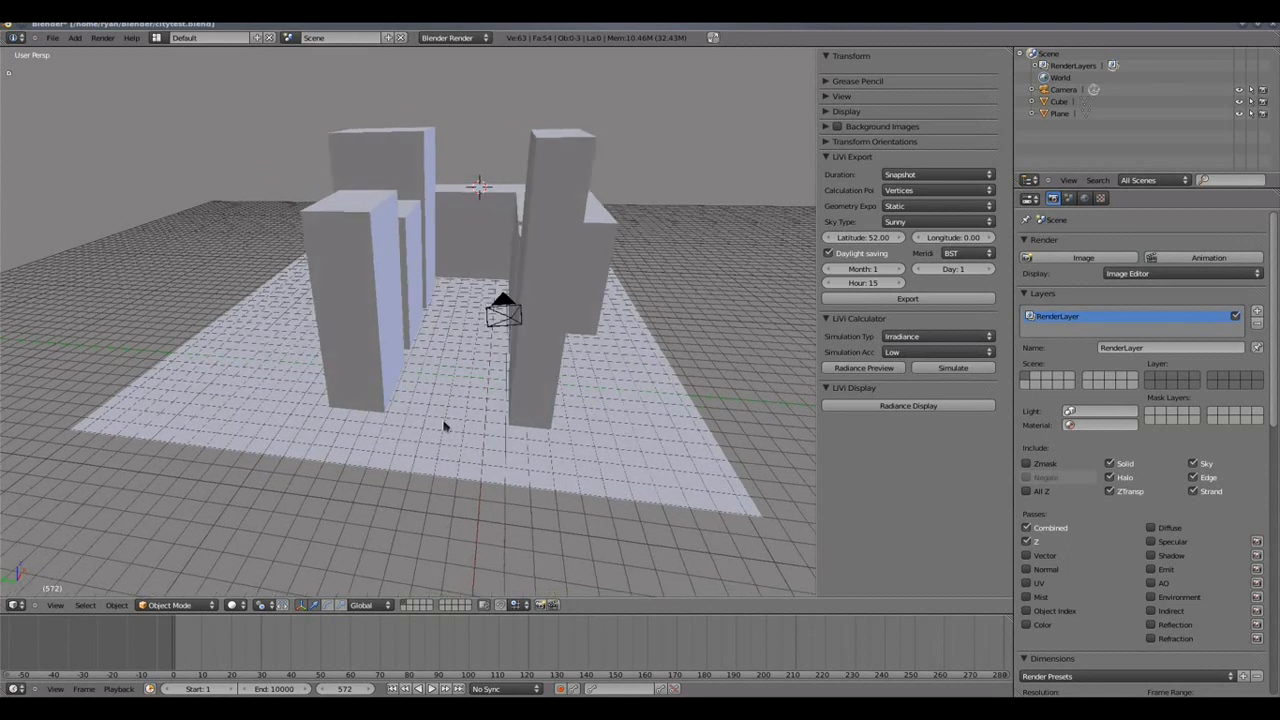
{"action": "left_click_drag", "start_coordinate": [444, 424], "coordinate": [544, 420]}
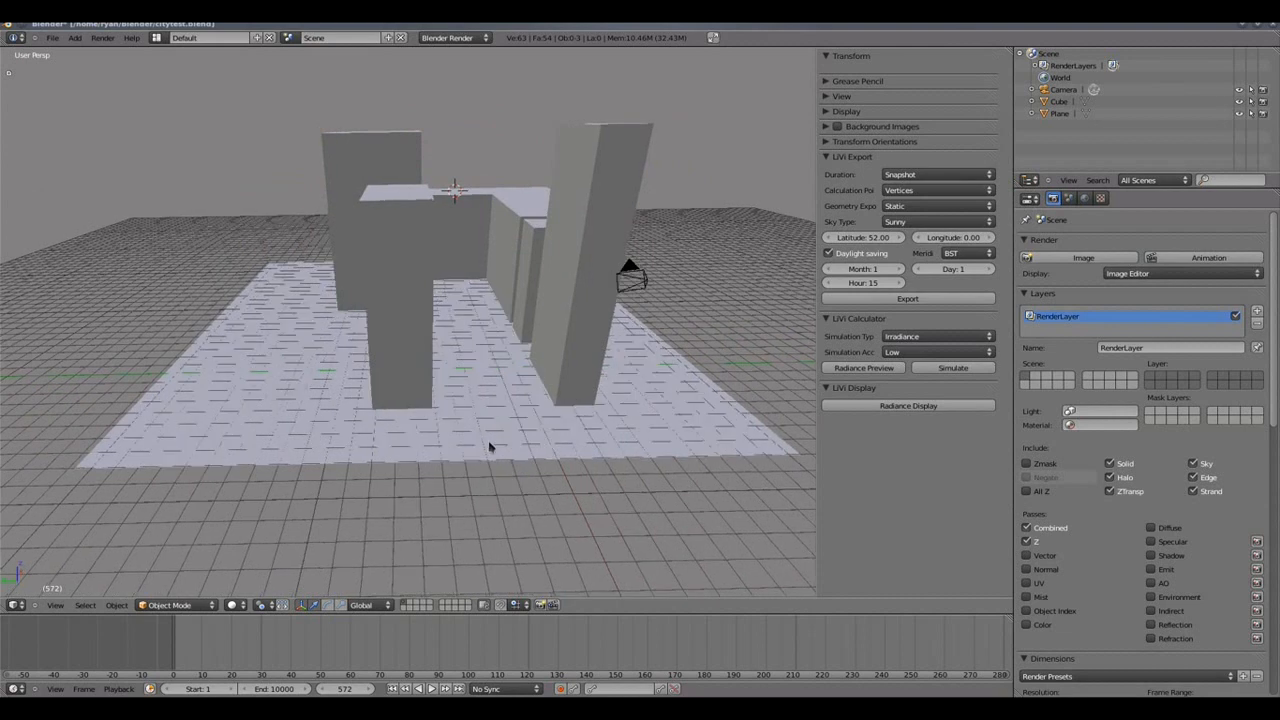
{"action": "left_click", "coordinate": [352, 454]}
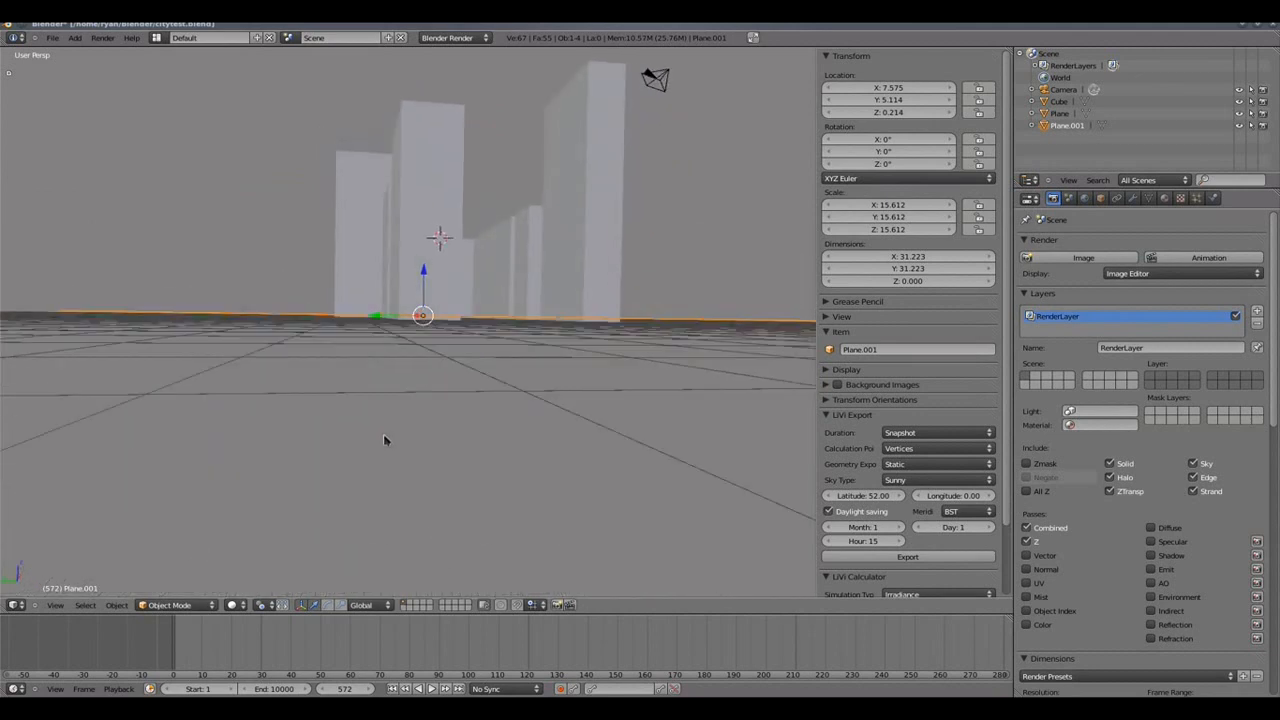
{"action": "left_click_drag", "start_coordinate": [400, 440], "coordinate": [450, 490]}
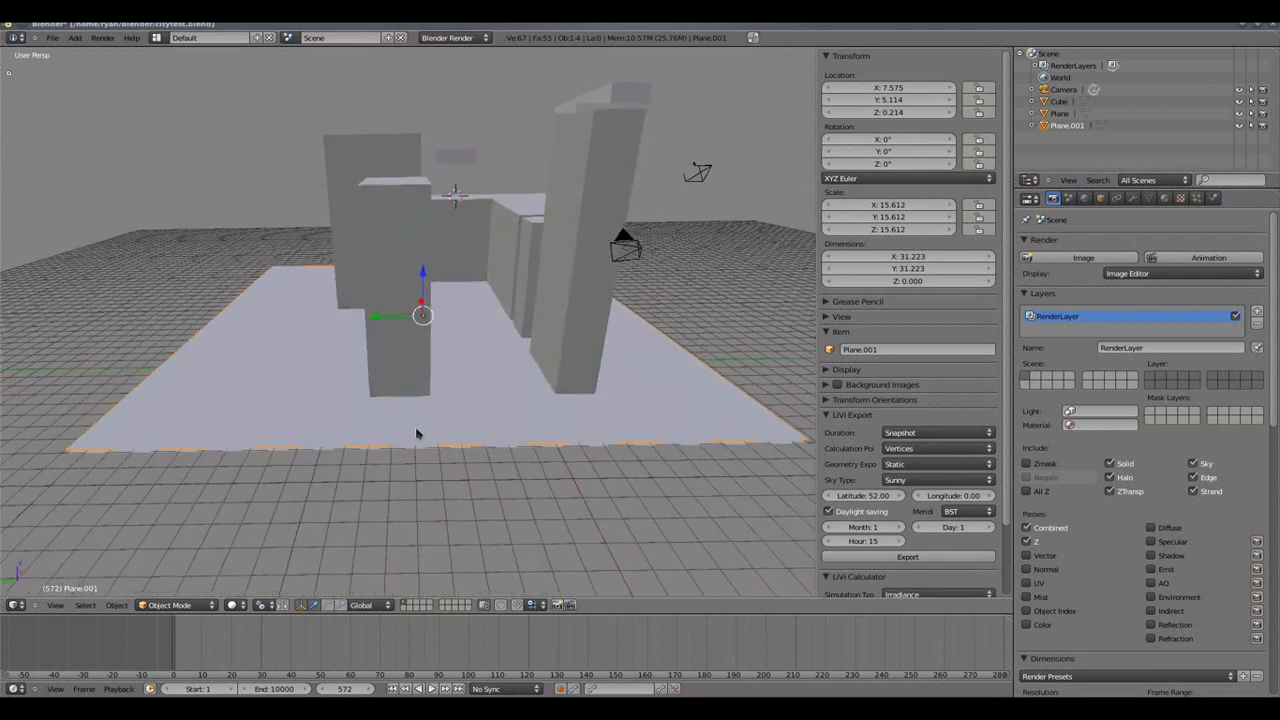
{"action": "left_click_drag", "start_coordinate": [418, 432], "coordinate": [288, 408]}
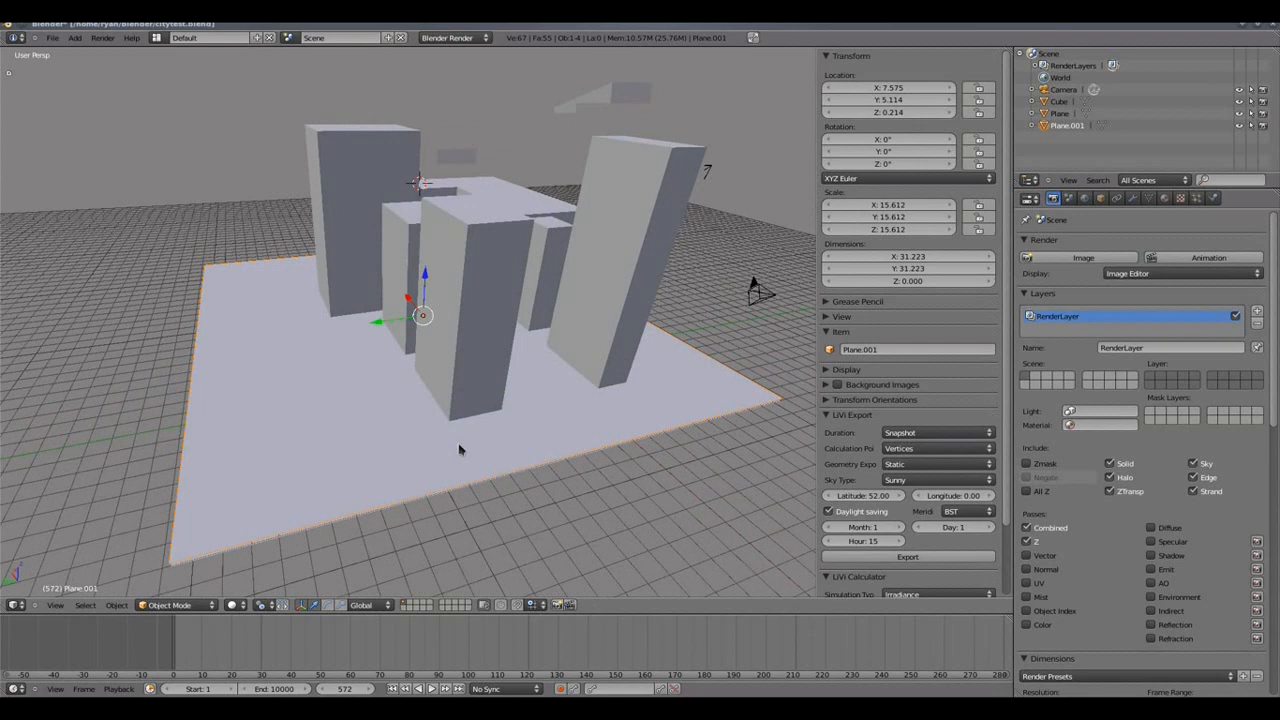
{"action": "left_click_drag", "start_coordinate": [460, 450], "coordinate": [450, 330]}
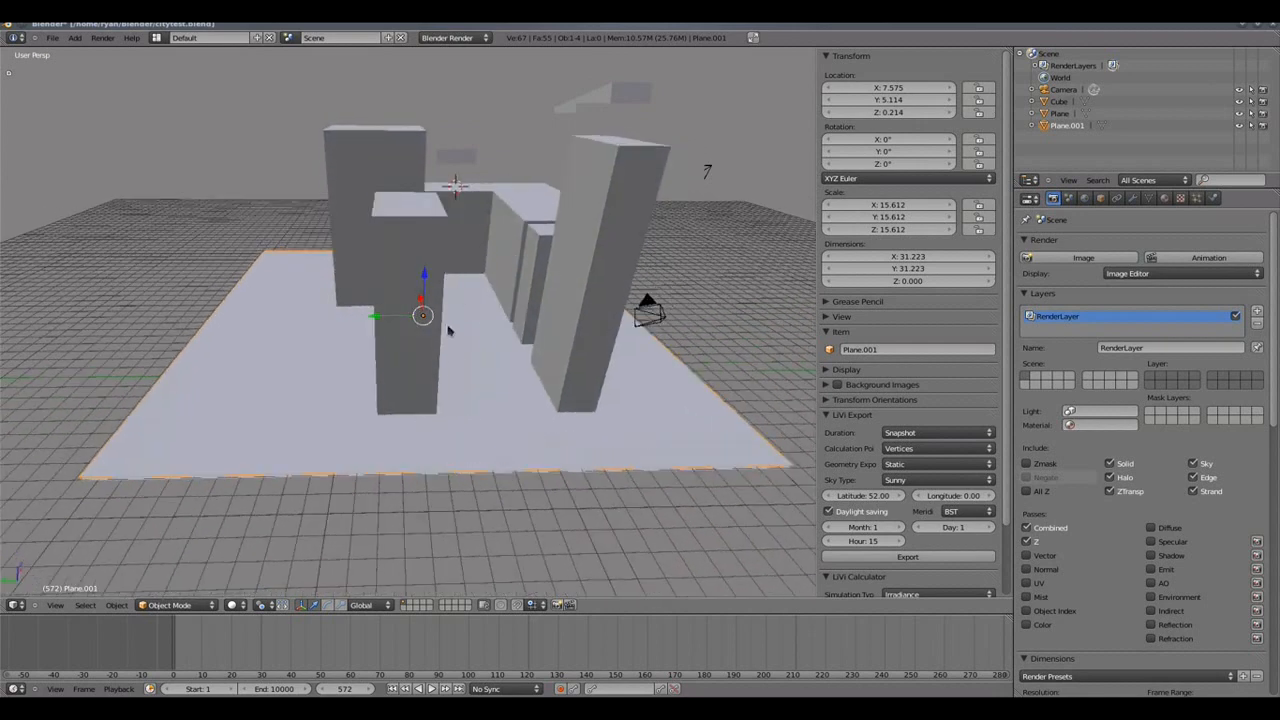
{"action": "left_click_drag", "start_coordinate": [450, 350], "coordinate": [436, 356]}
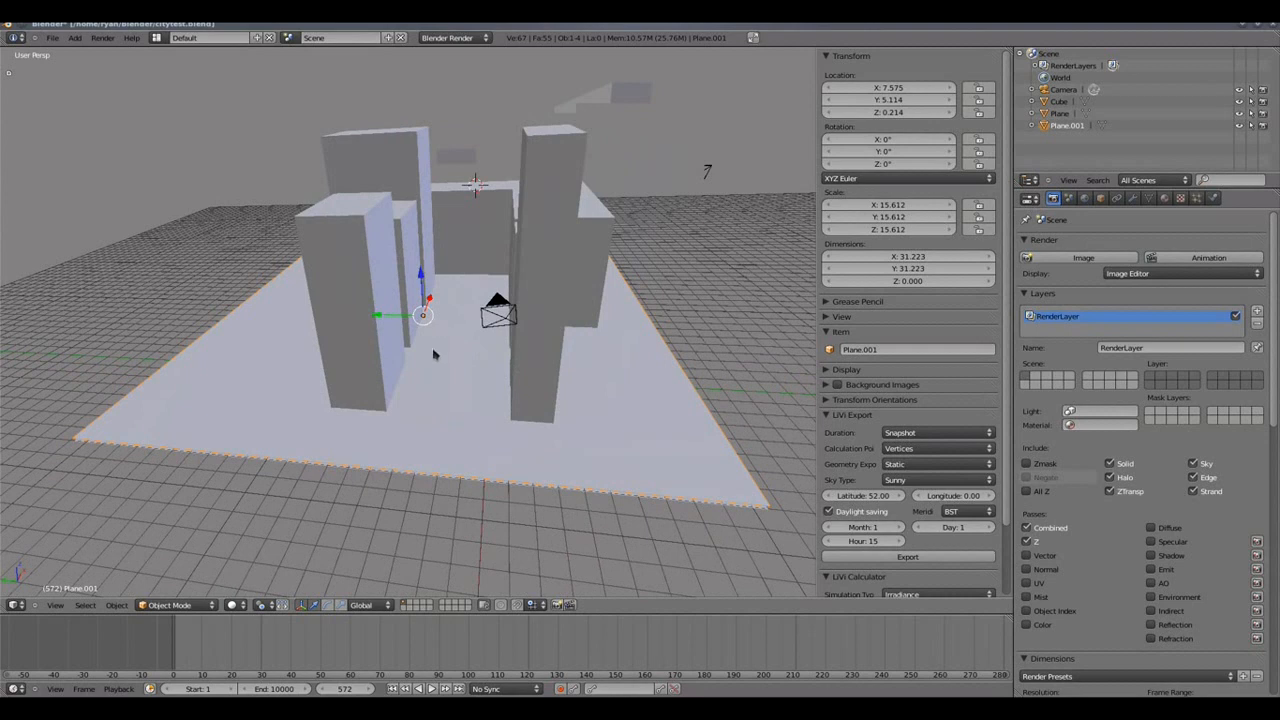
{"action": "left_click_drag", "start_coordinate": [450, 350], "coordinate": [480, 330]}
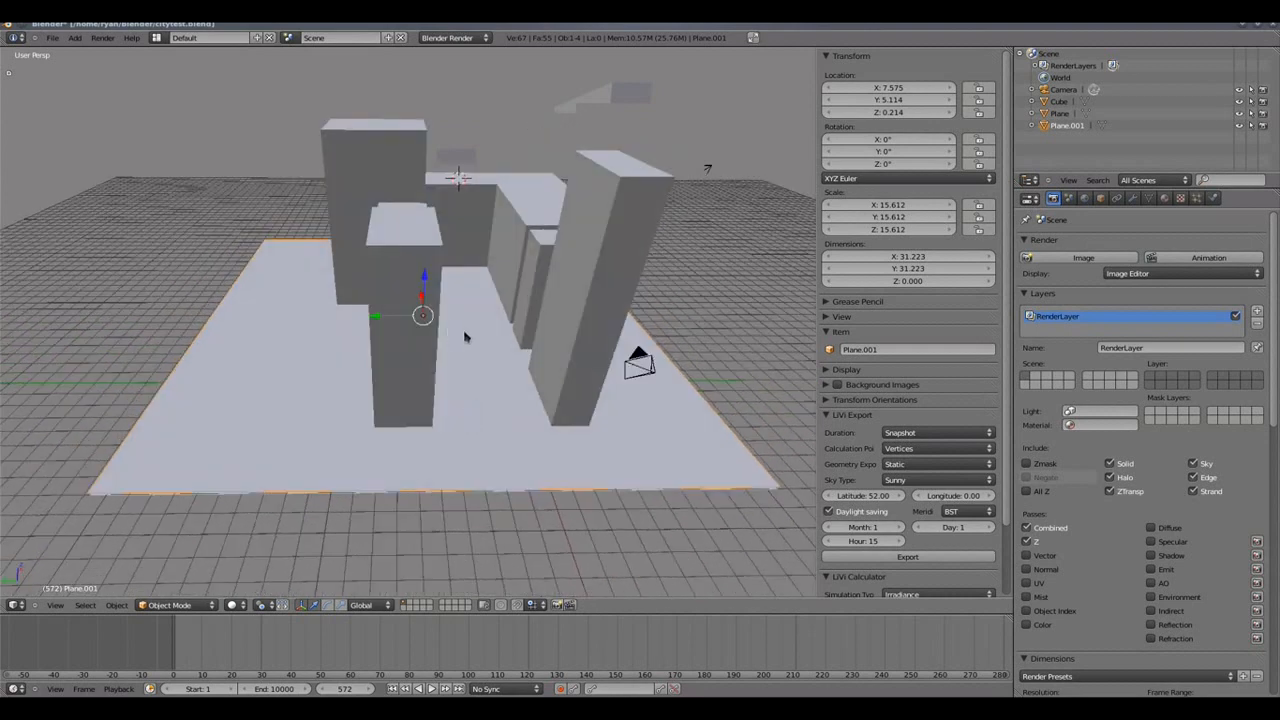
{"action": "left_click_drag", "start_coordinate": [500, 350], "coordinate": [480, 420]}
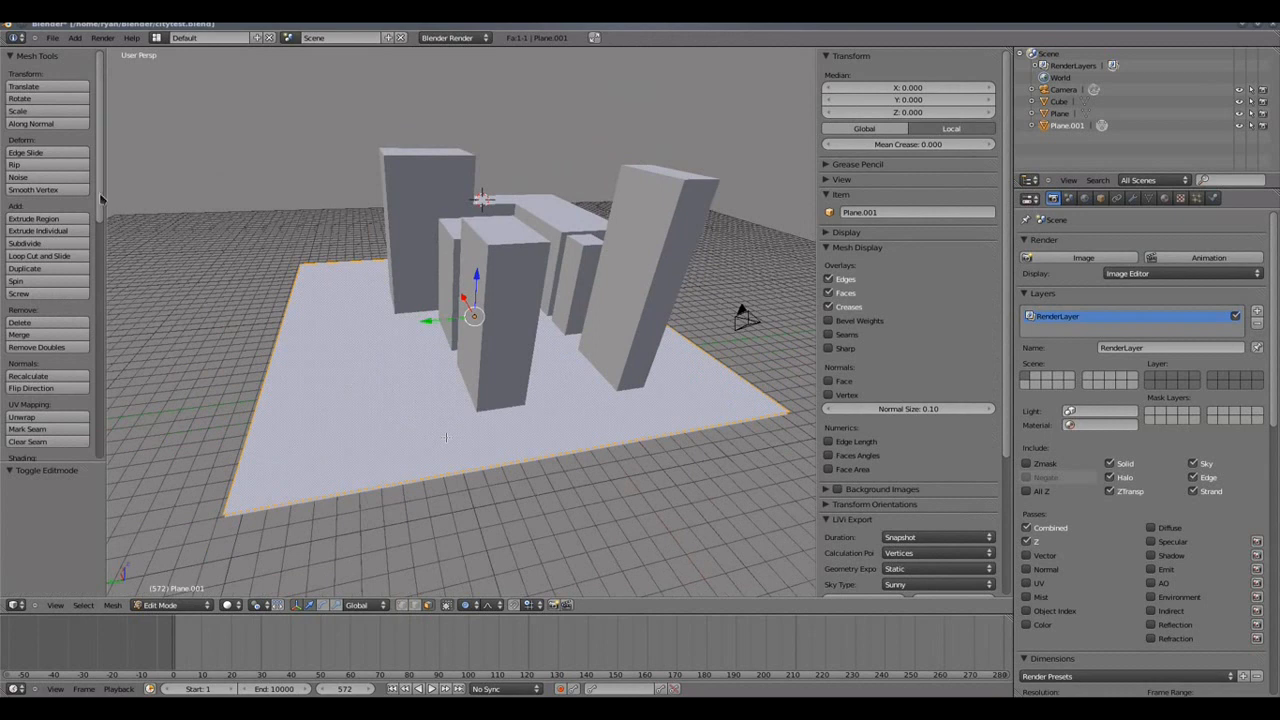
Subdivide the sensing plane into smaller faces and set the number of cuts.
{"action": "scroll", "scroll_direction": "down", "scroll_amount": 3}
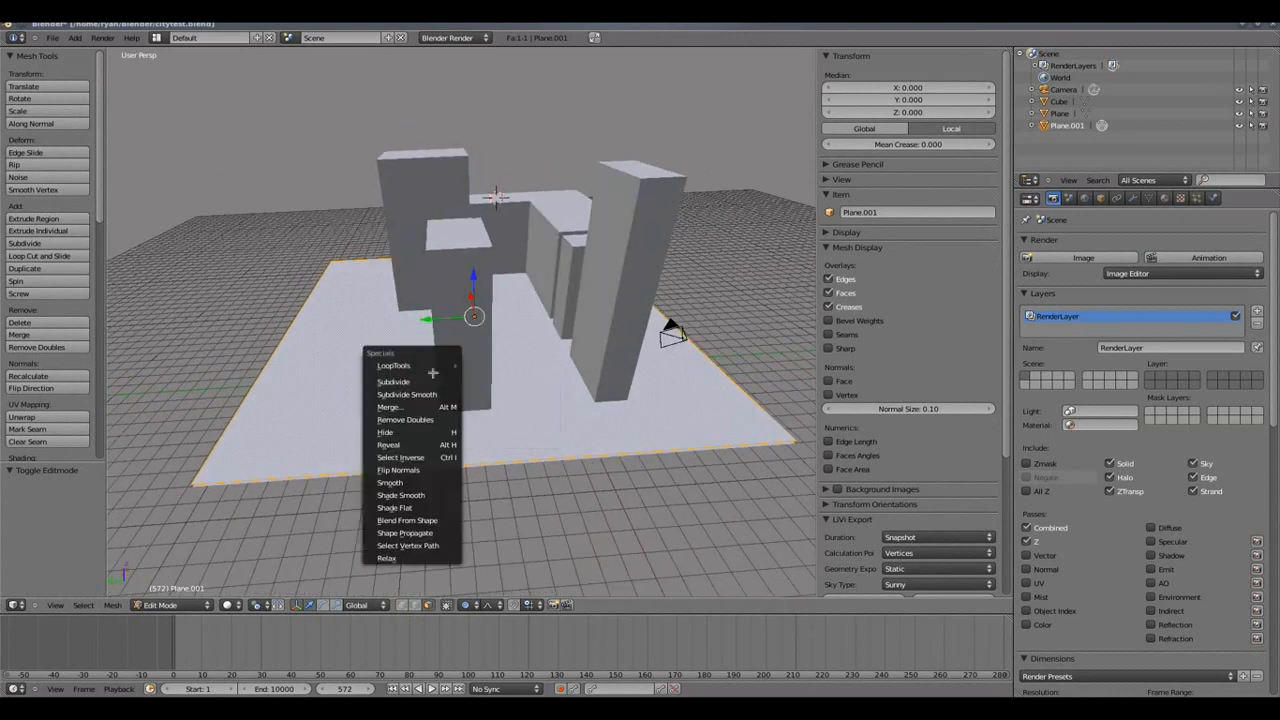
{"action": "left_click", "coordinate": [392, 380]}
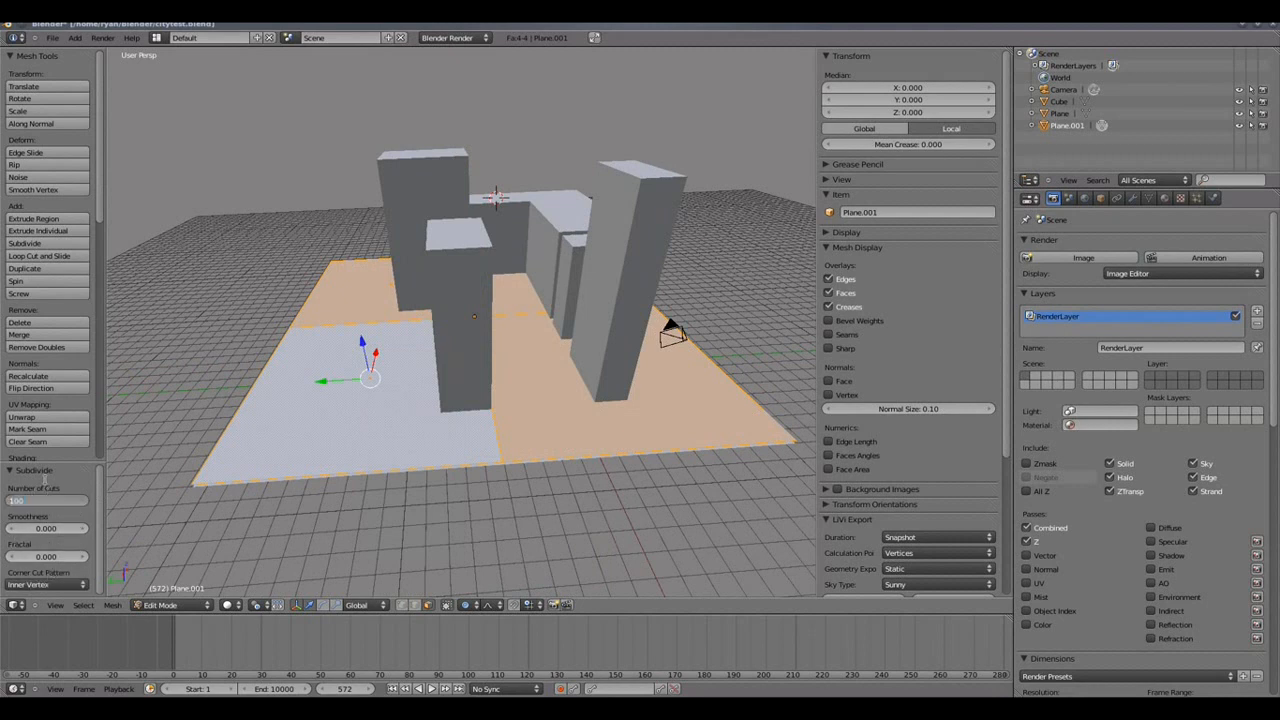
{"action": "left_click", "coordinate": [44, 500]}
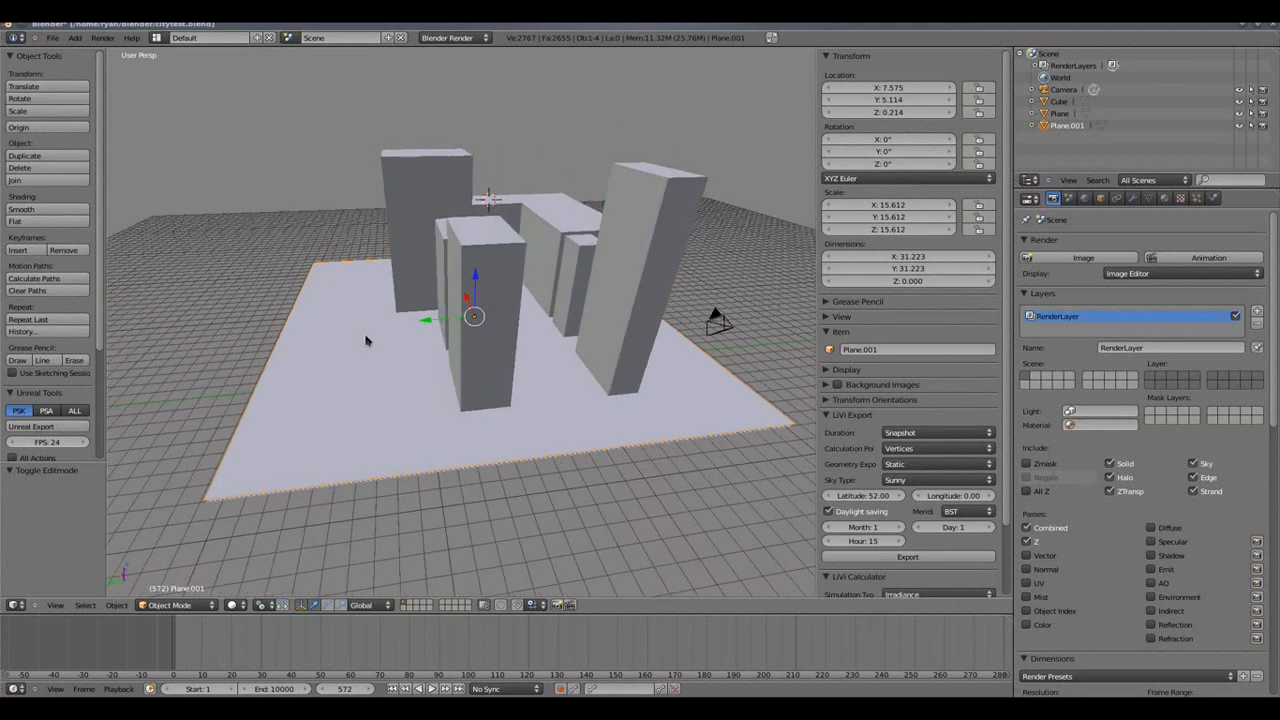
Give the plane its own single-user material with transparency enabled and set to Raytrace.
{"action": "left_click_drag", "start_coordinate": [400, 350], "coordinate": [360, 280]}
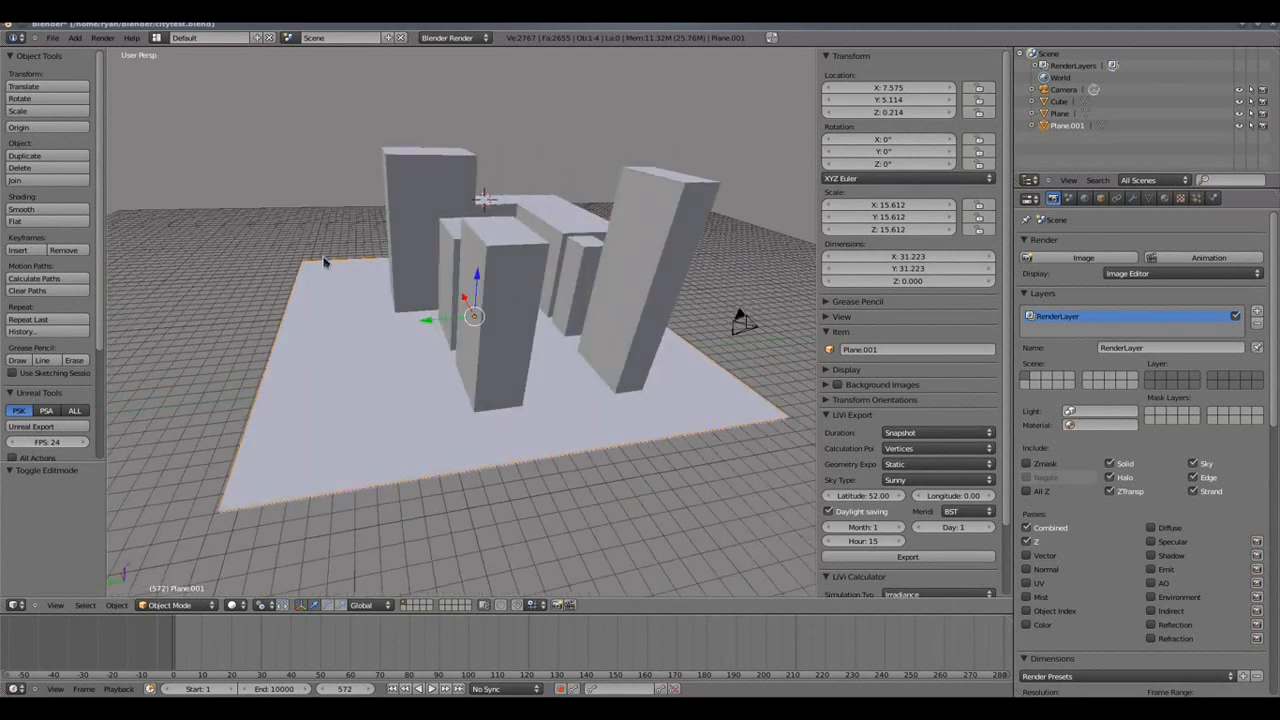
{"action": "mouse_move", "coordinate": [322, 262]}
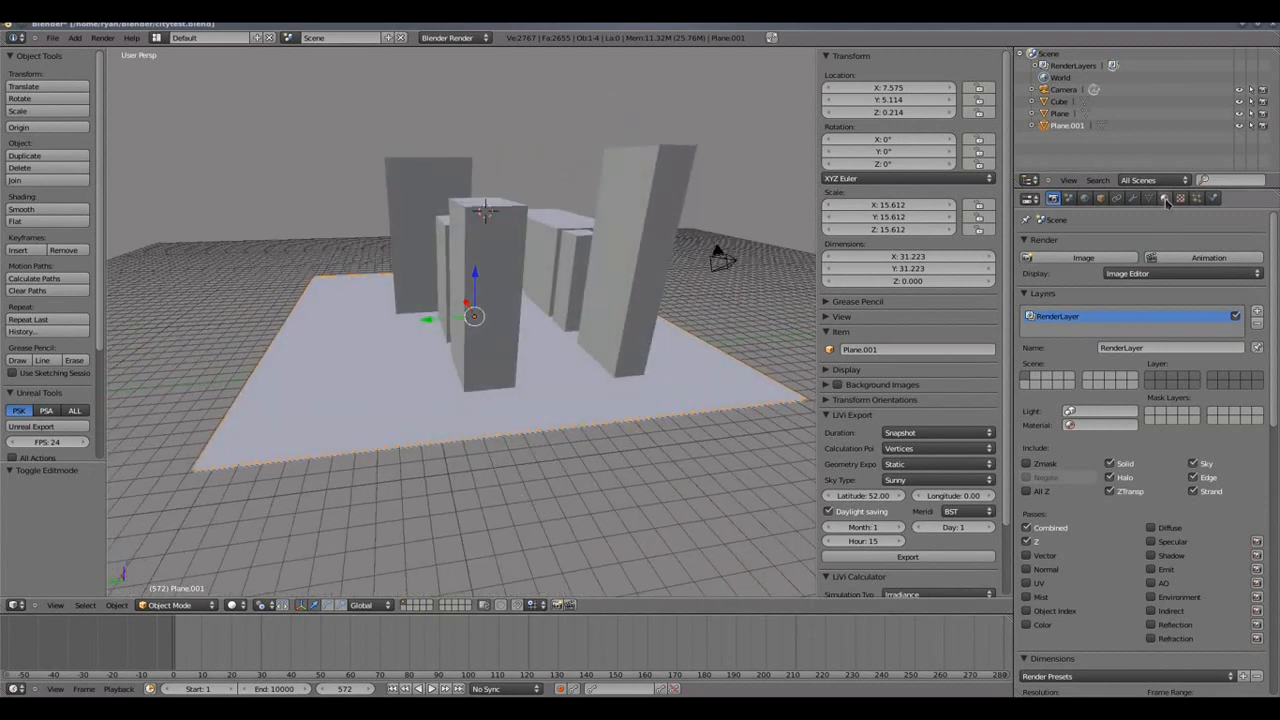
{"action": "left_click", "coordinate": [1164, 198]}
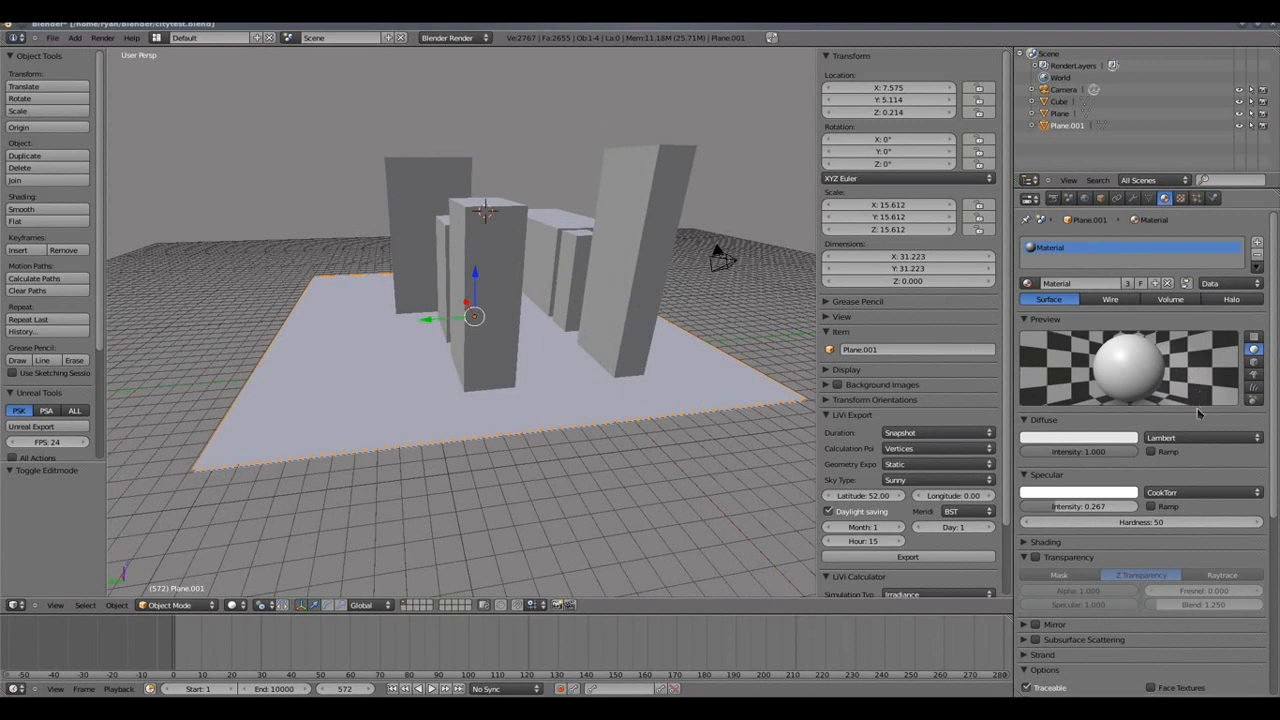
{"action": "scroll", "scroll_direction": "down", "scroll_amount": 3}
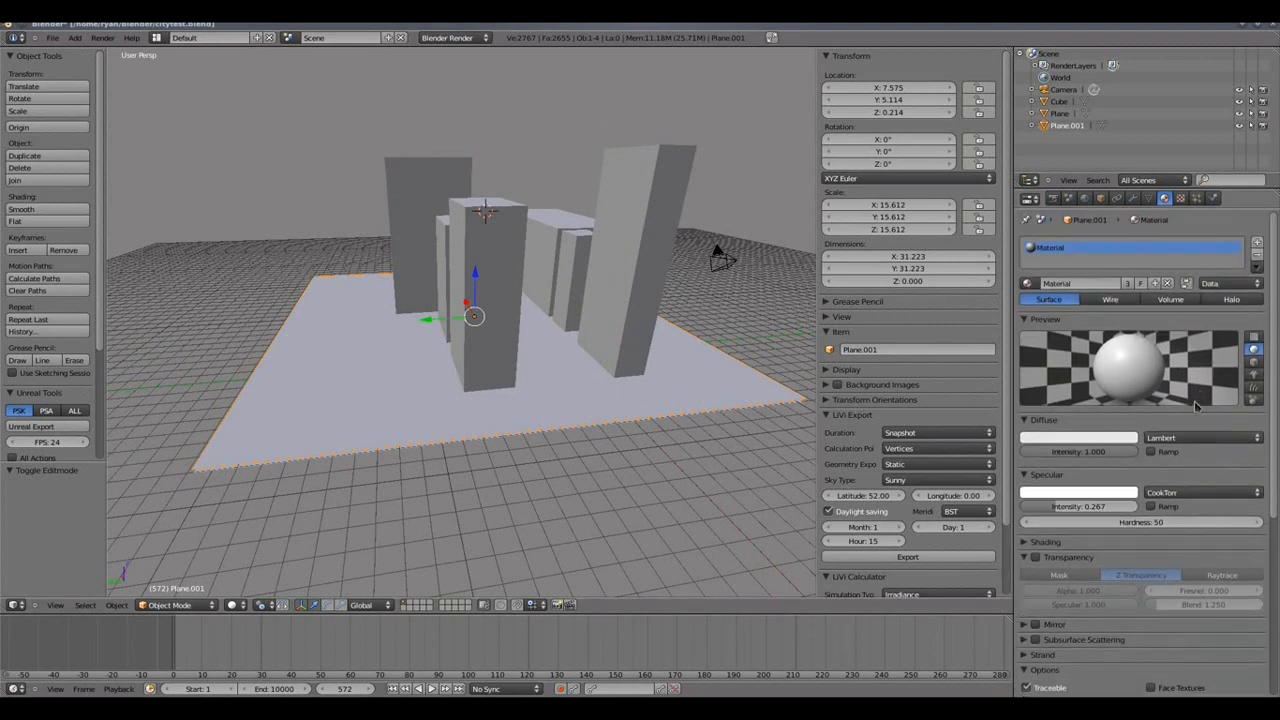
{"action": "mouse_move", "coordinate": [1056, 284]}
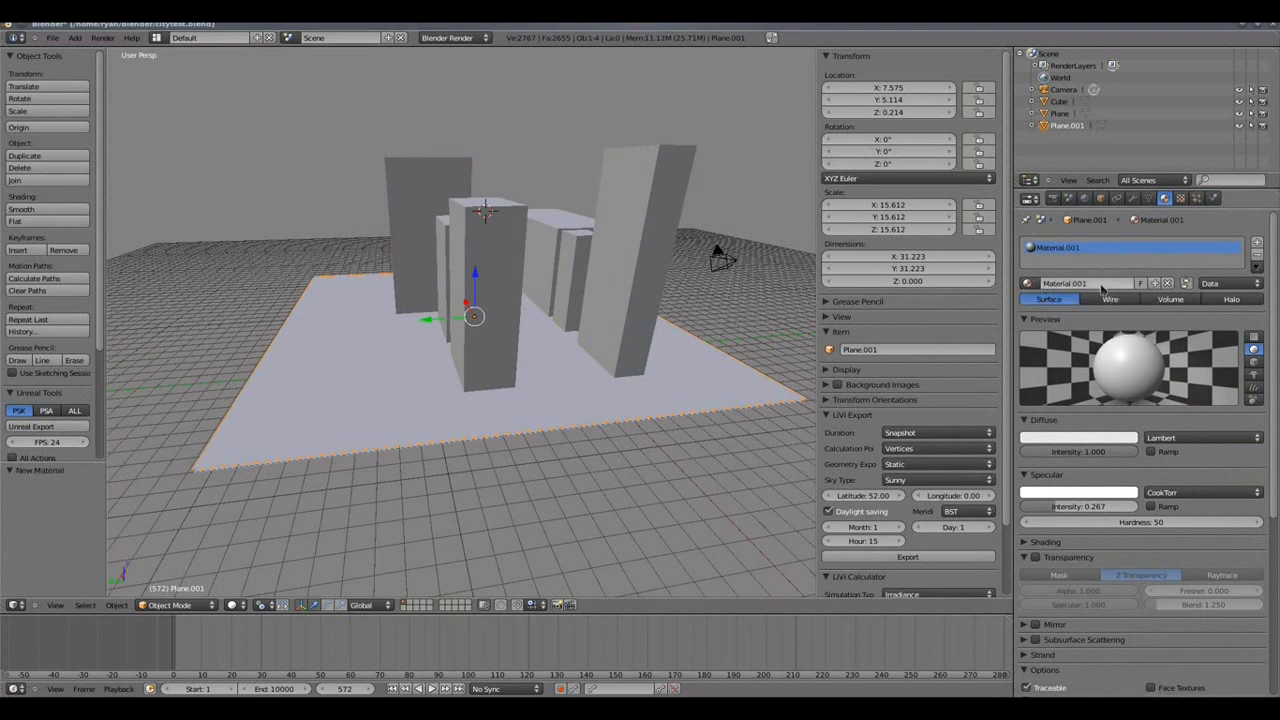
{"action": "double_click", "coordinate": [1064, 284]}
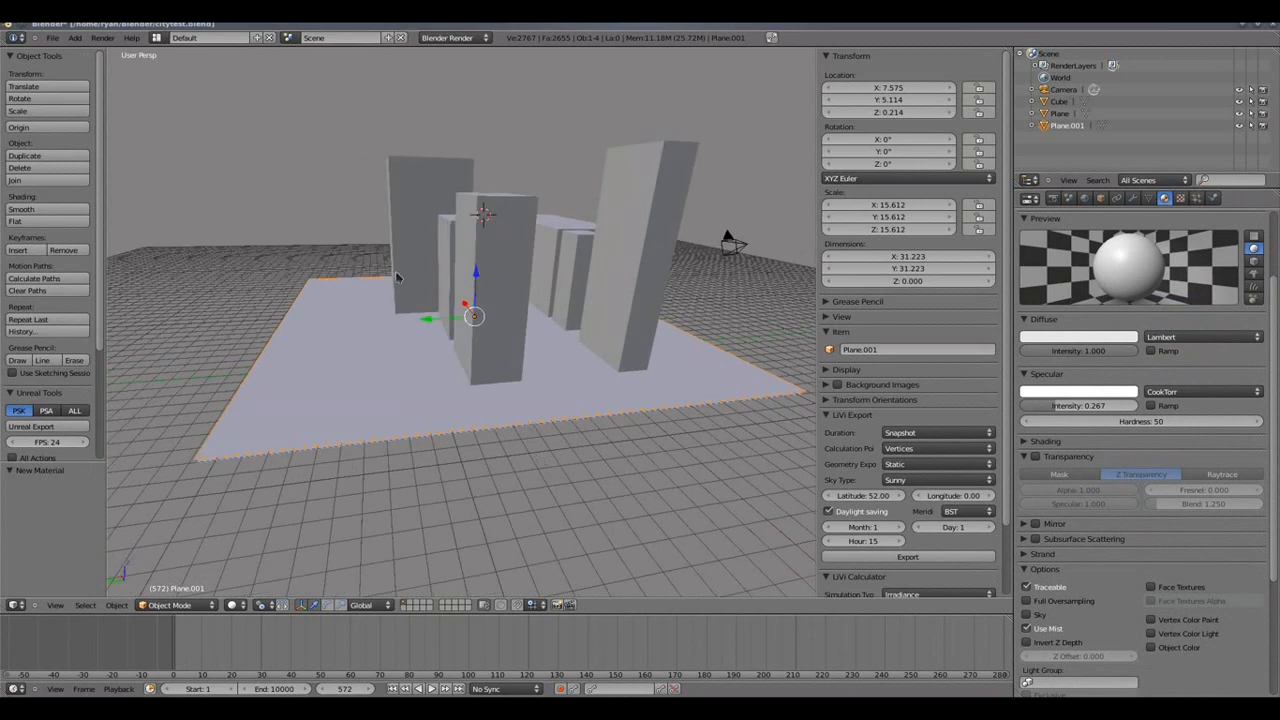
{"action": "mouse_move", "coordinate": [492, 298]}
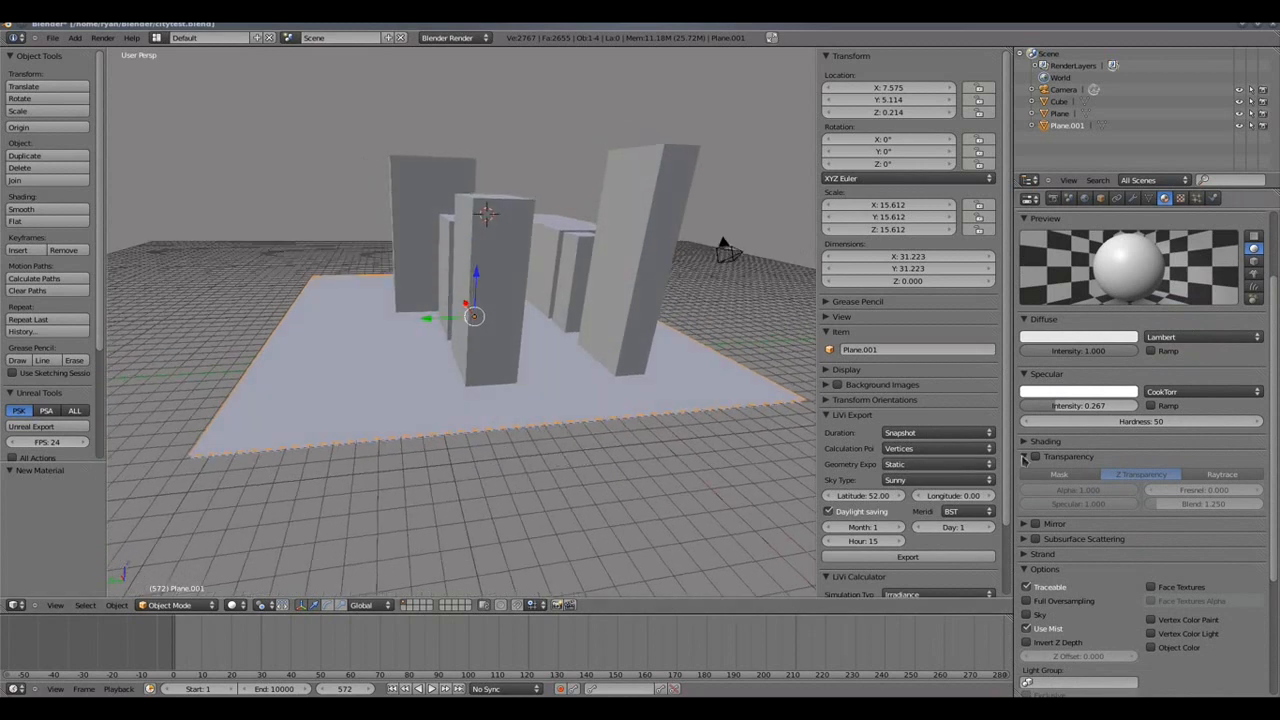
{"action": "left_click", "coordinate": [1024, 456]}
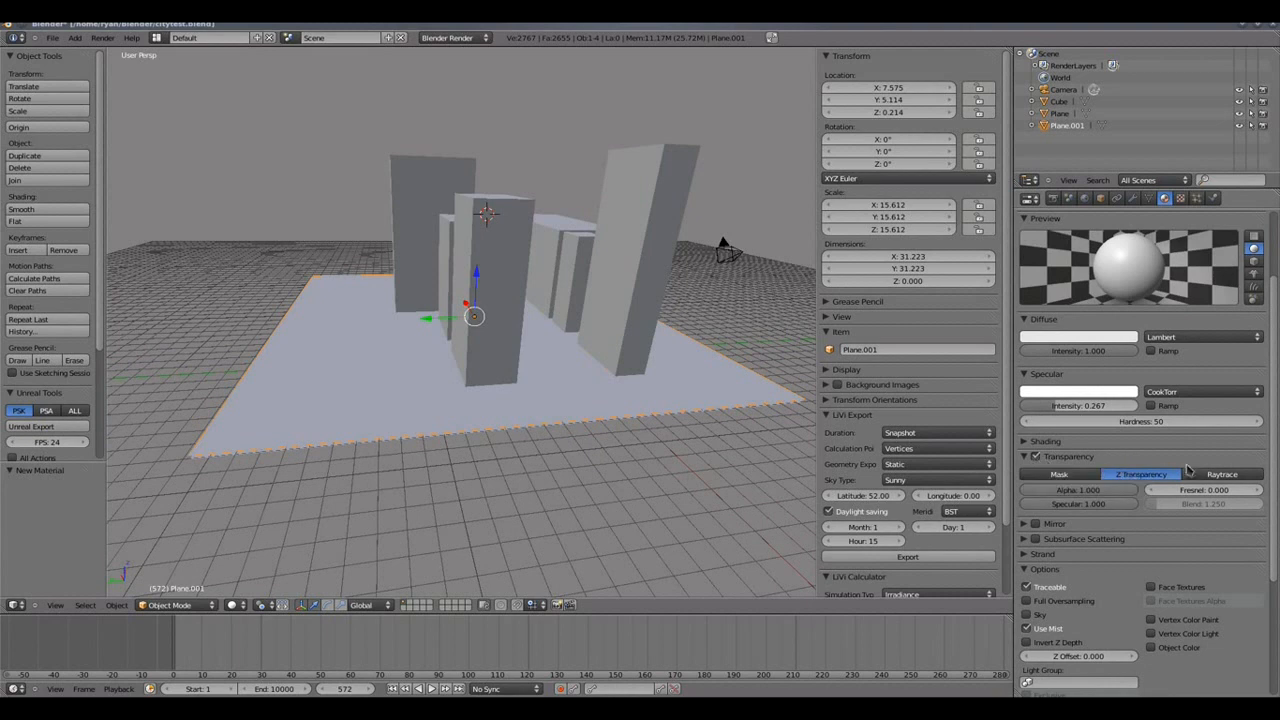
{"action": "left_click", "coordinate": [1220, 474]}
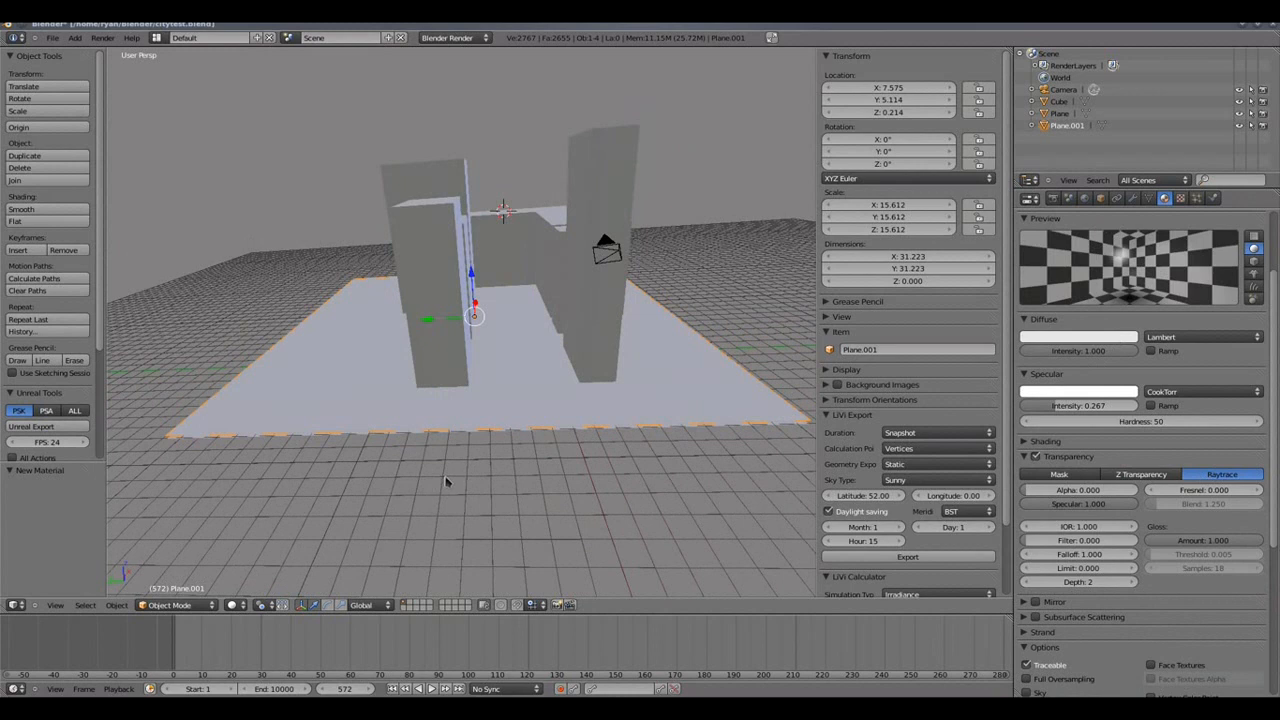
{"action": "left_click_drag", "start_coordinate": [444, 482], "coordinate": [650, 248]}
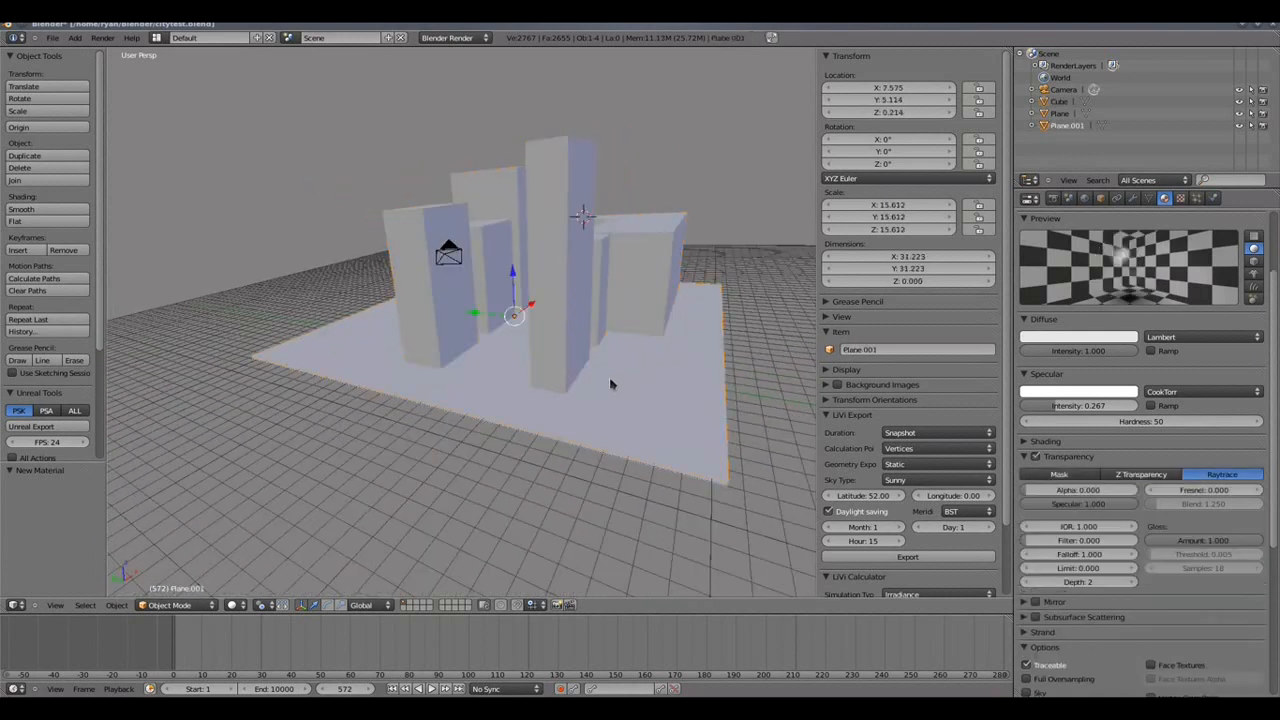
{"action": "scroll", "scroll_direction": "down", "scroll_amount": 3}
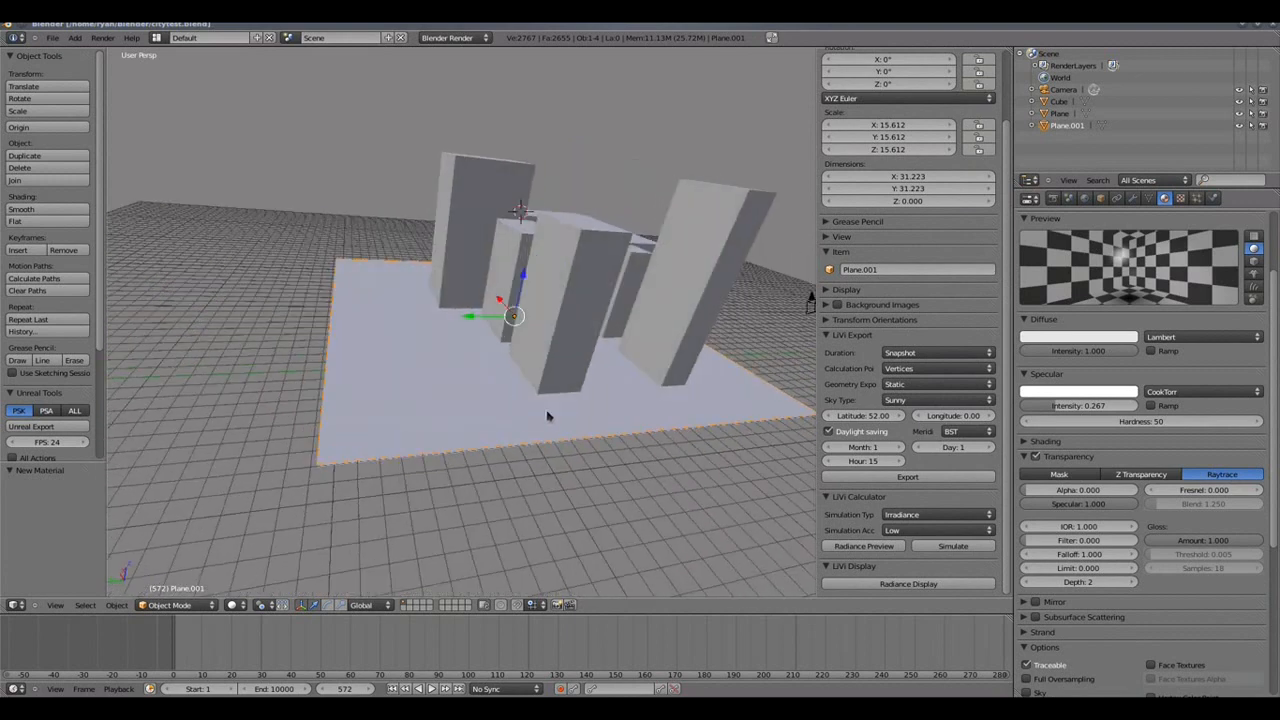
{"action": "left_click_drag", "start_coordinate": [548, 414], "coordinate": [528, 468]}
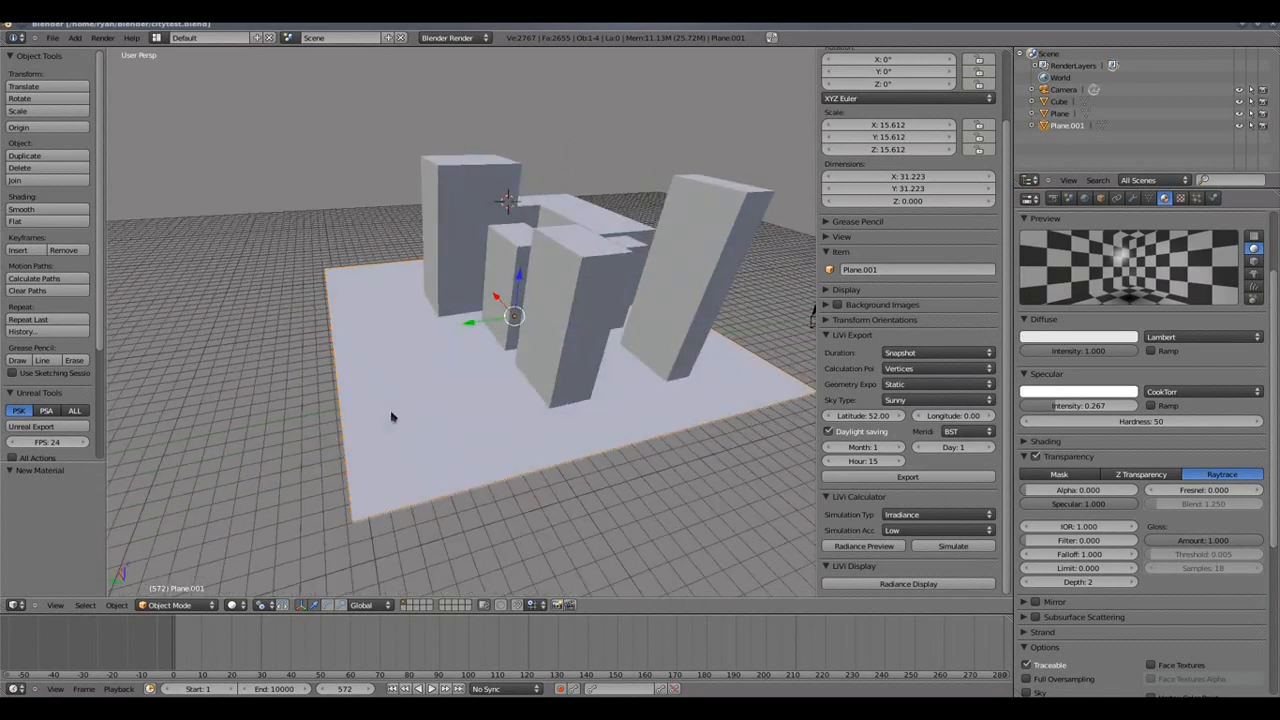
{"action": "mouse_move", "coordinate": [882, 472]}
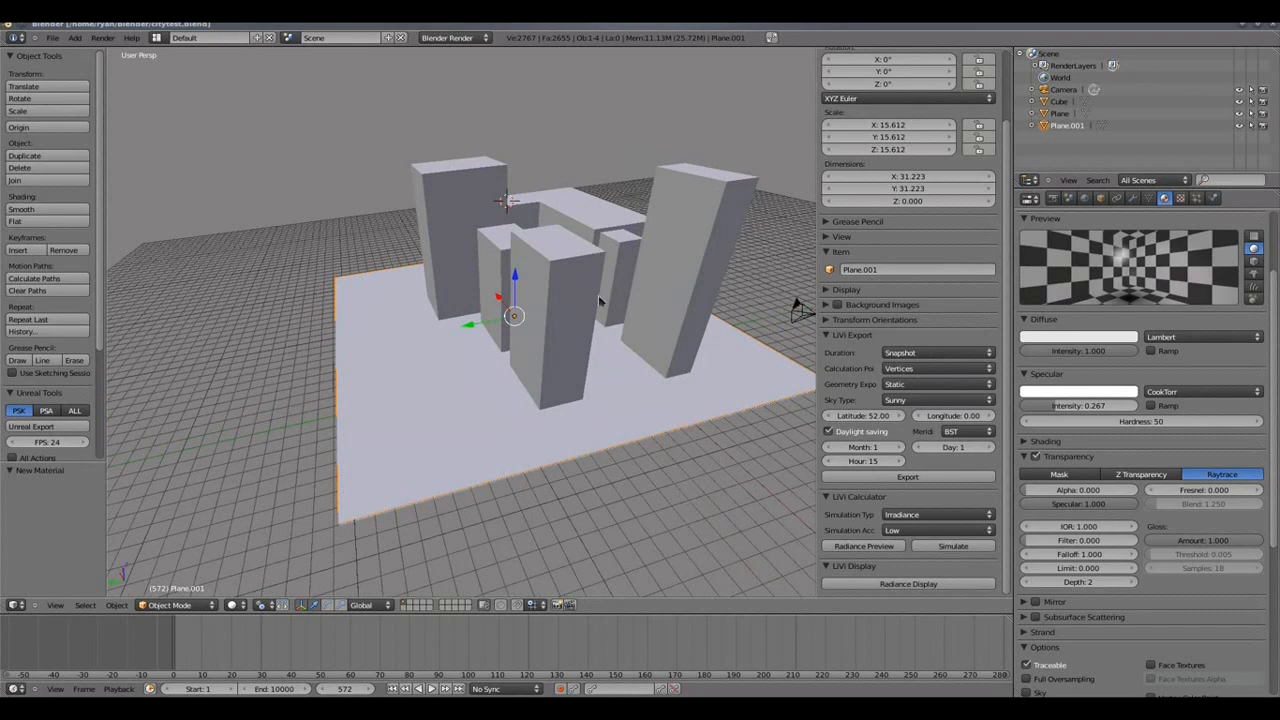
{"action": "mouse_move", "coordinate": [500, 350]}
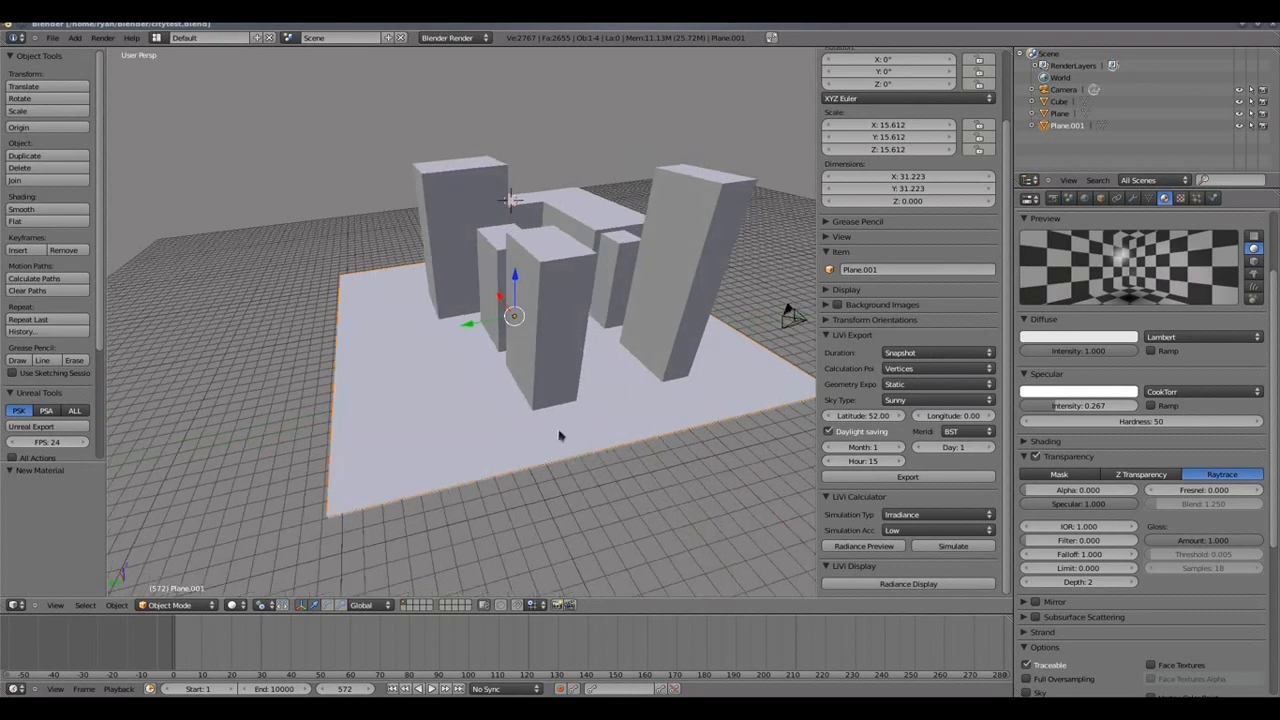
{"action": "left_click_drag", "start_coordinate": [560, 436], "coordinate": [564, 136]}
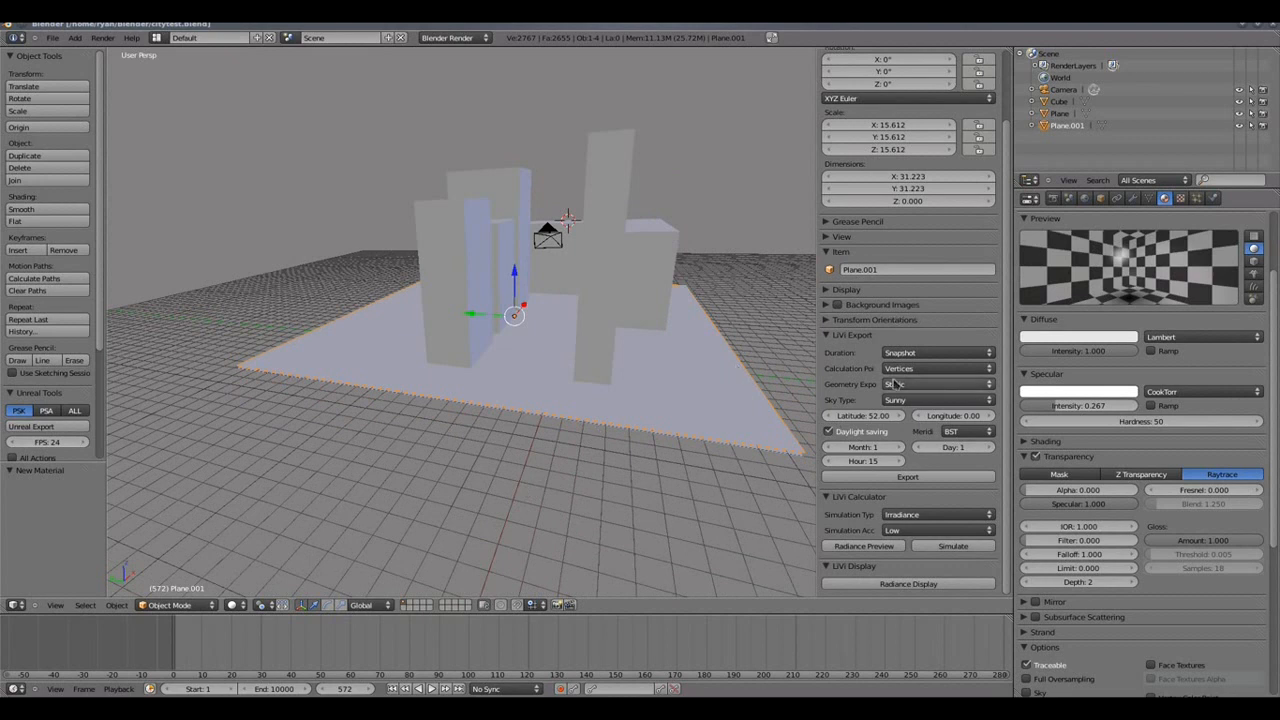
Set the VI export to calculate on faces with static geometry export.
{"action": "left_click", "coordinate": [936, 384]}
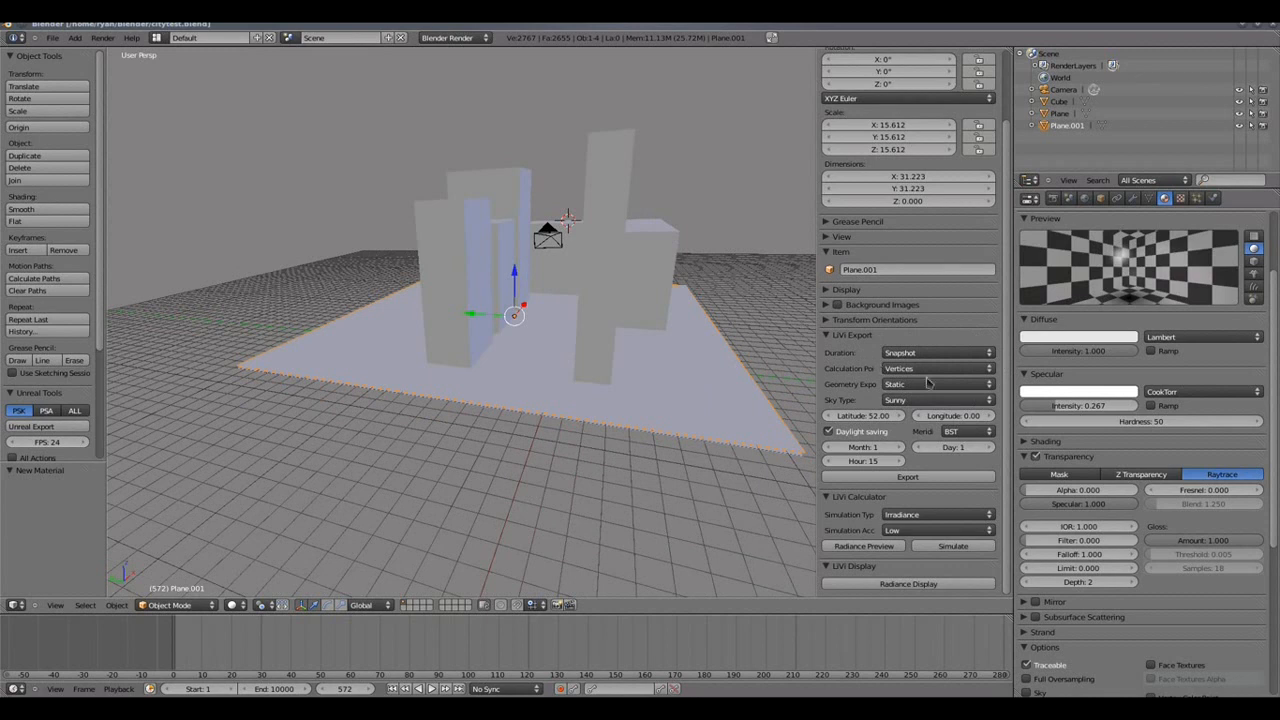
{"action": "left_click", "coordinate": [936, 368]}
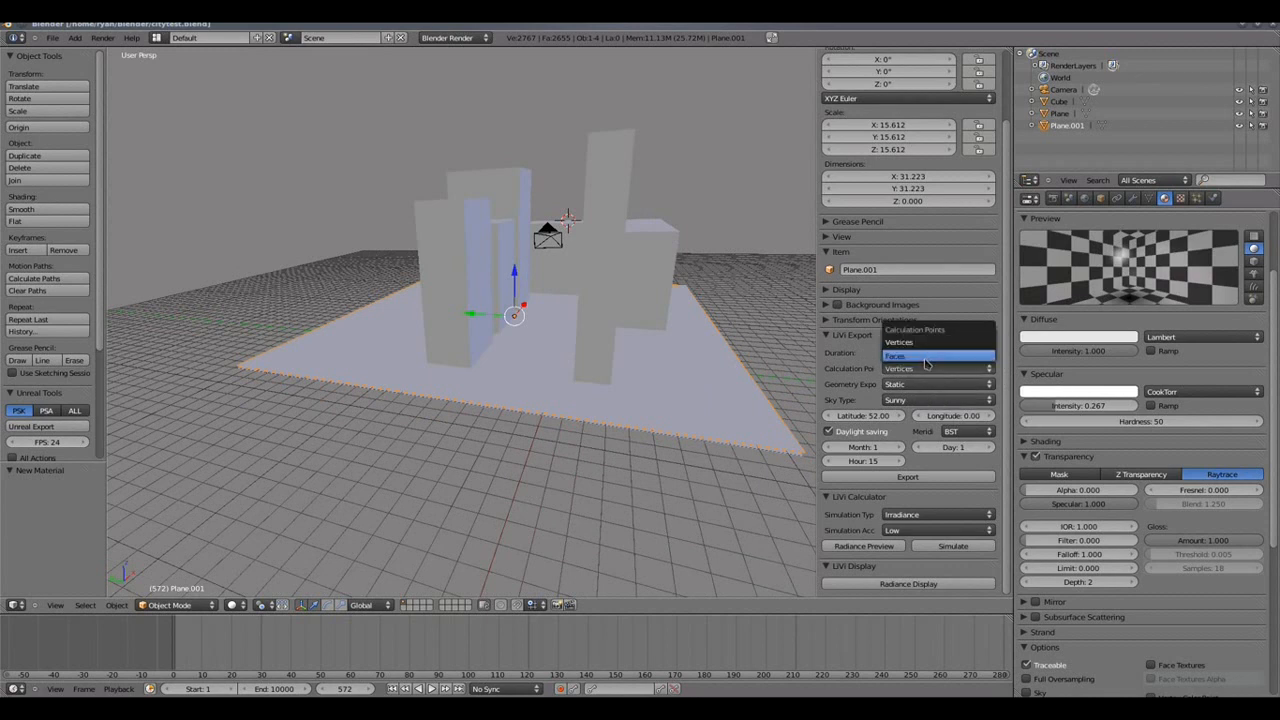
{"action": "left_click", "coordinate": [916, 356]}
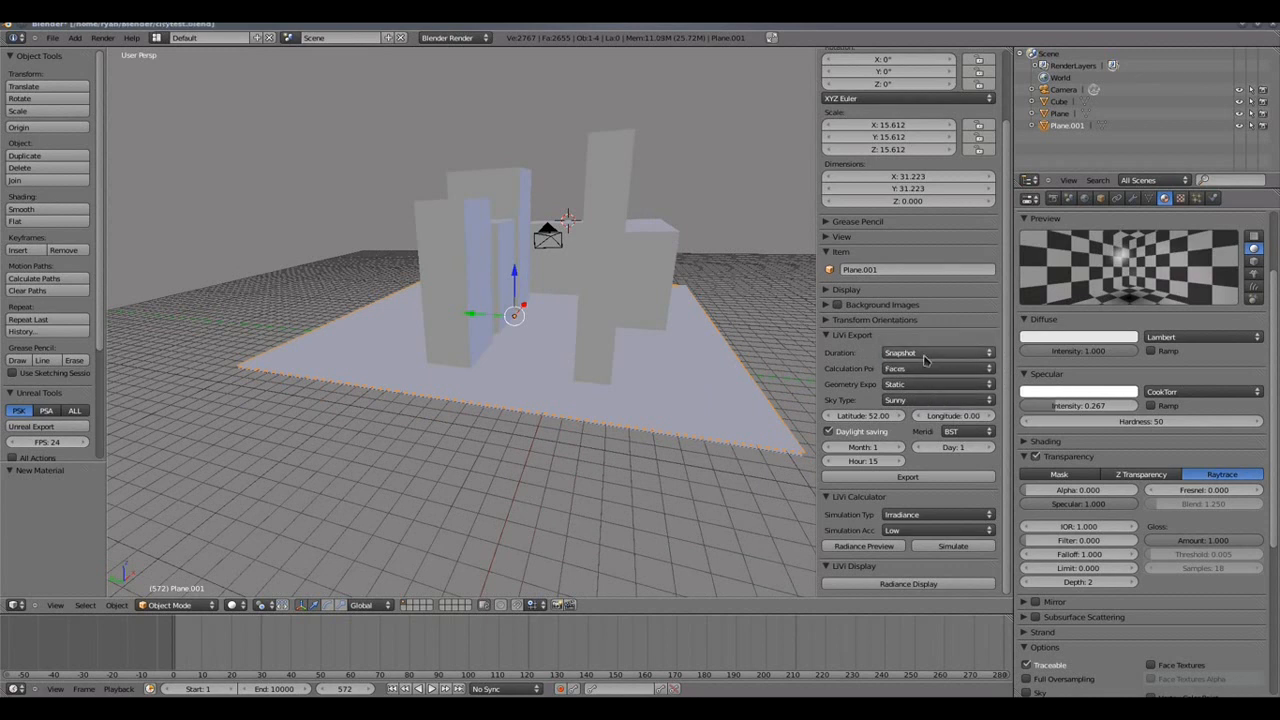
{"action": "mouse_move", "coordinate": [768, 400]}
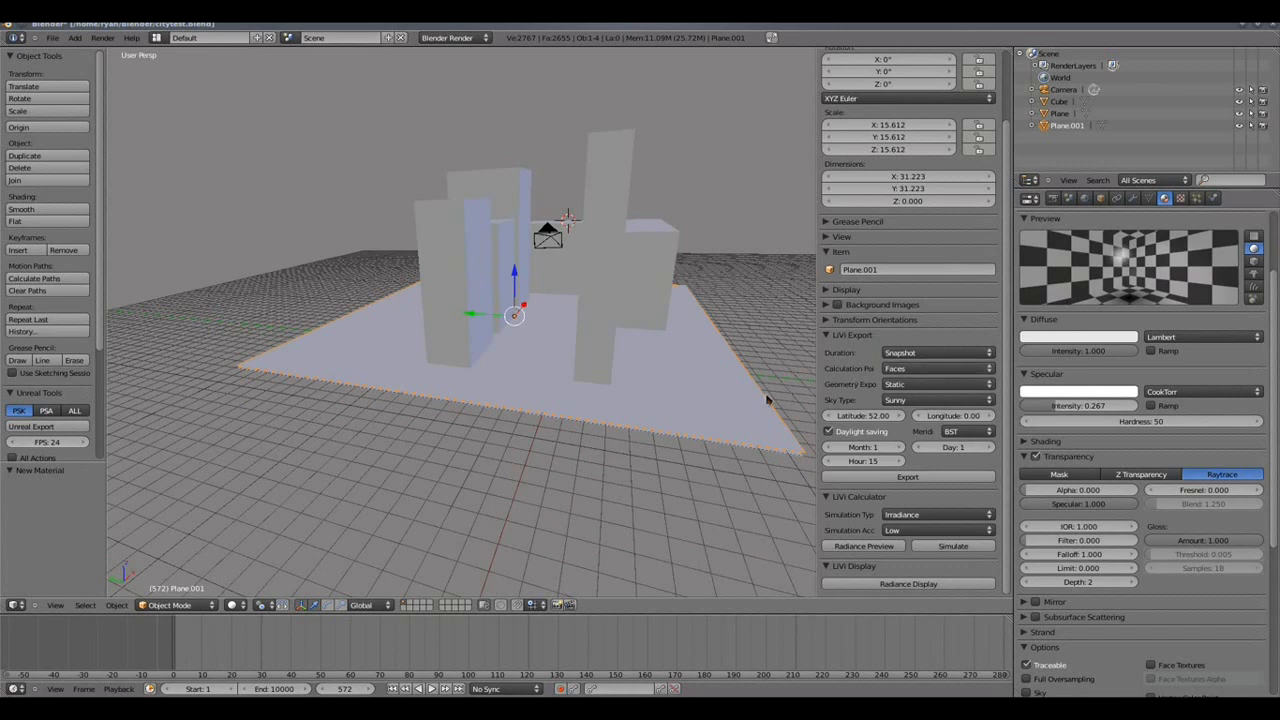
{"action": "mouse_move", "coordinate": [612, 390]}
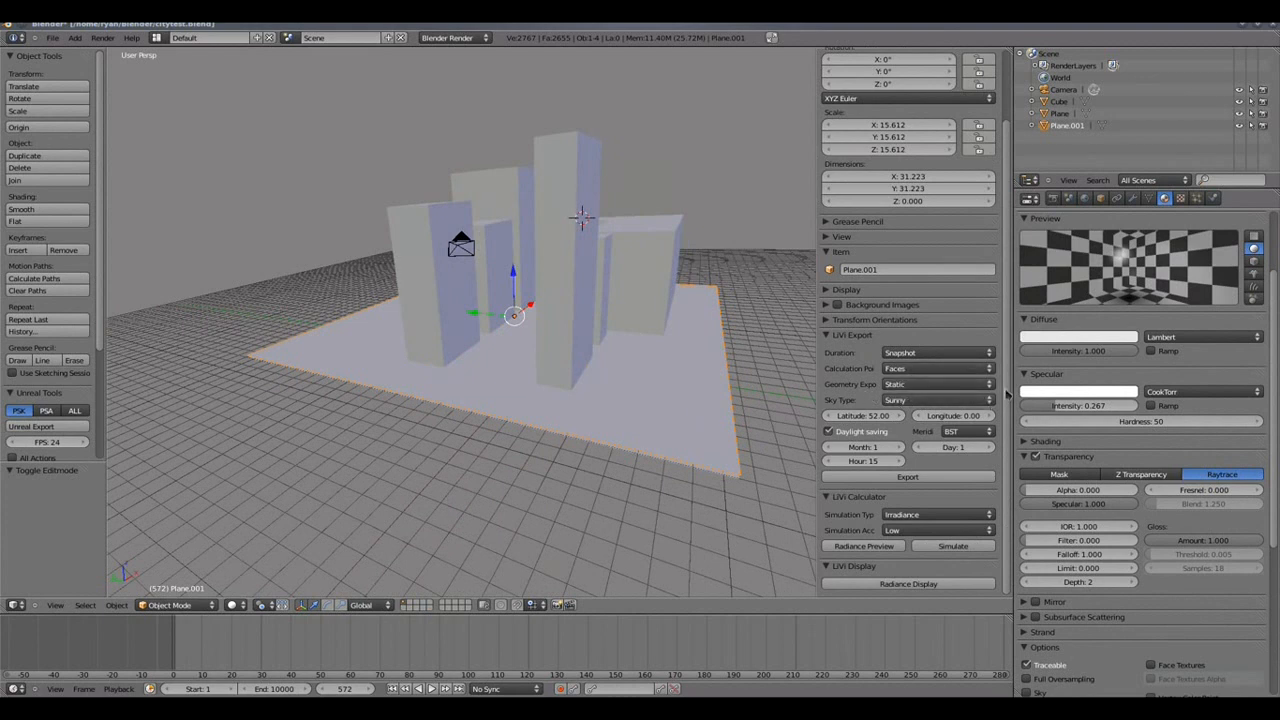
{"action": "left_click", "coordinate": [936, 384]}
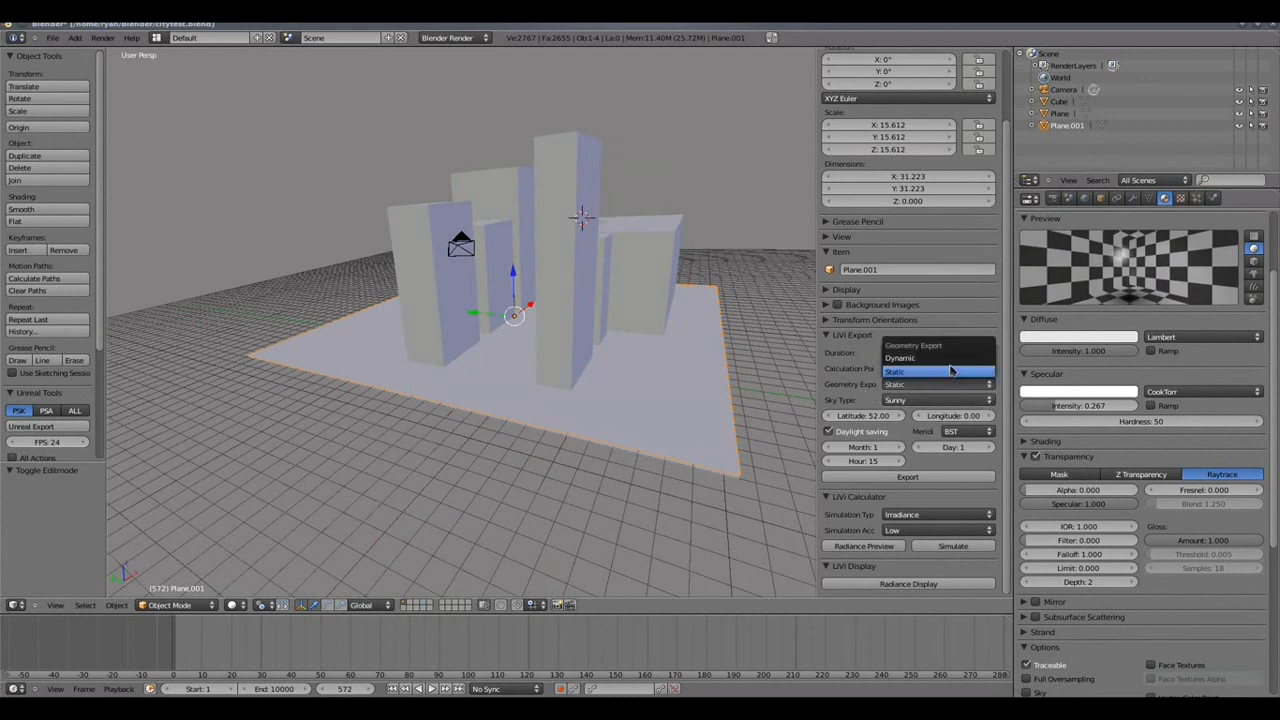
{"action": "left_click", "coordinate": [892, 370]}
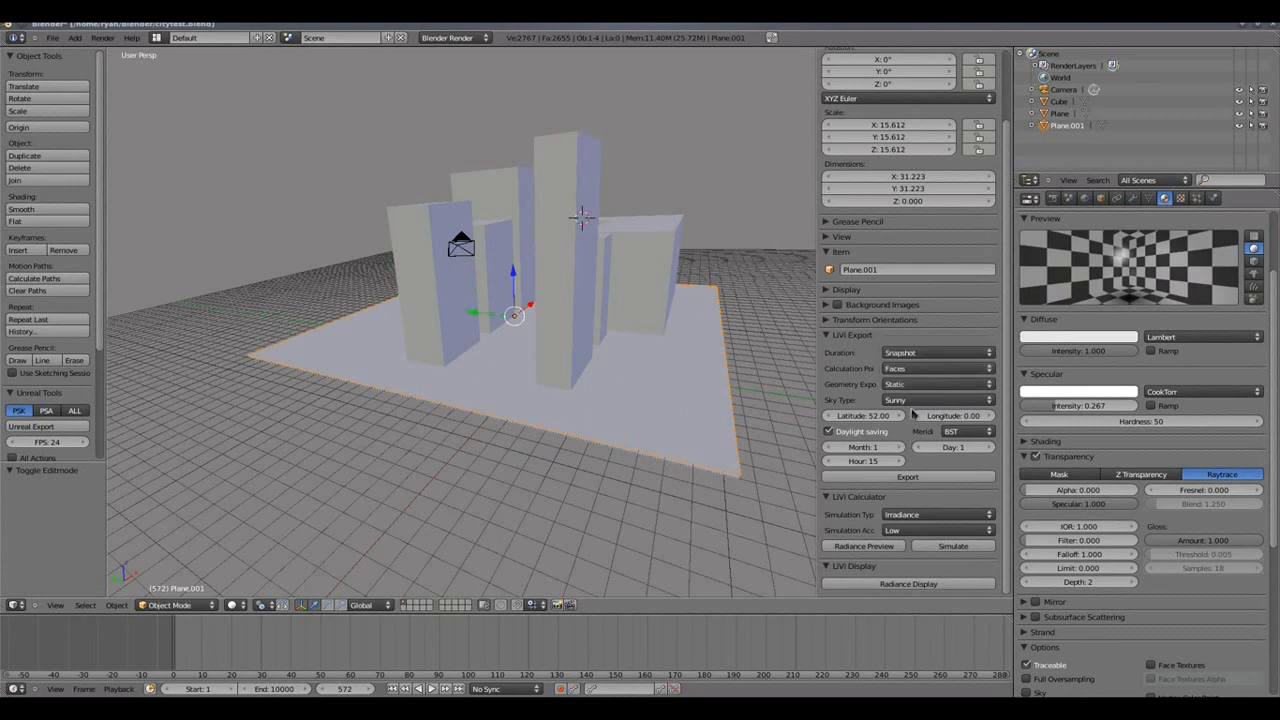
Choose a Sunny sky type for the export.
{"action": "left_click", "coordinate": [936, 400]}
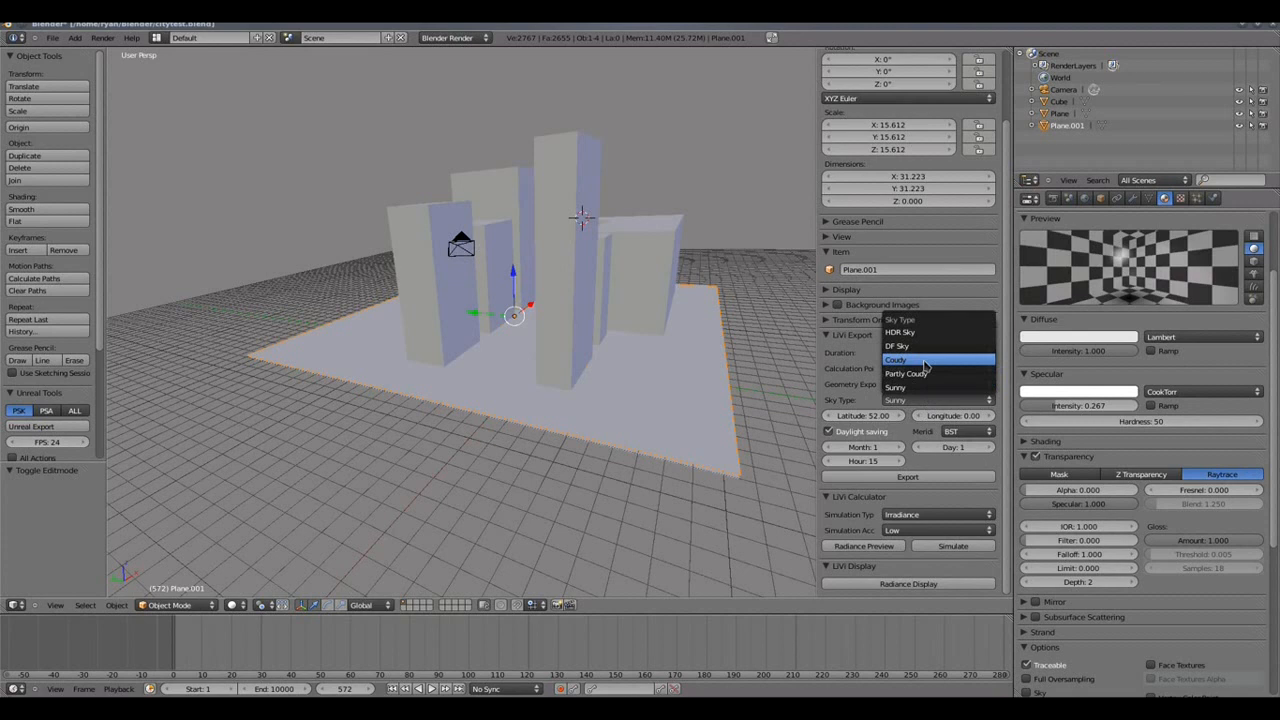
{"action": "mouse_move", "coordinate": [916, 332]}
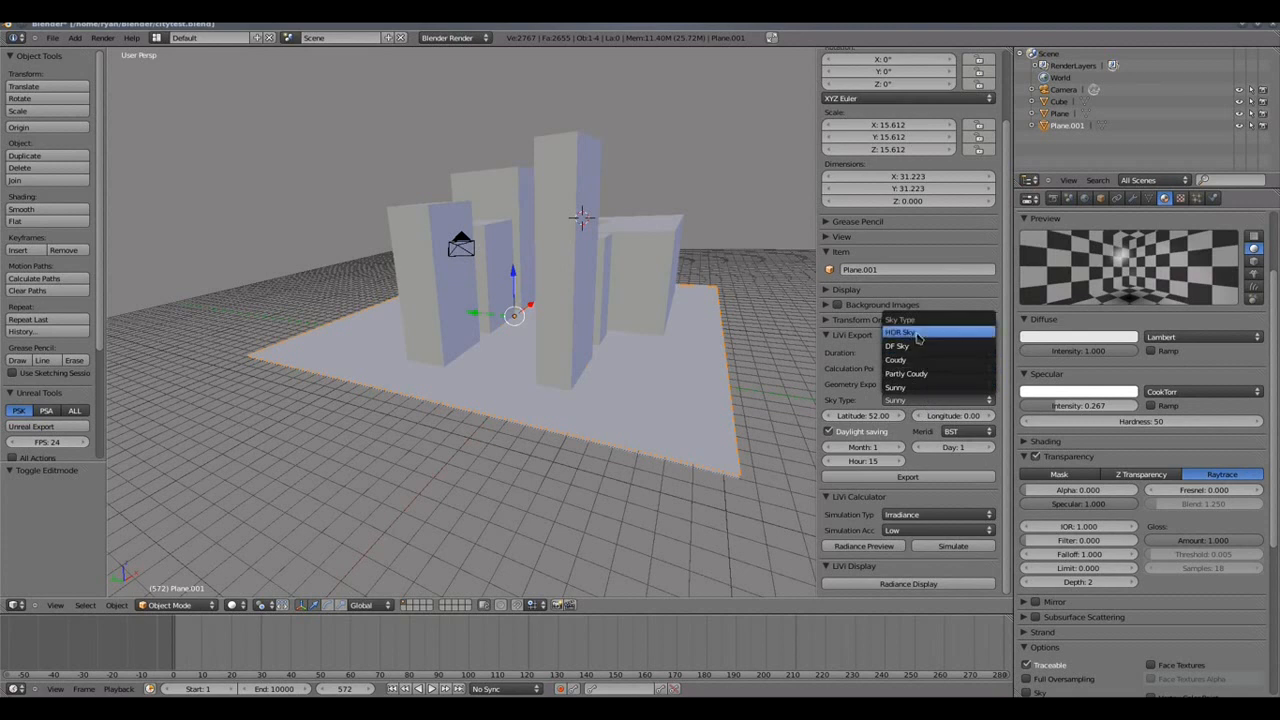
{"action": "mouse_move", "coordinate": [900, 346]}
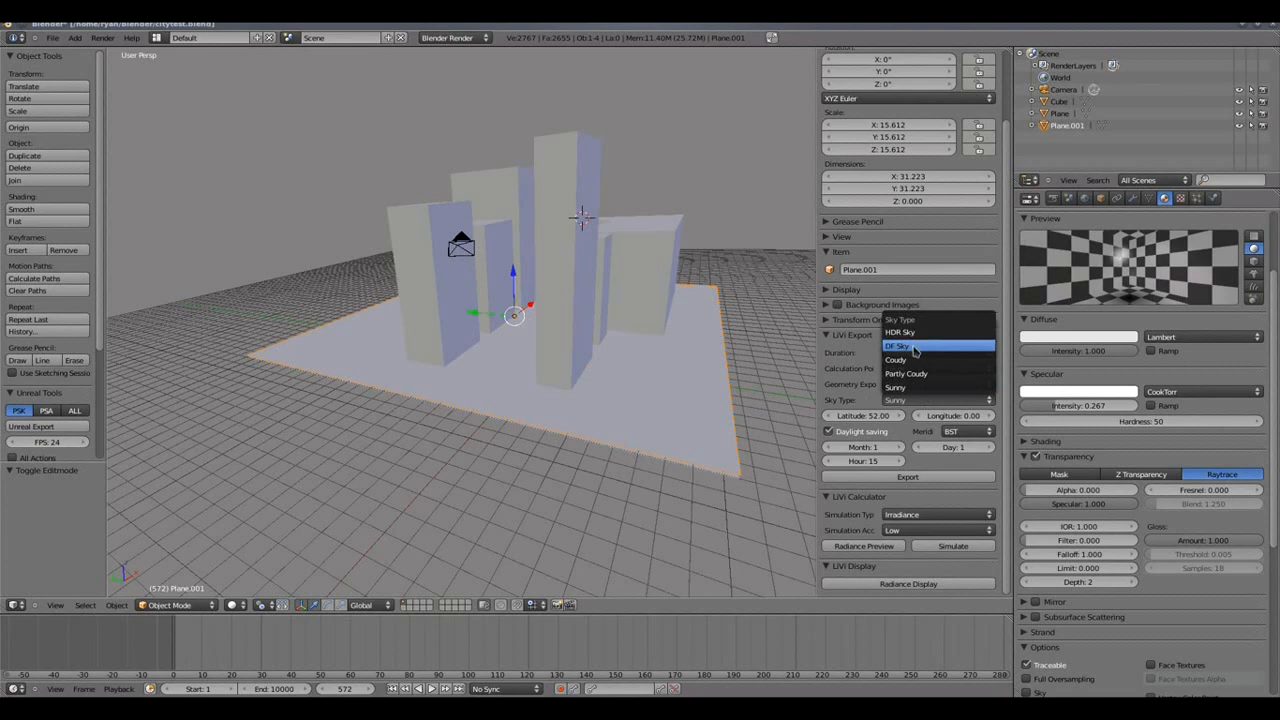
{"action": "mouse_move", "coordinate": [896, 360]}
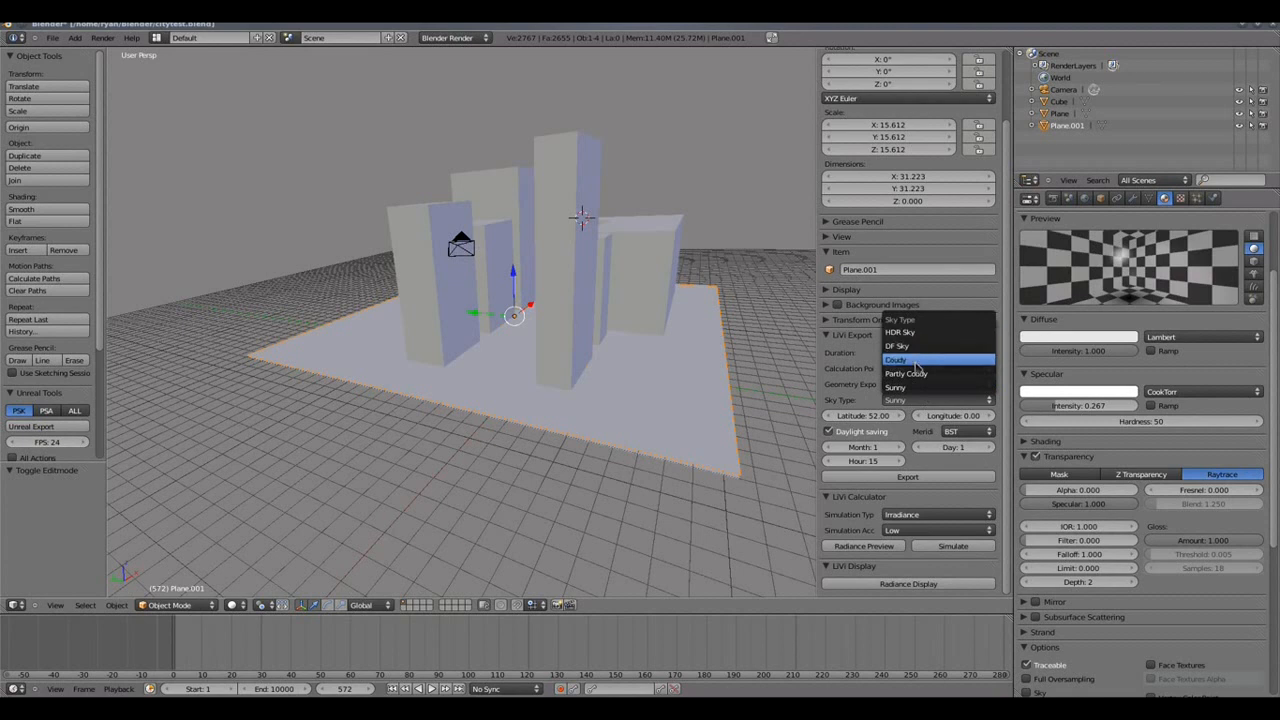
{"action": "mouse_move", "coordinate": [916, 388]}
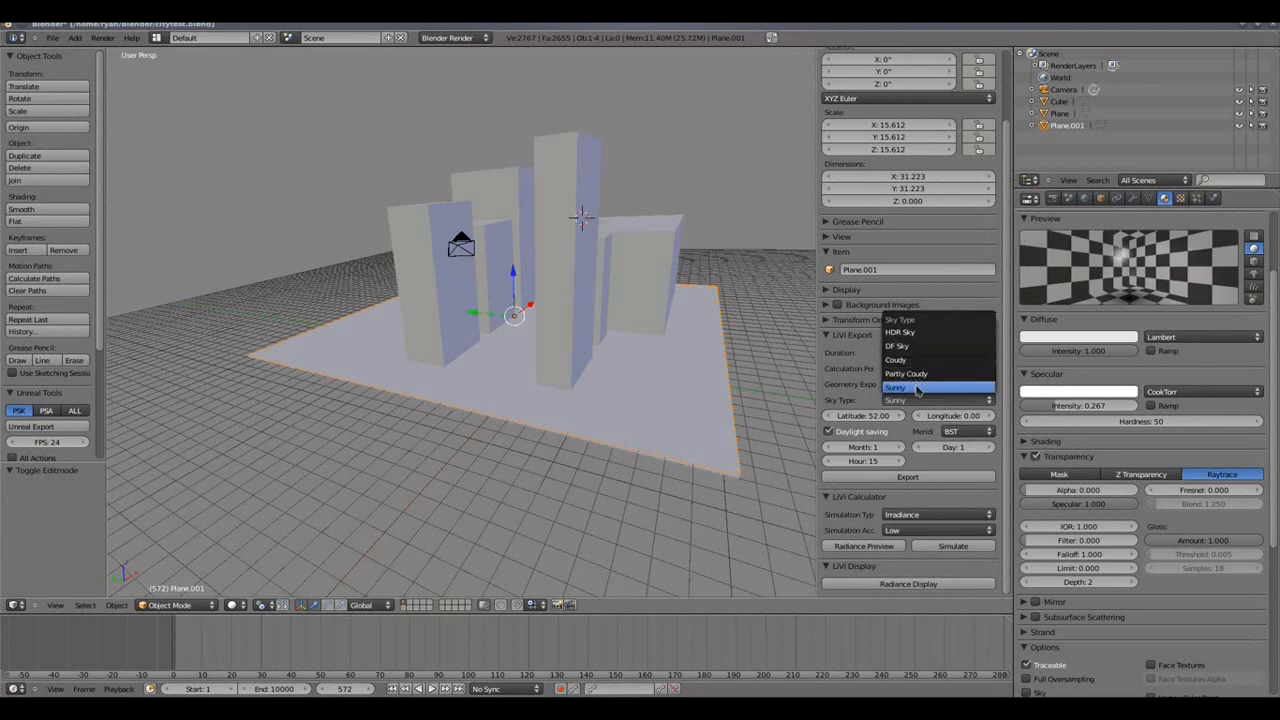
{"action": "left_click", "coordinate": [896, 388]}
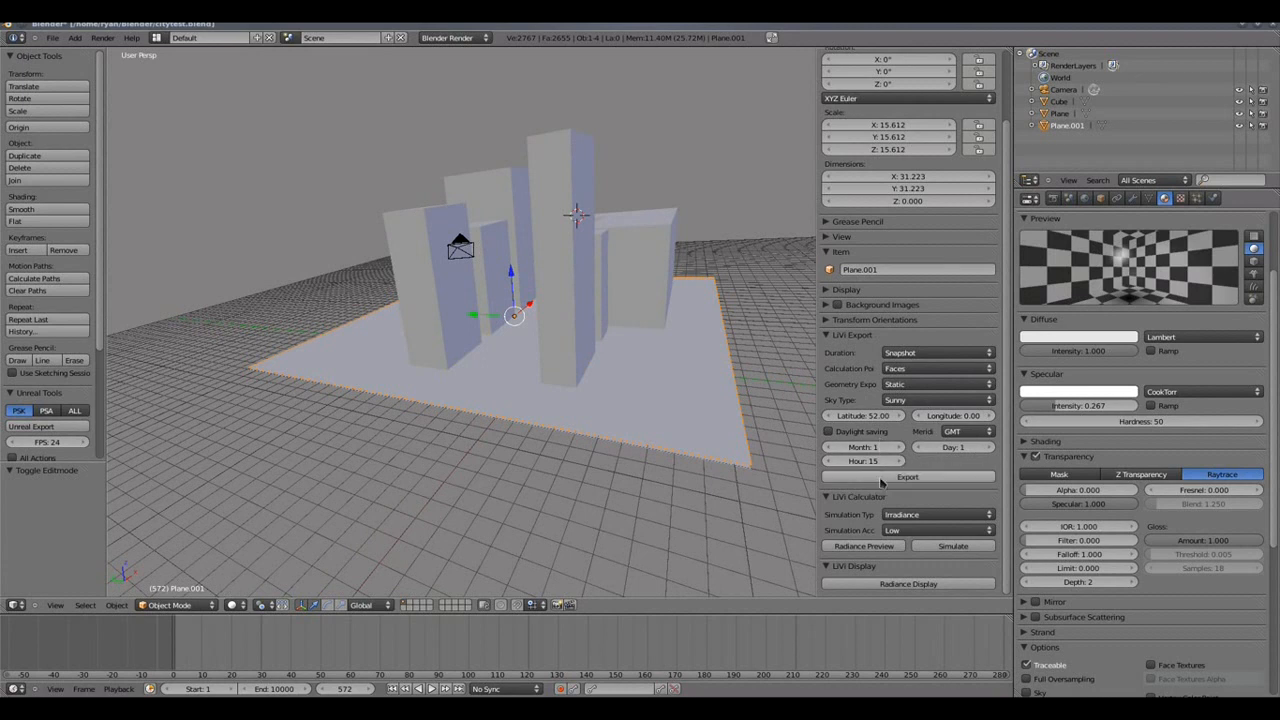
{"action": "mouse_move", "coordinate": [862, 460]}
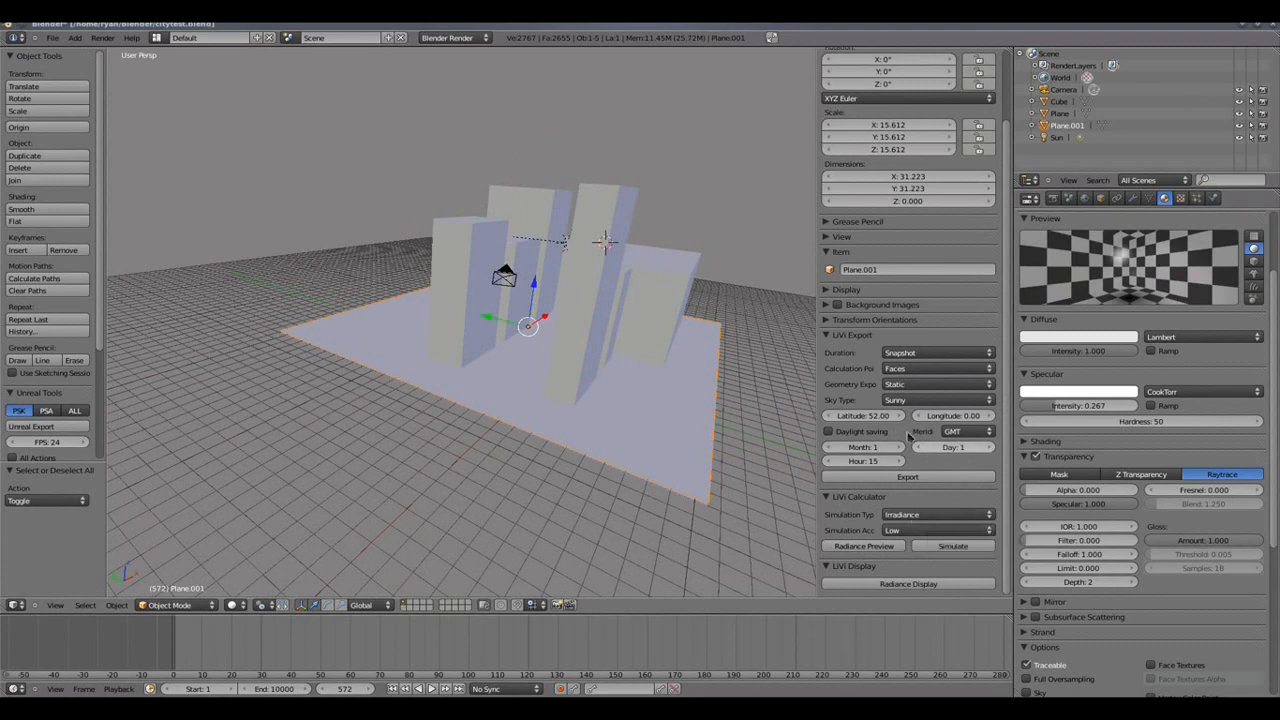
{"action": "mouse_move", "coordinate": [728, 388]}
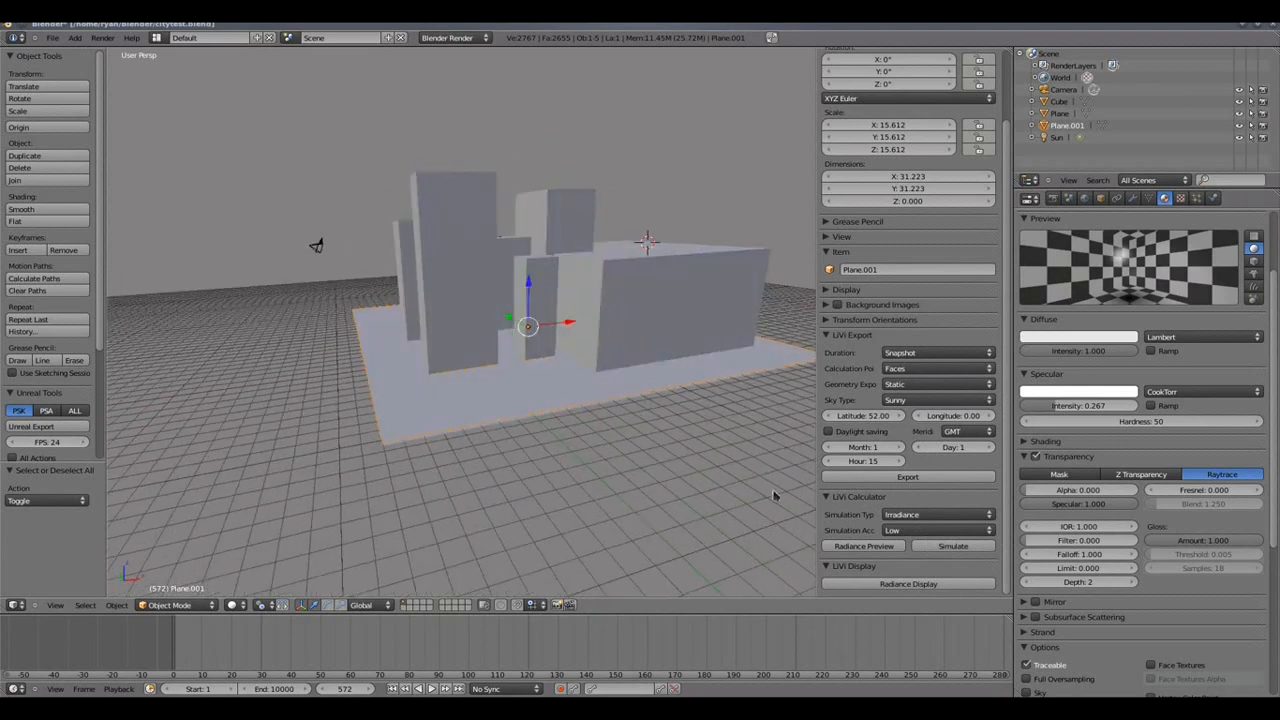
{"action": "mouse_move", "coordinate": [920, 514]}
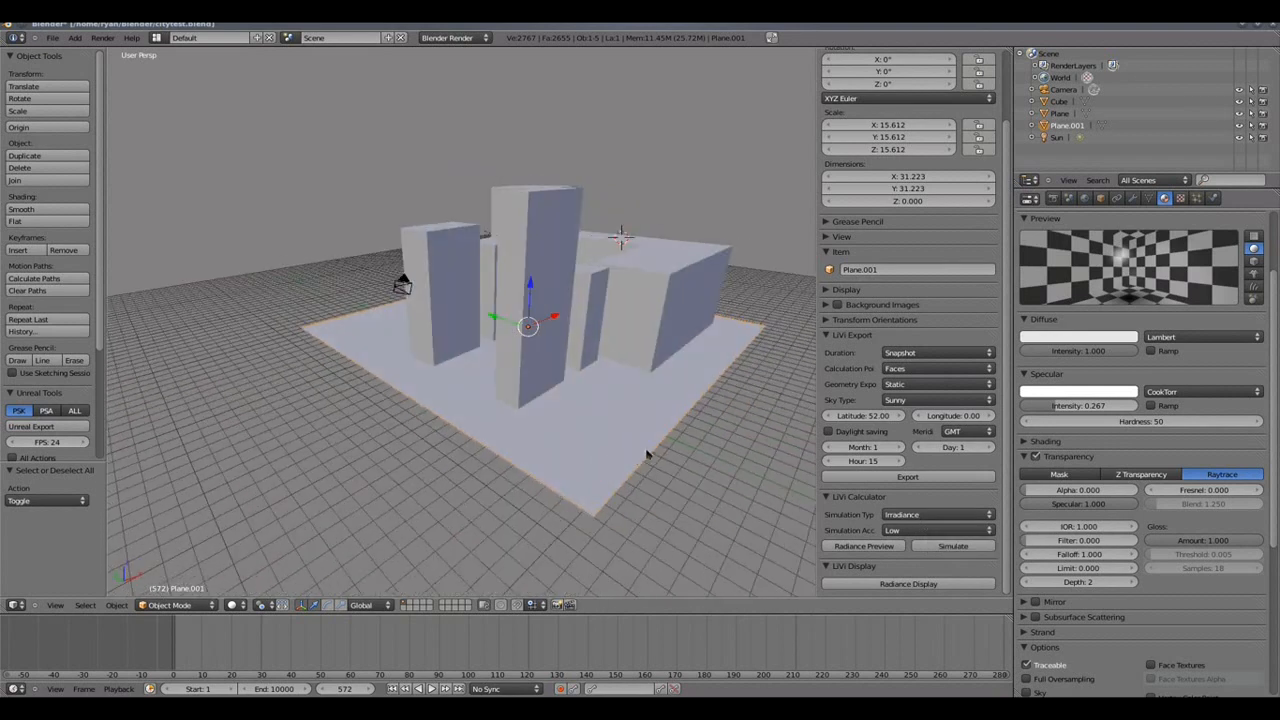
Pick the simulation accuracy level in the LiVi Calculator while viewing the city model.
{"action": "left_click_drag", "start_coordinate": [600, 350], "coordinate": [644, 410]}
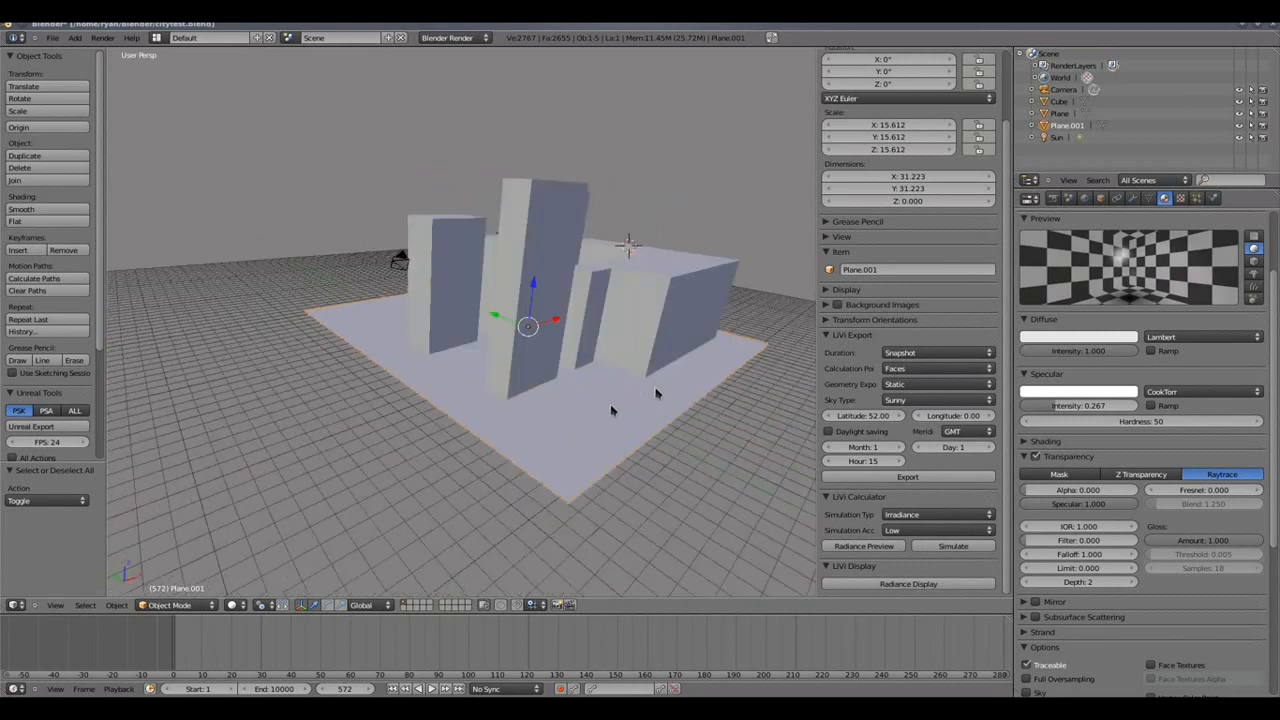
{"action": "left_click", "coordinate": [936, 530]}
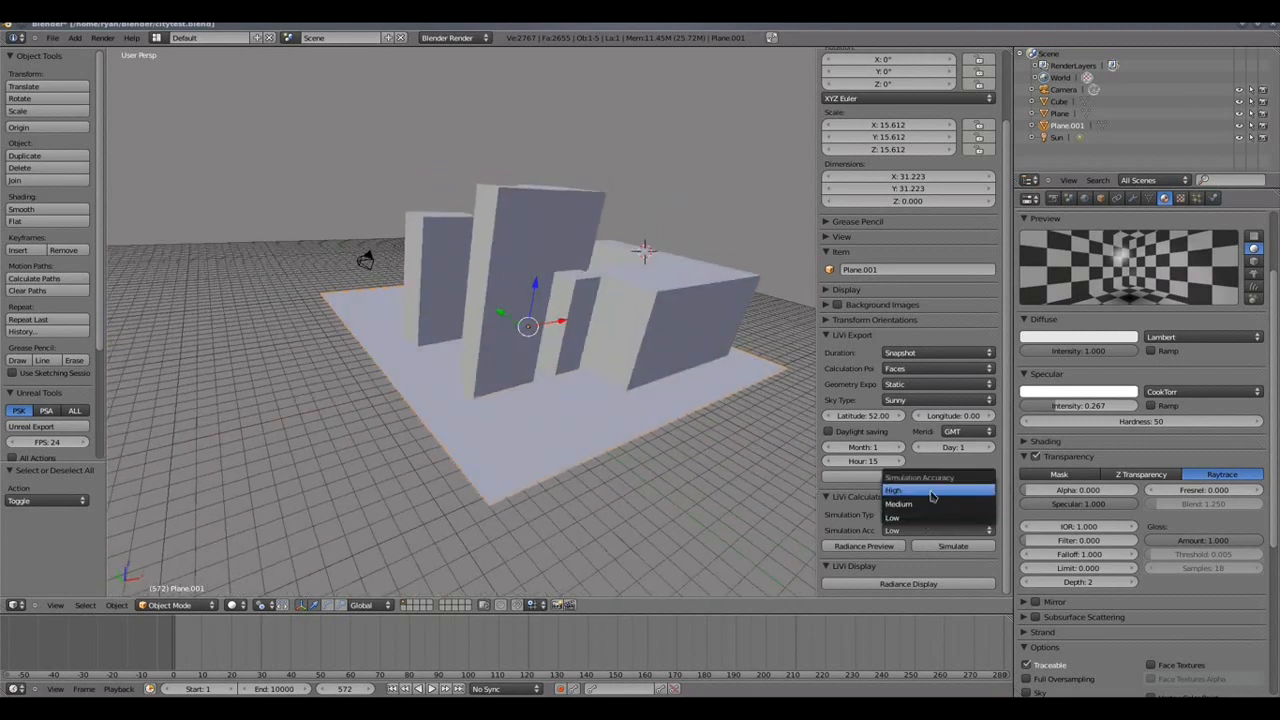
{"action": "left_click", "coordinate": [892, 530]}
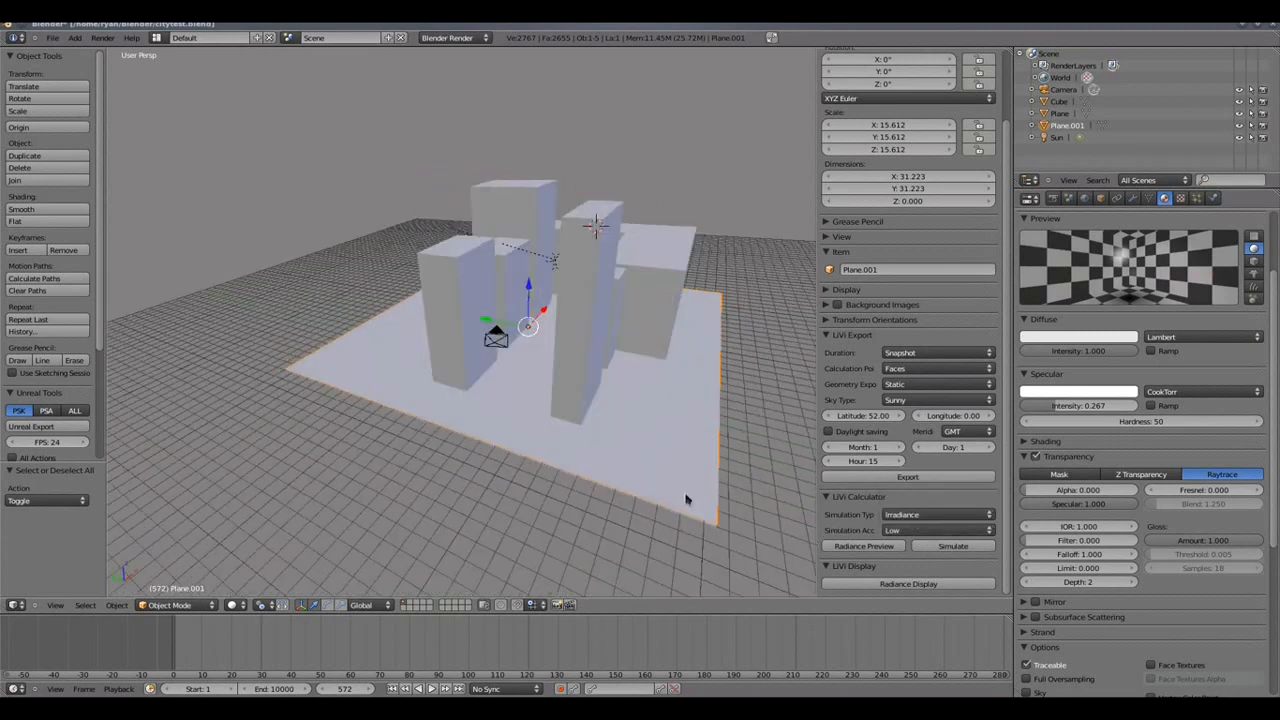
{"action": "mouse_move", "coordinate": [456, 476]}
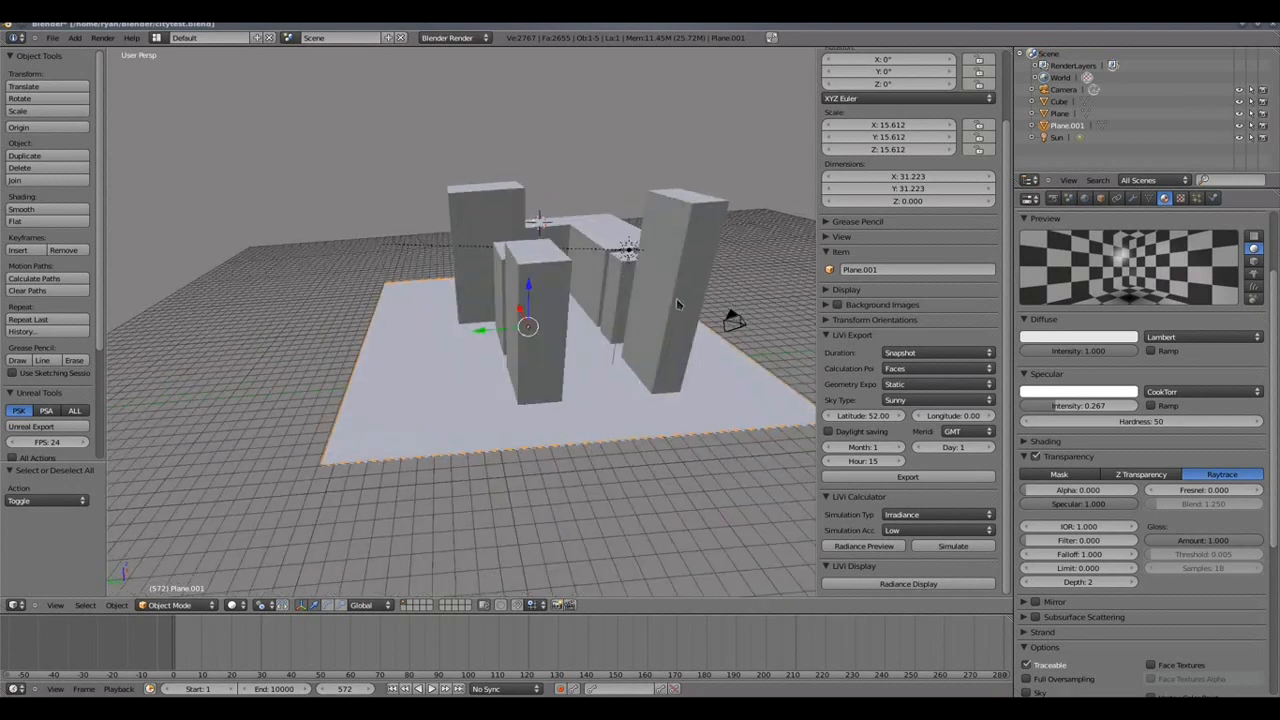
{"action": "left_click_drag", "start_coordinate": [650, 300], "coordinate": [600, 370]}
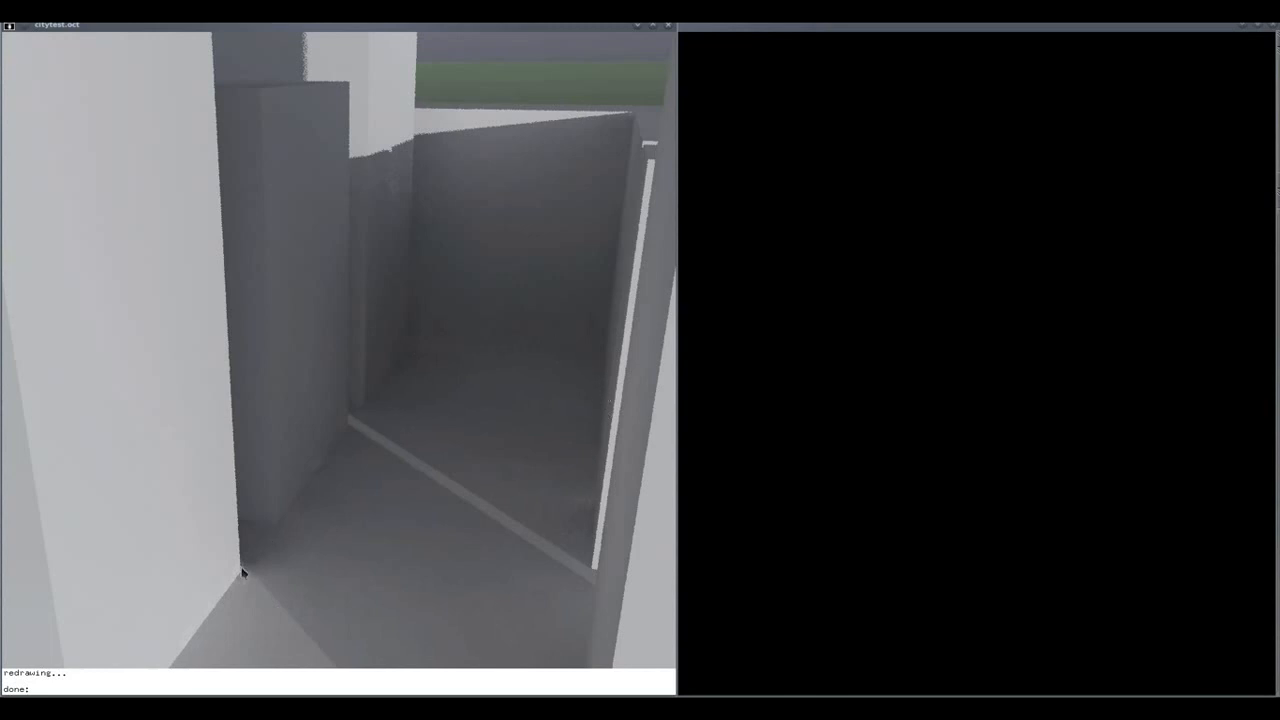
{"action": "mouse_move", "coordinate": [516, 128]}
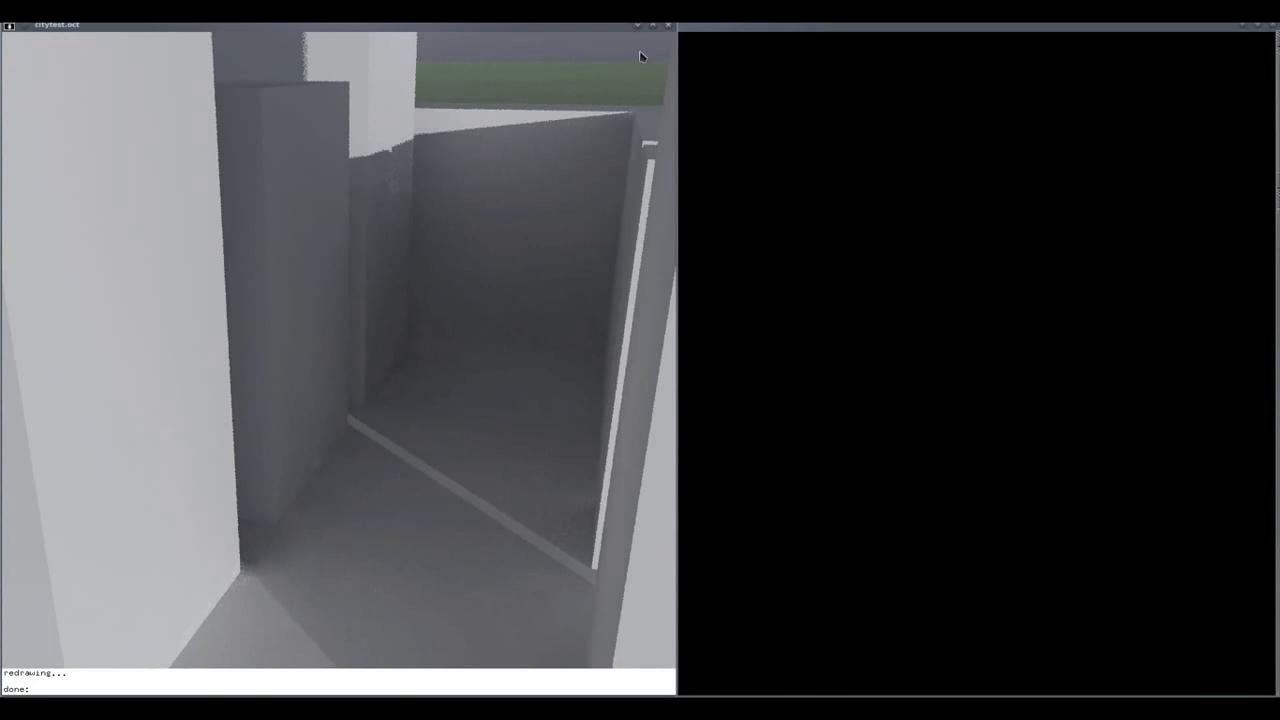
{"action": "mouse_move", "coordinate": [380, 64]}
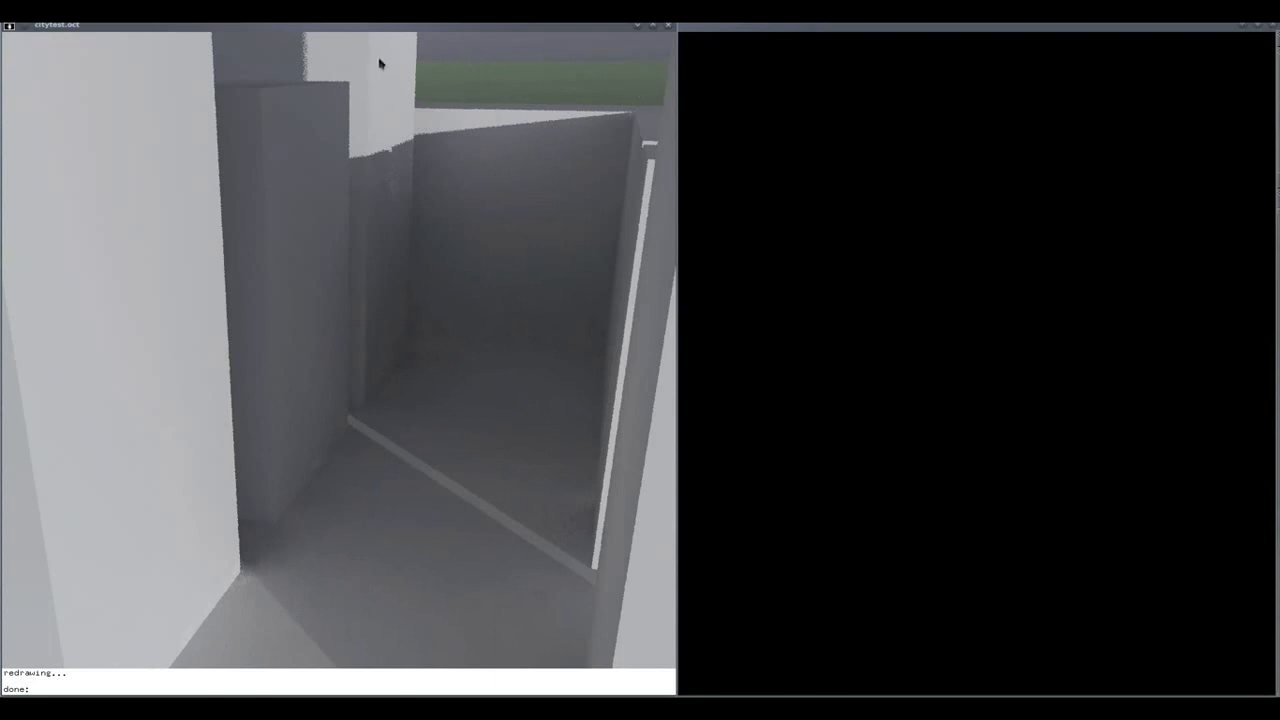
{"action": "mouse_move", "coordinate": [670, 30]}
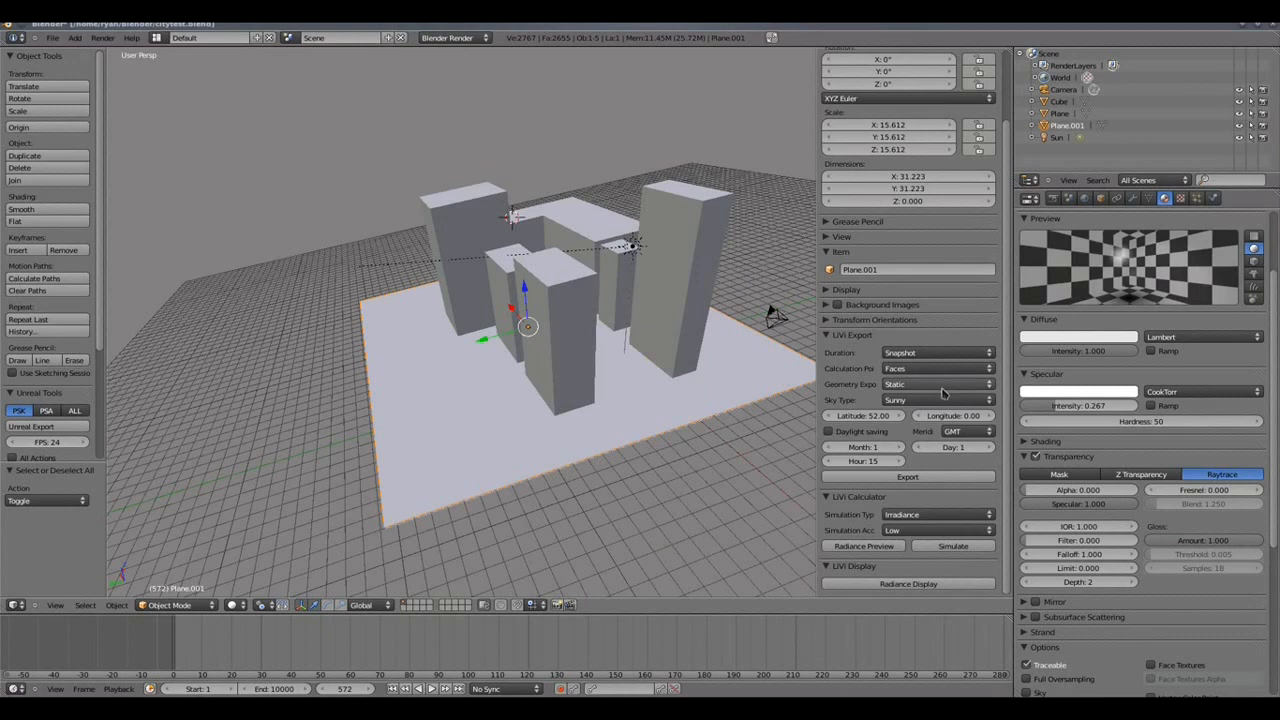
{"action": "mouse_move", "coordinate": [908, 476]}
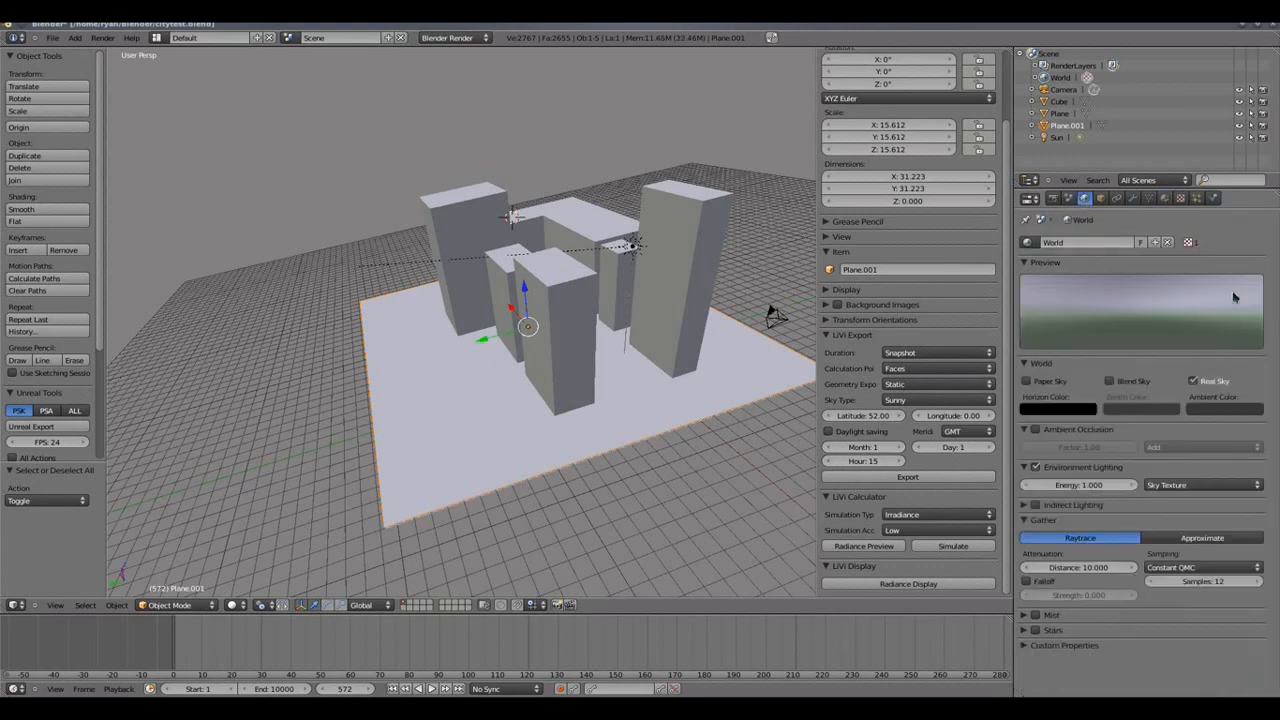
{"action": "mouse_move", "coordinate": [1036, 328]}
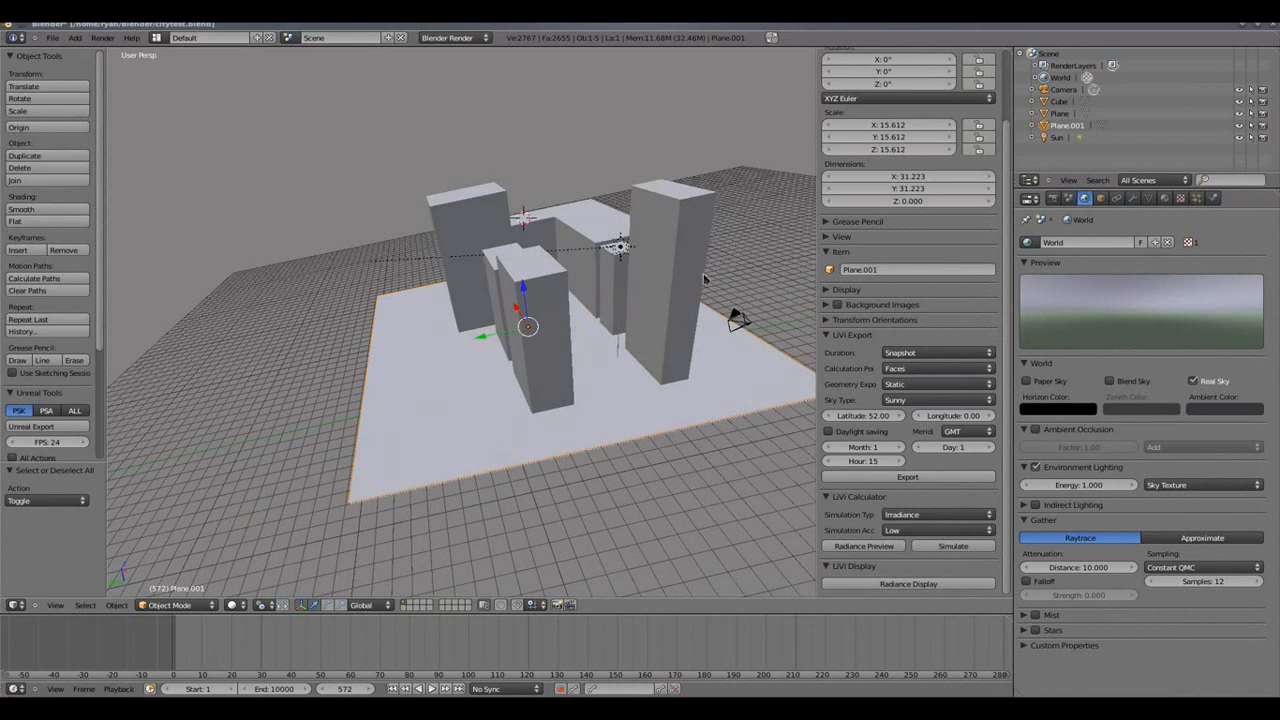
Orbit the city model to view it from another side beside the World sky settings.
{"action": "left_click_drag", "start_coordinate": [704, 280], "coordinate": [636, 158]}
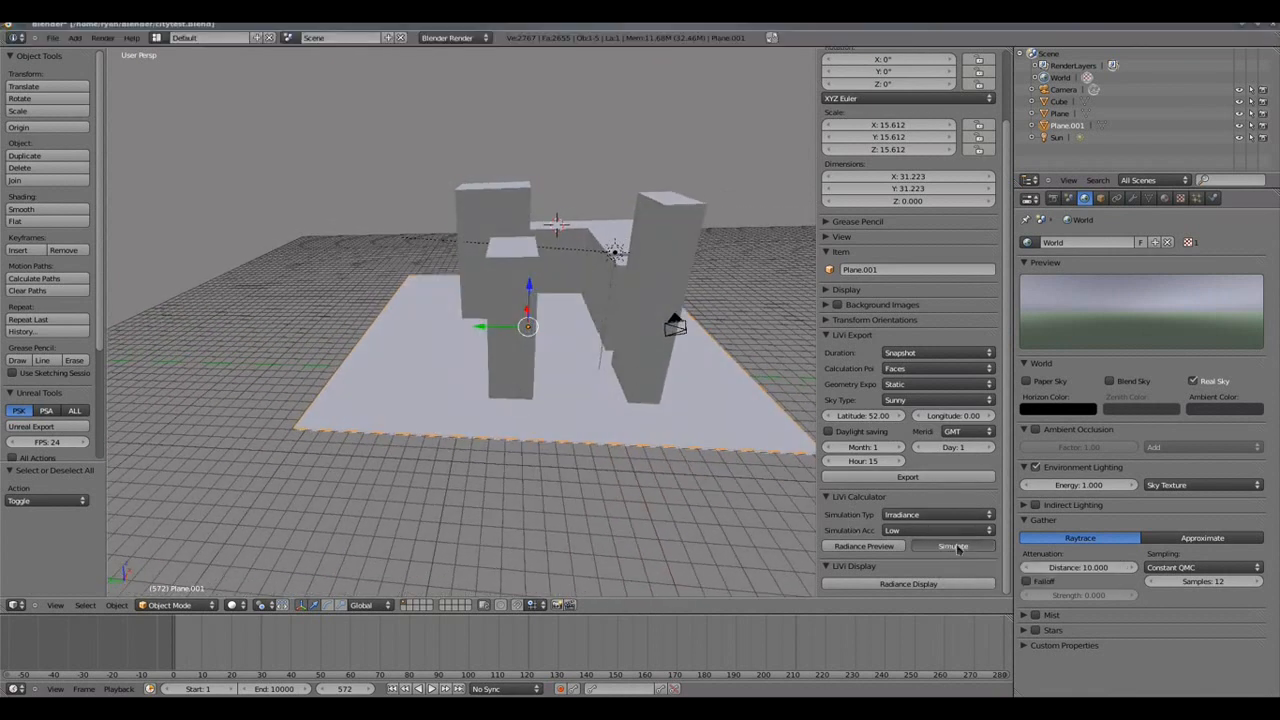
{"action": "mouse_move", "coordinate": [910, 504]}
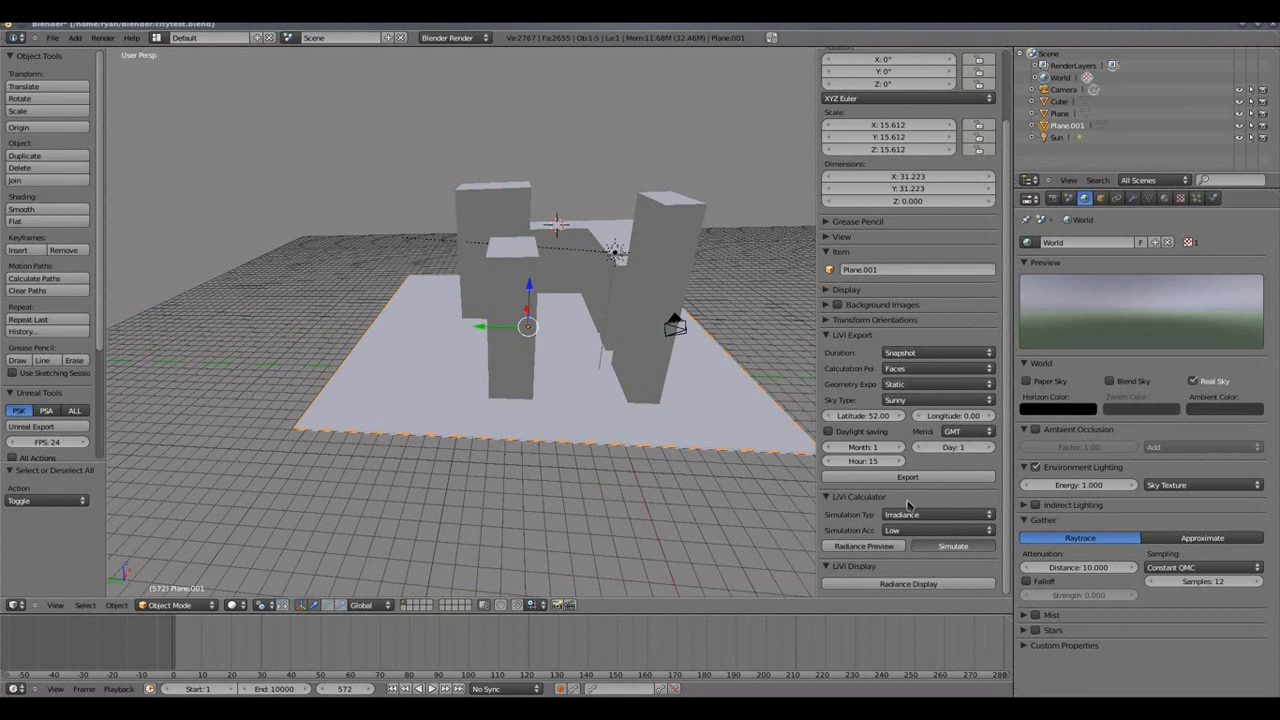
Run the LiVi irradiance simulation until the calculation finishes.
{"action": "left_click", "coordinate": [952, 544]}
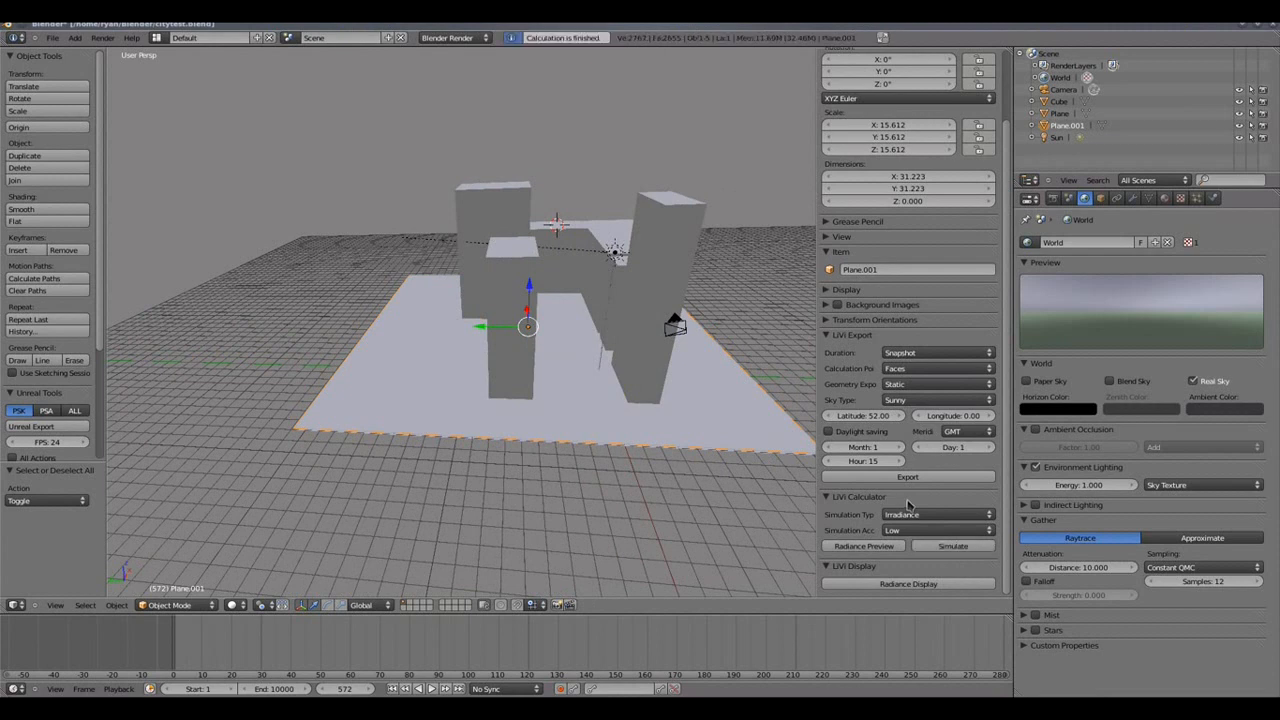
{"action": "mouse_move", "coordinate": [732, 488]}
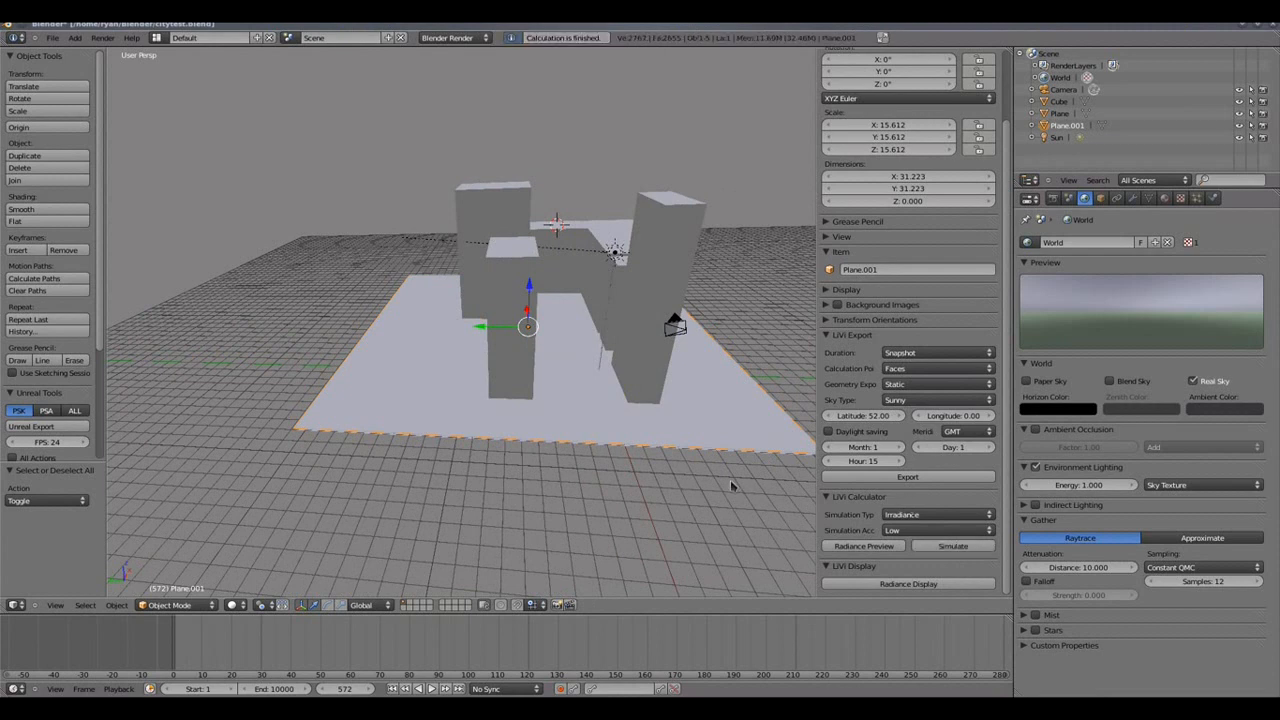
{"action": "mouse_move", "coordinate": [758, 492]}
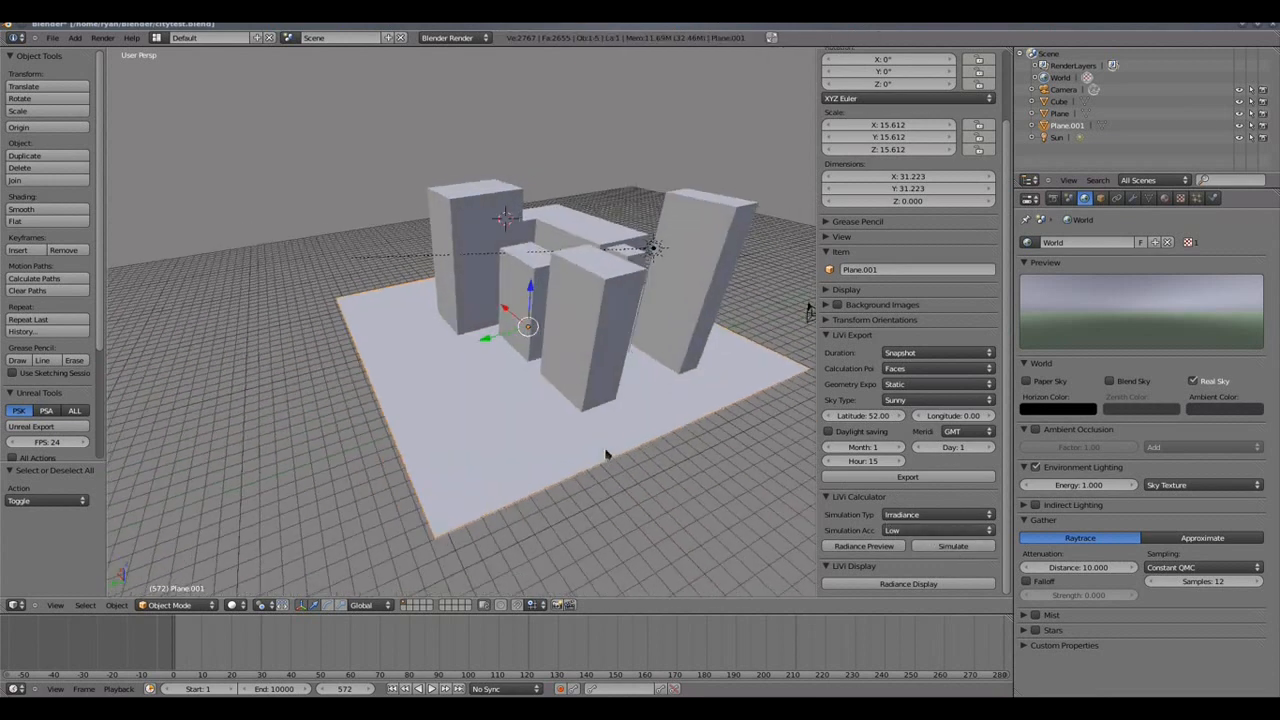
{"action": "mouse_move", "coordinate": [908, 584]}
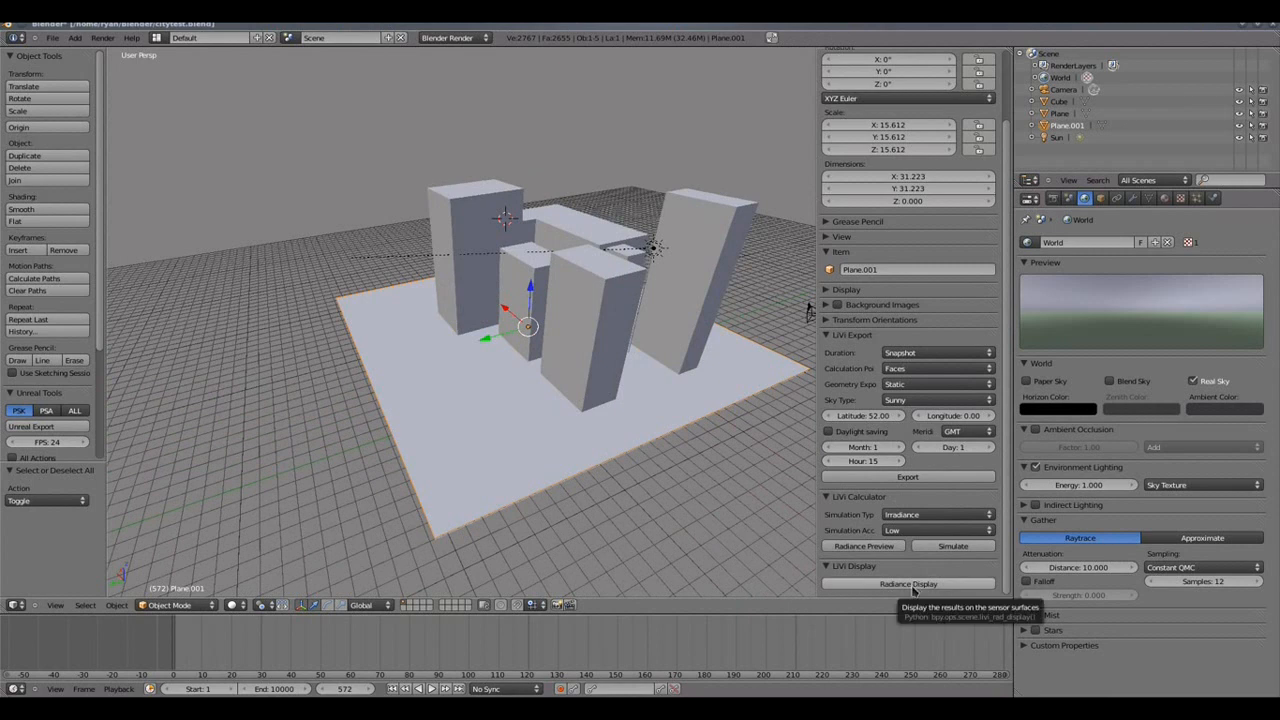
Display the irradiance results as a false-colour W/m² map on the sensor plane and inspect it.
{"action": "left_click", "coordinate": [908, 584]}
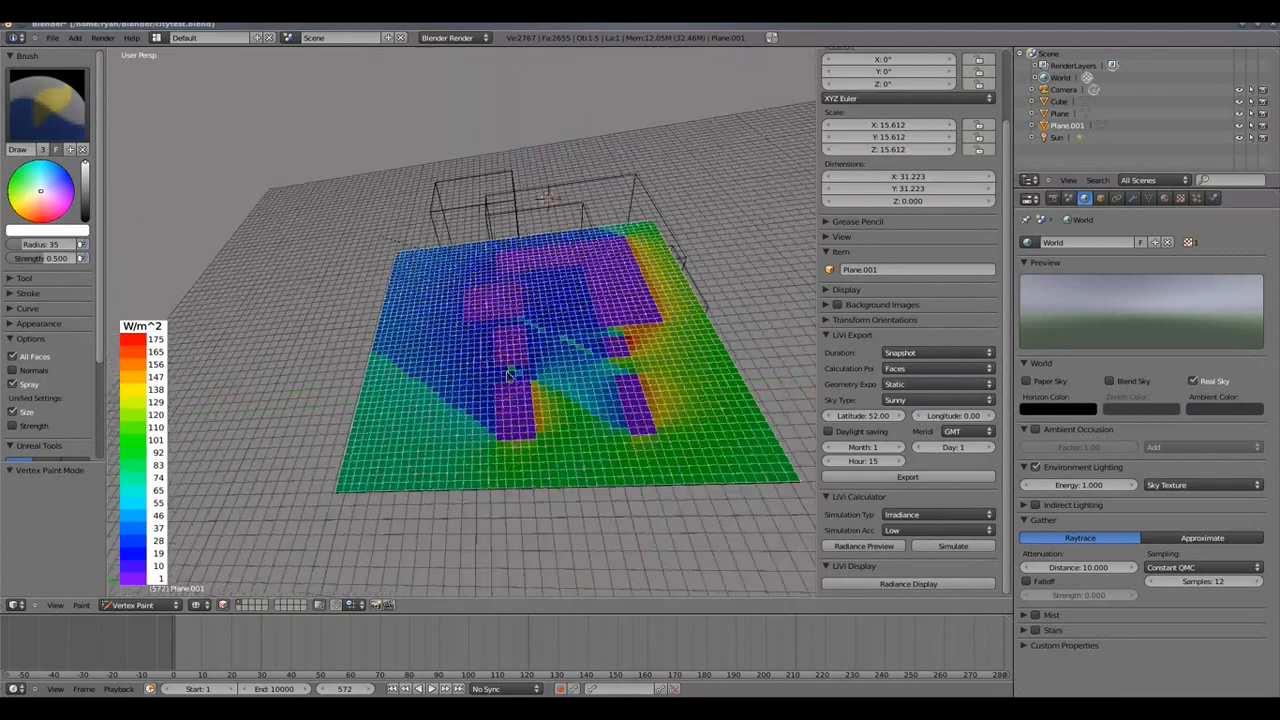
{"action": "left_click_drag", "start_coordinate": [550, 350], "coordinate": [500, 420]}
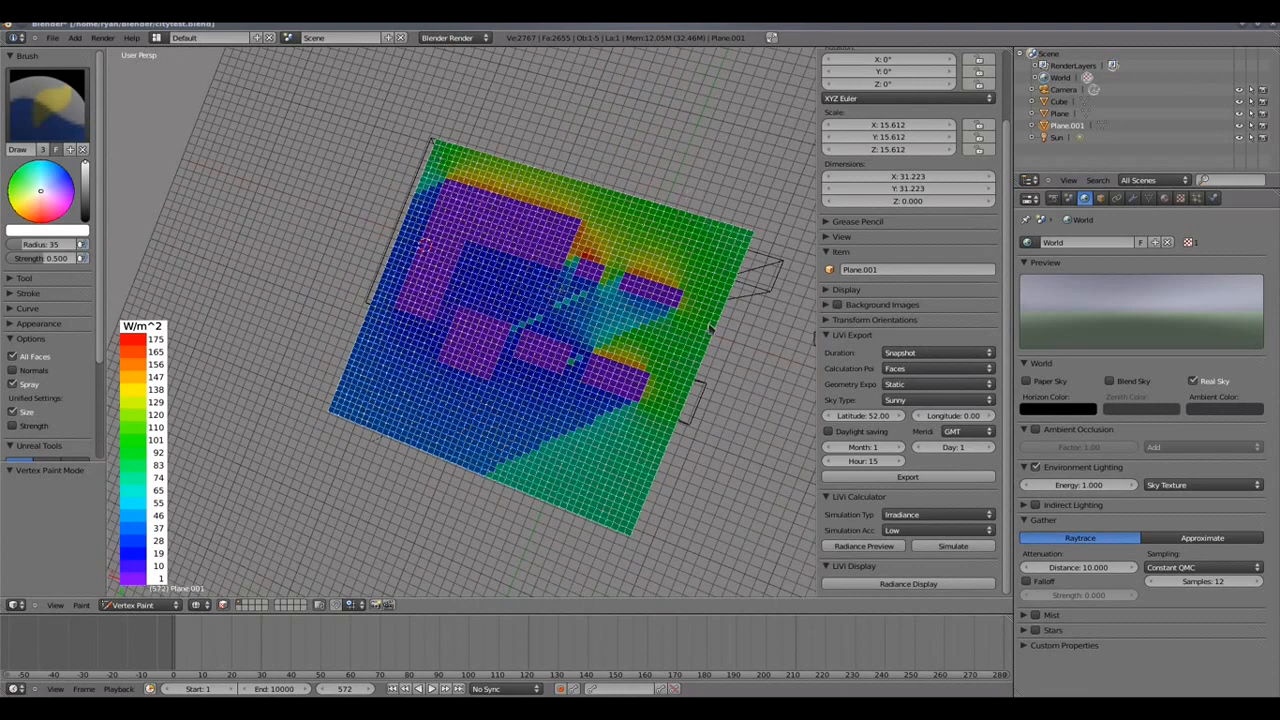
{"action": "mouse_move", "coordinate": [480, 324]}
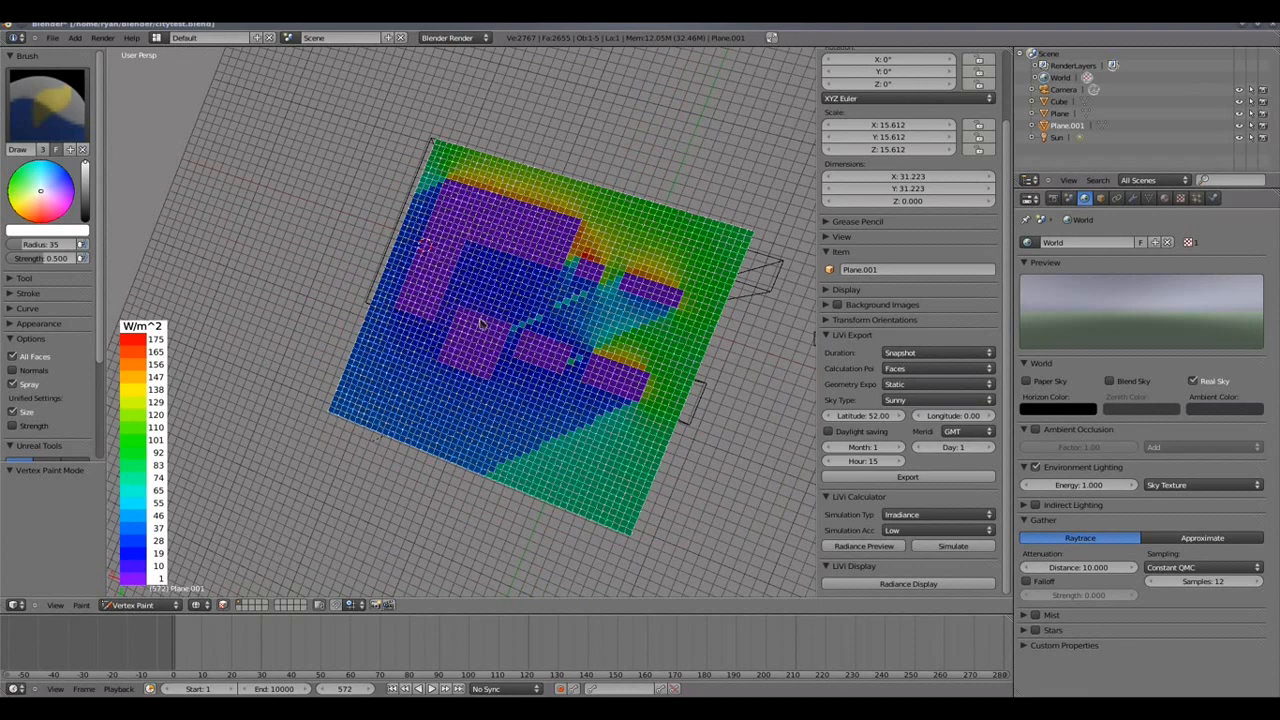
{"action": "left_click_drag", "start_coordinate": [480, 320], "coordinate": [530, 400]}
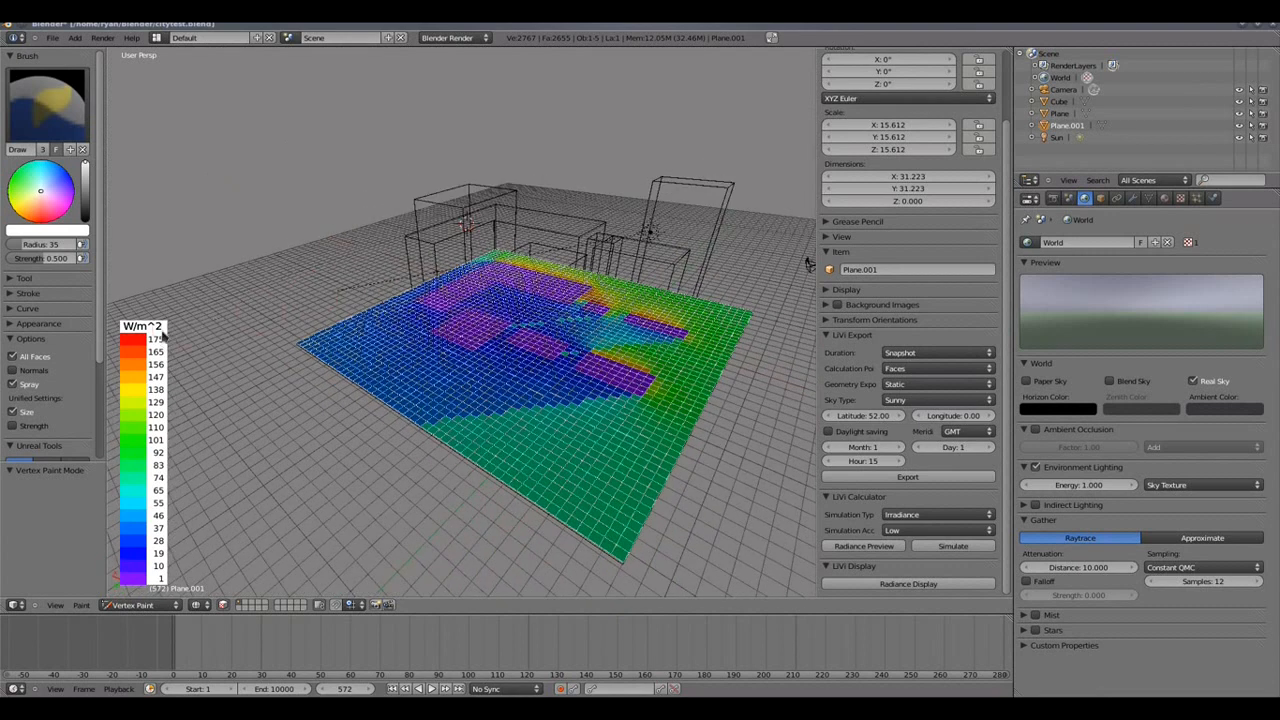
{"action": "mouse_move", "coordinate": [340, 350]}
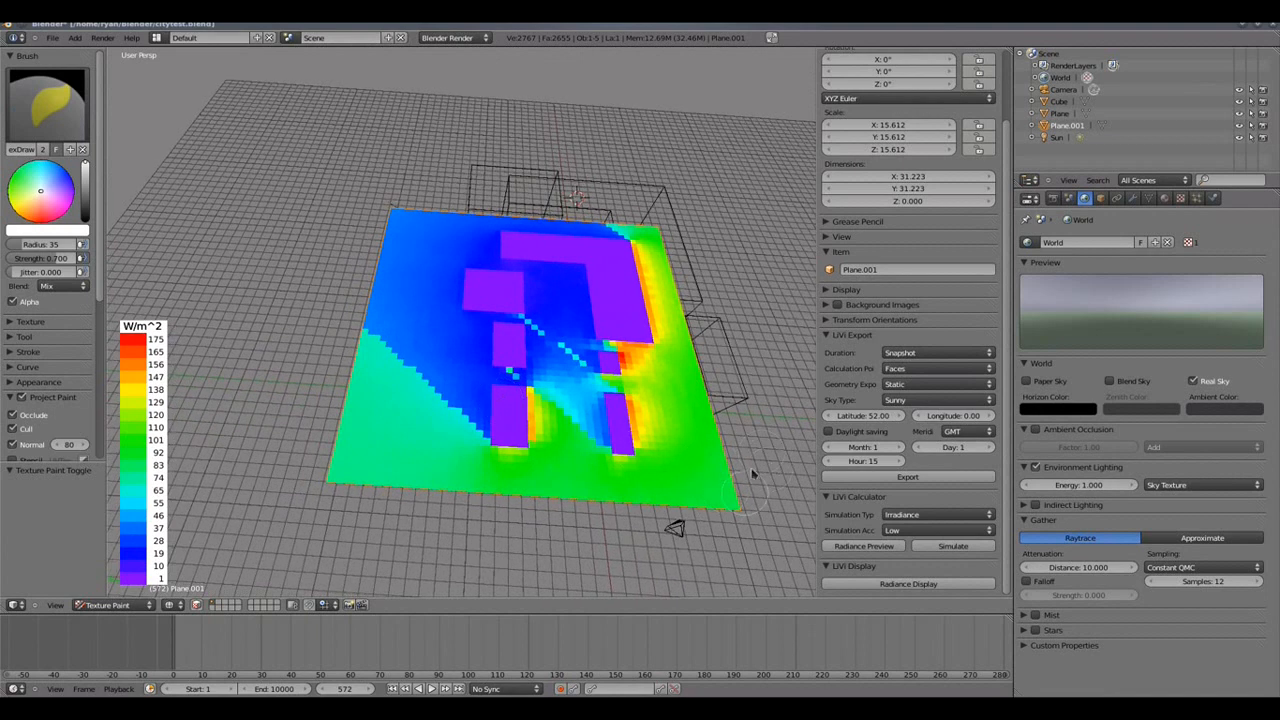
{"action": "mouse_move", "coordinate": [650, 284]}
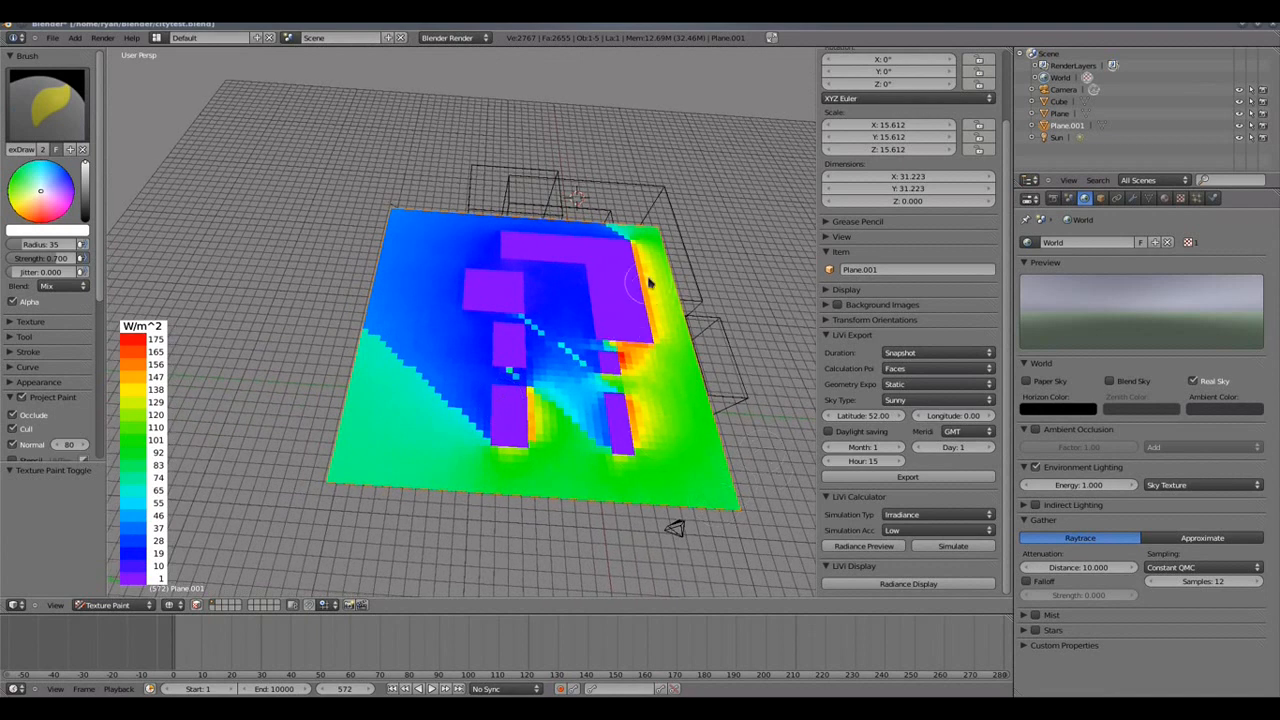
{"action": "mouse_move", "coordinate": [590, 470]}
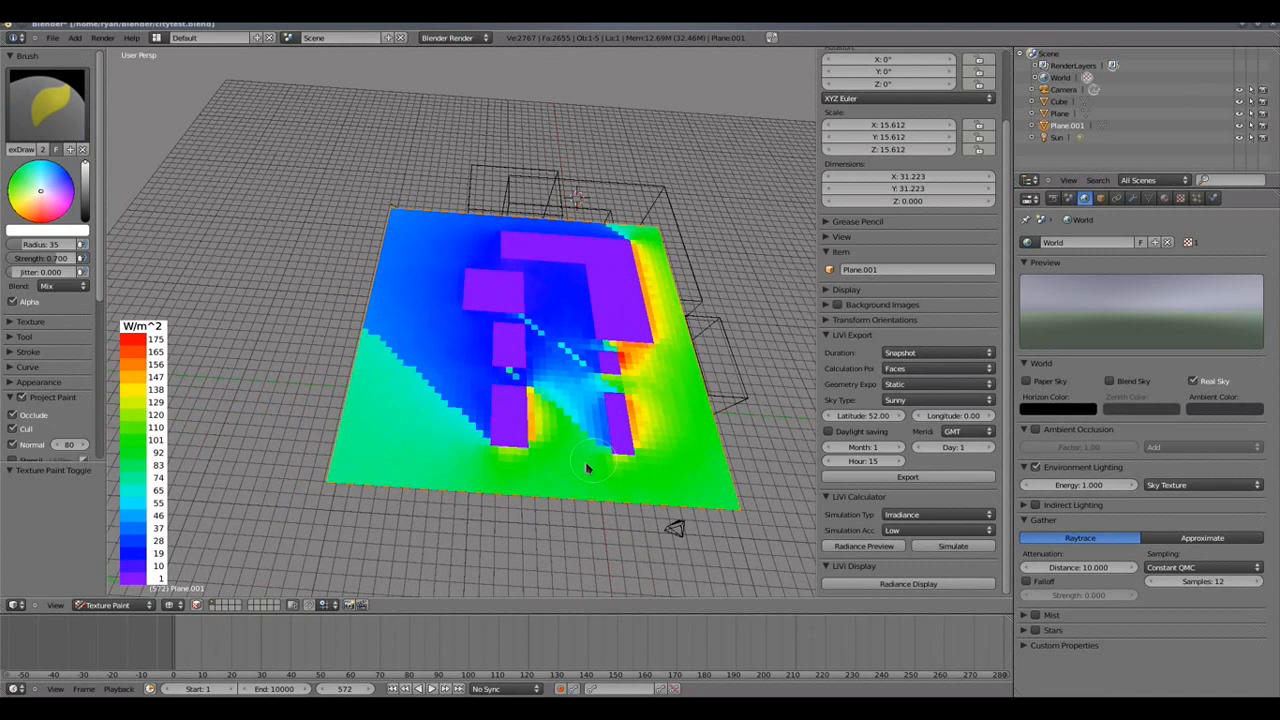
{"action": "mouse_move", "coordinate": [536, 360]}
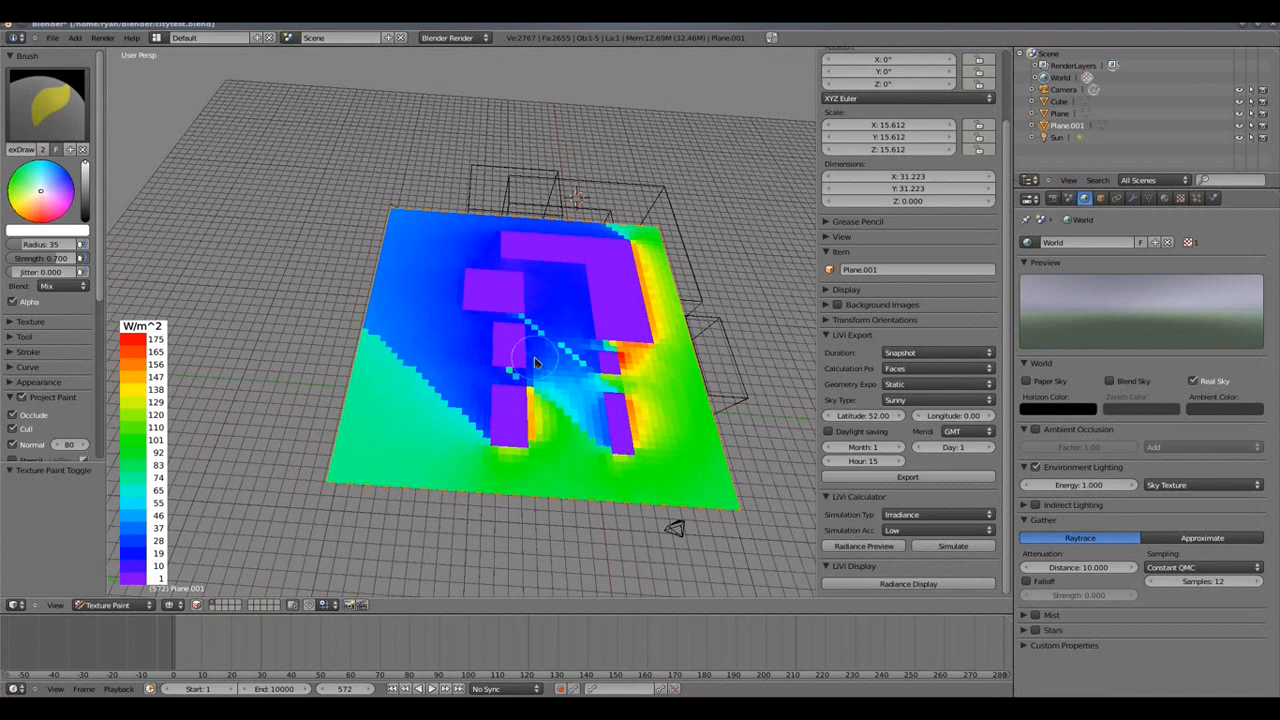
{"action": "mouse_move", "coordinate": [520, 330]}
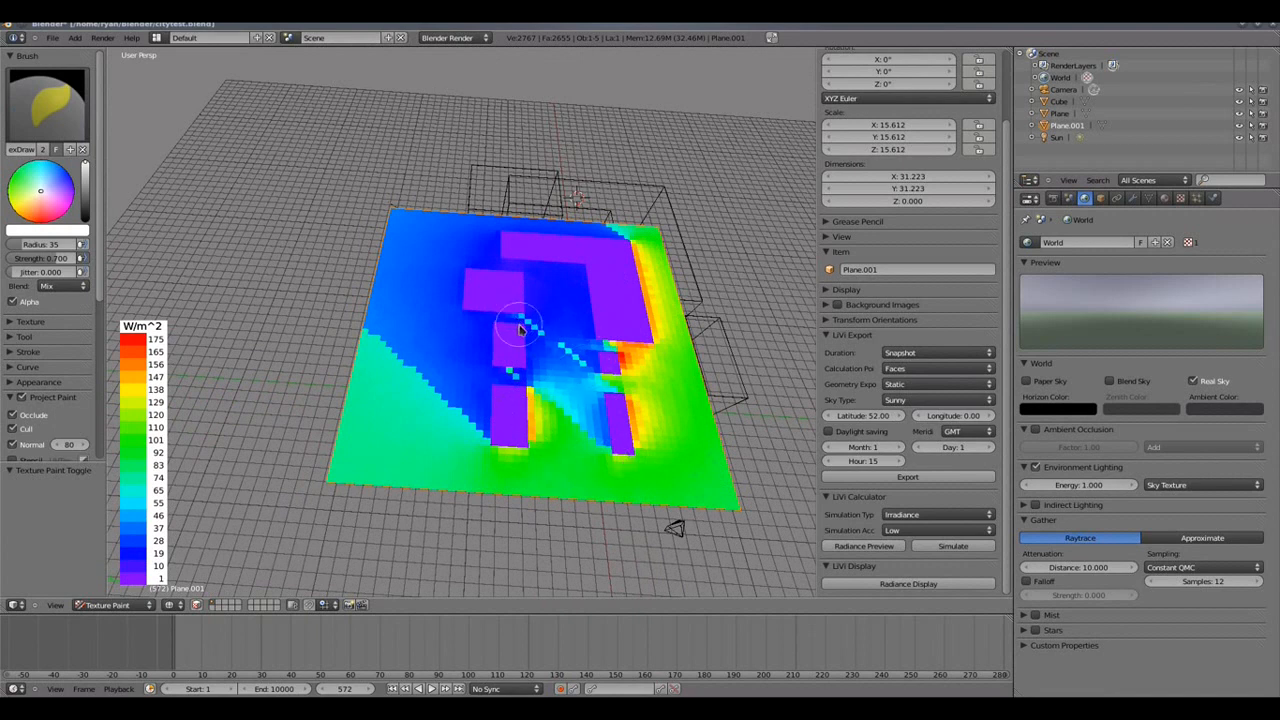
Switch the viewport to Texture Paint mode so the irradiance map shows as a smooth texture on the plane.
{"action": "left_click_drag", "start_coordinate": [520, 330], "coordinate": [490, 410]}
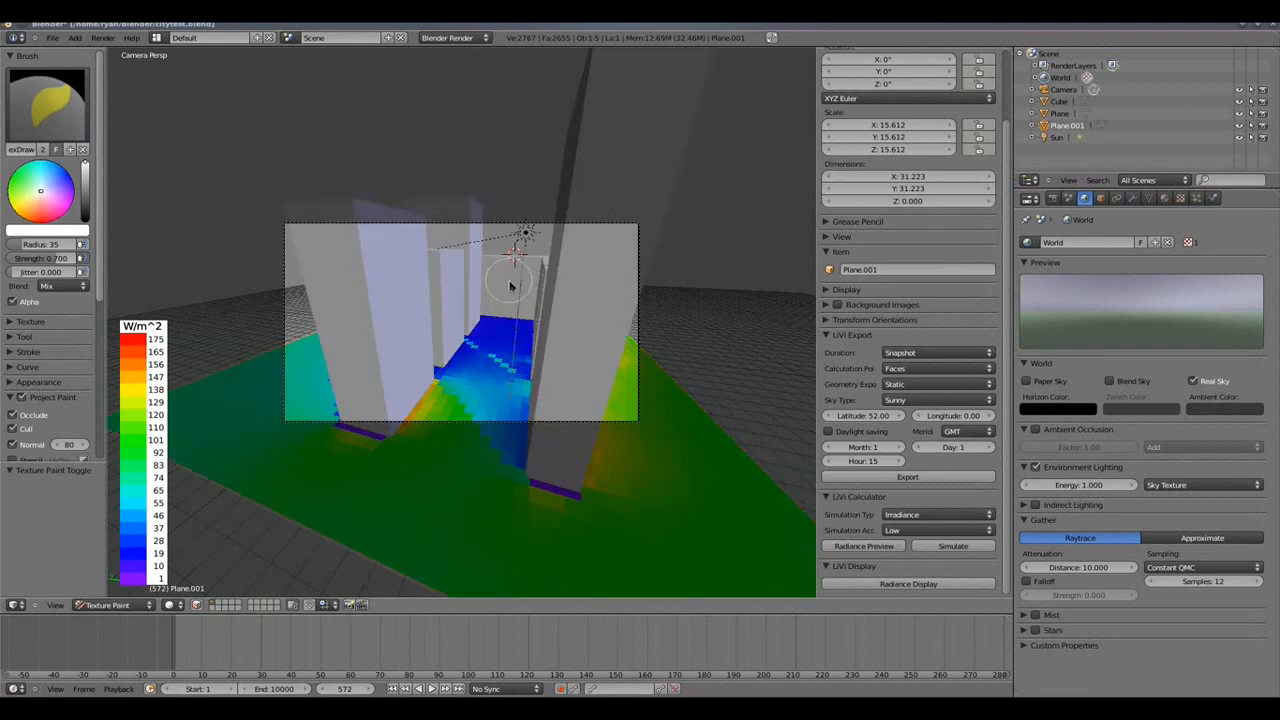
{"action": "mouse_move", "coordinate": [492, 470]}
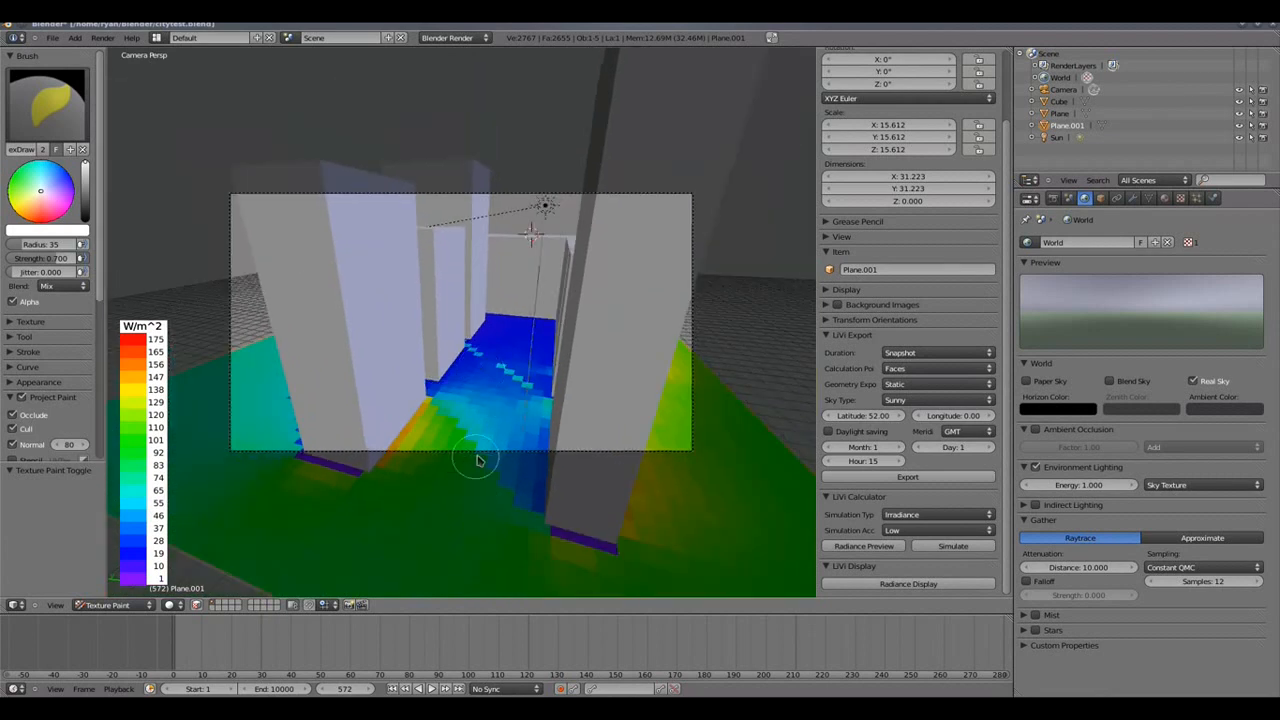
{"action": "mouse_move", "coordinate": [468, 204]}
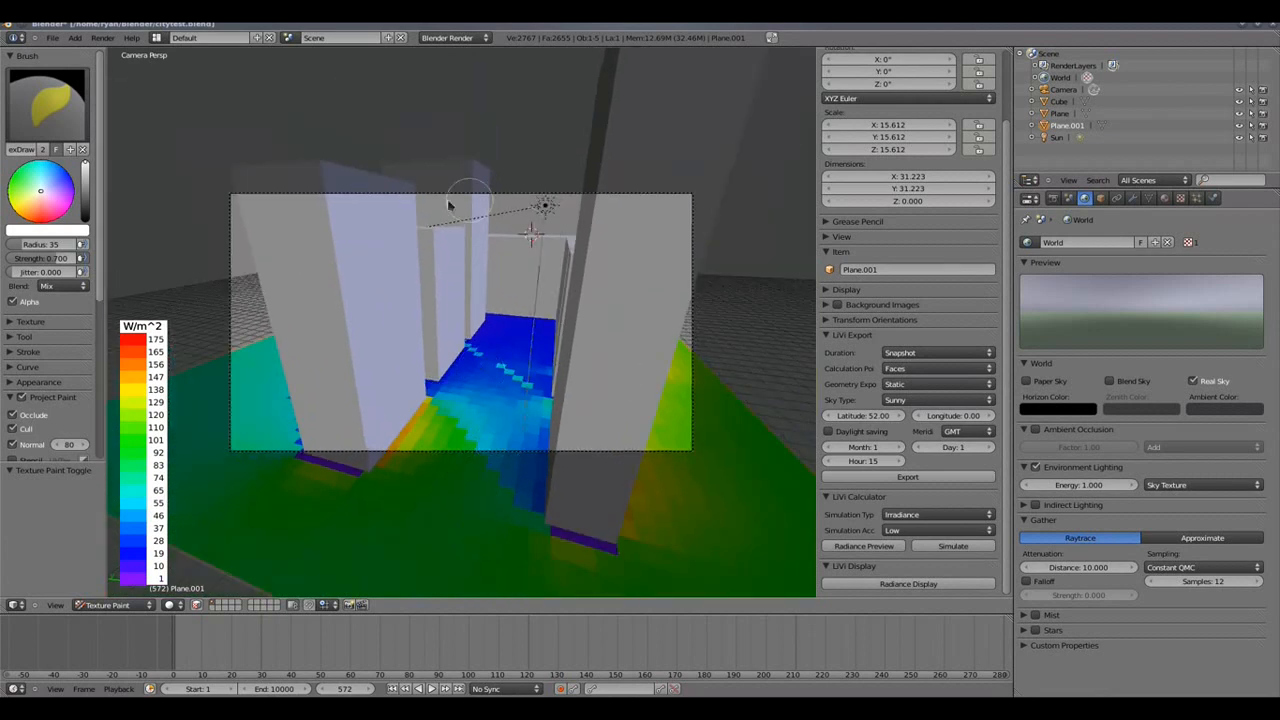
{"action": "mouse_move", "coordinate": [504, 300]}
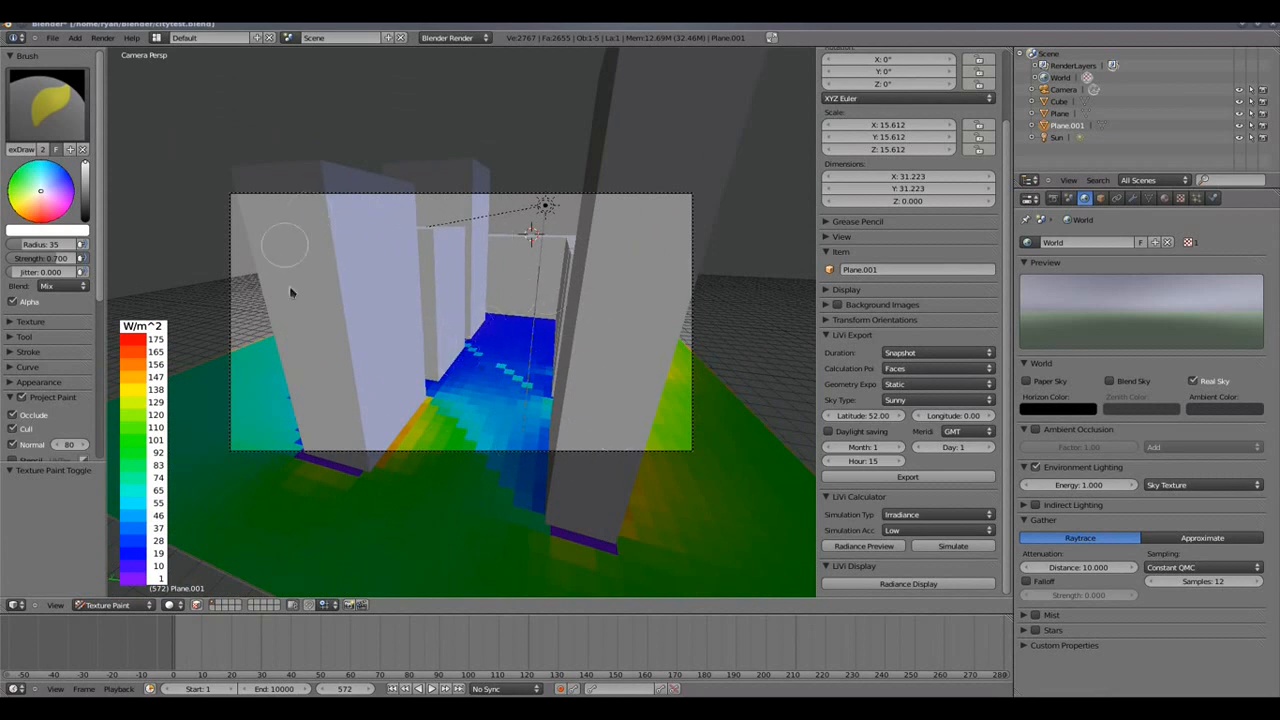
{"action": "mouse_move", "coordinate": [290, 300]}
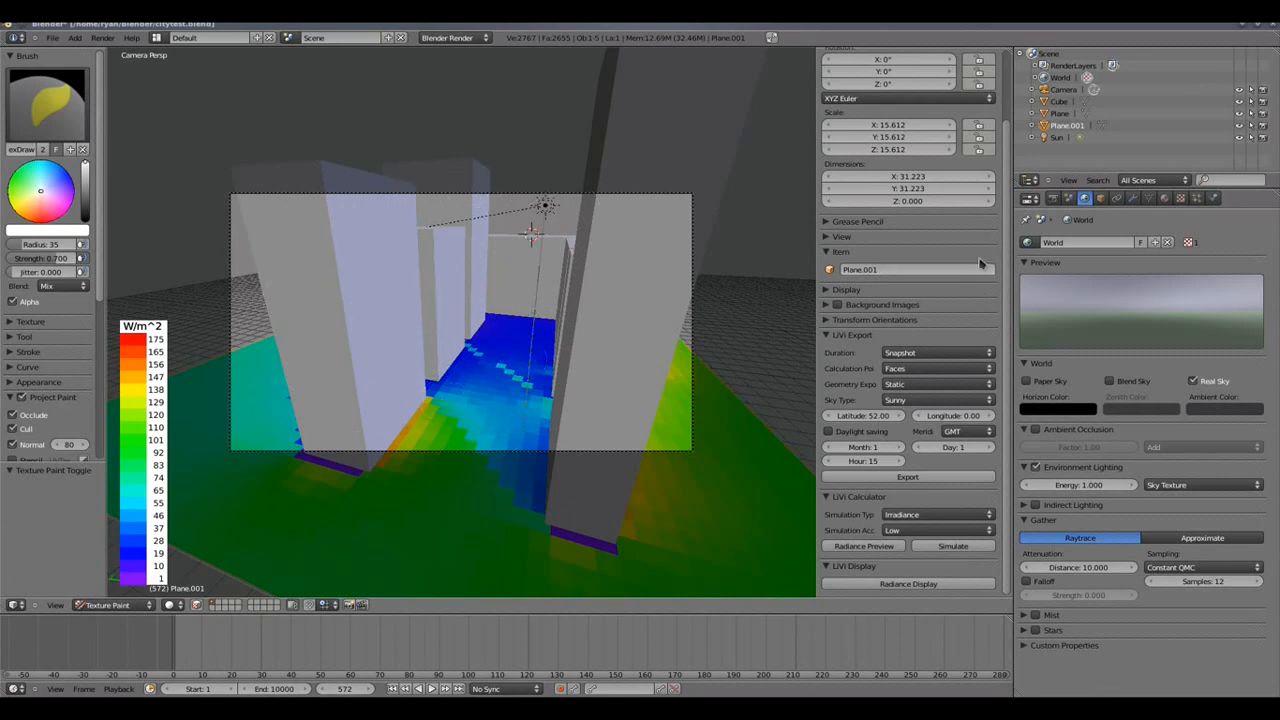
{"action": "mouse_move", "coordinate": [1056, 198]}
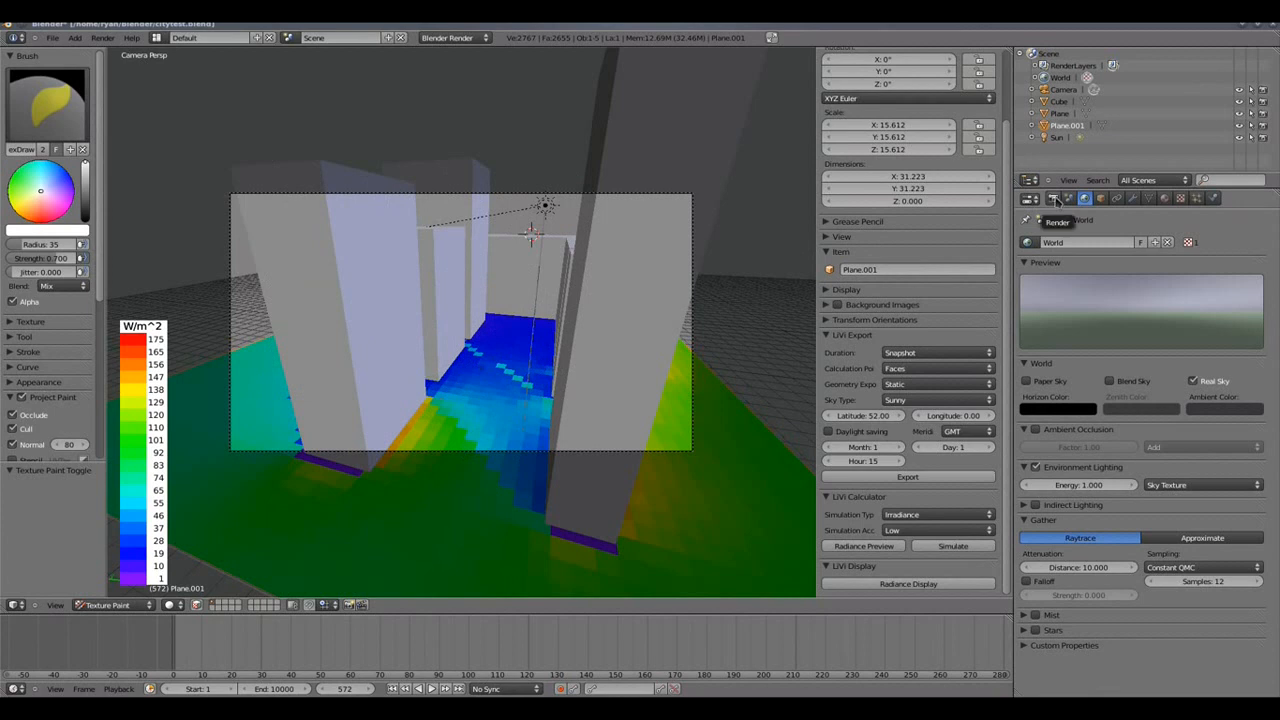
{"action": "left_click", "coordinate": [1052, 198]}
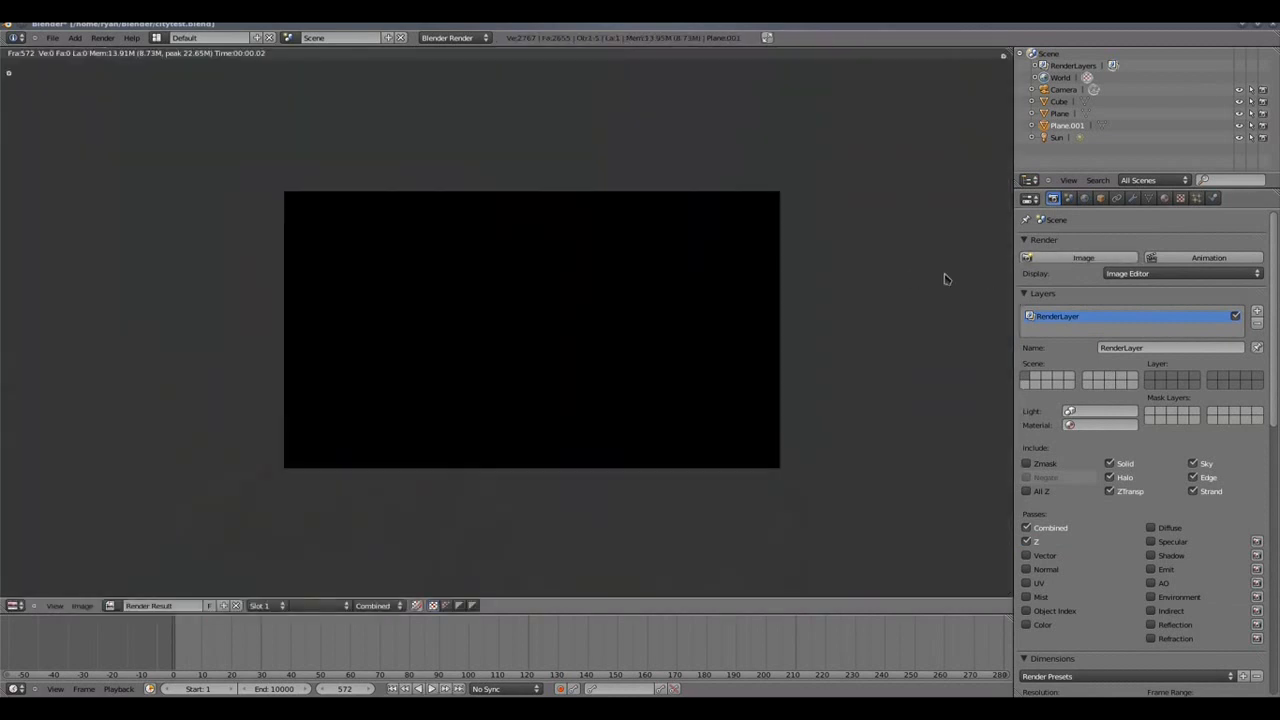
{"action": "mouse_move", "coordinate": [910, 280]}
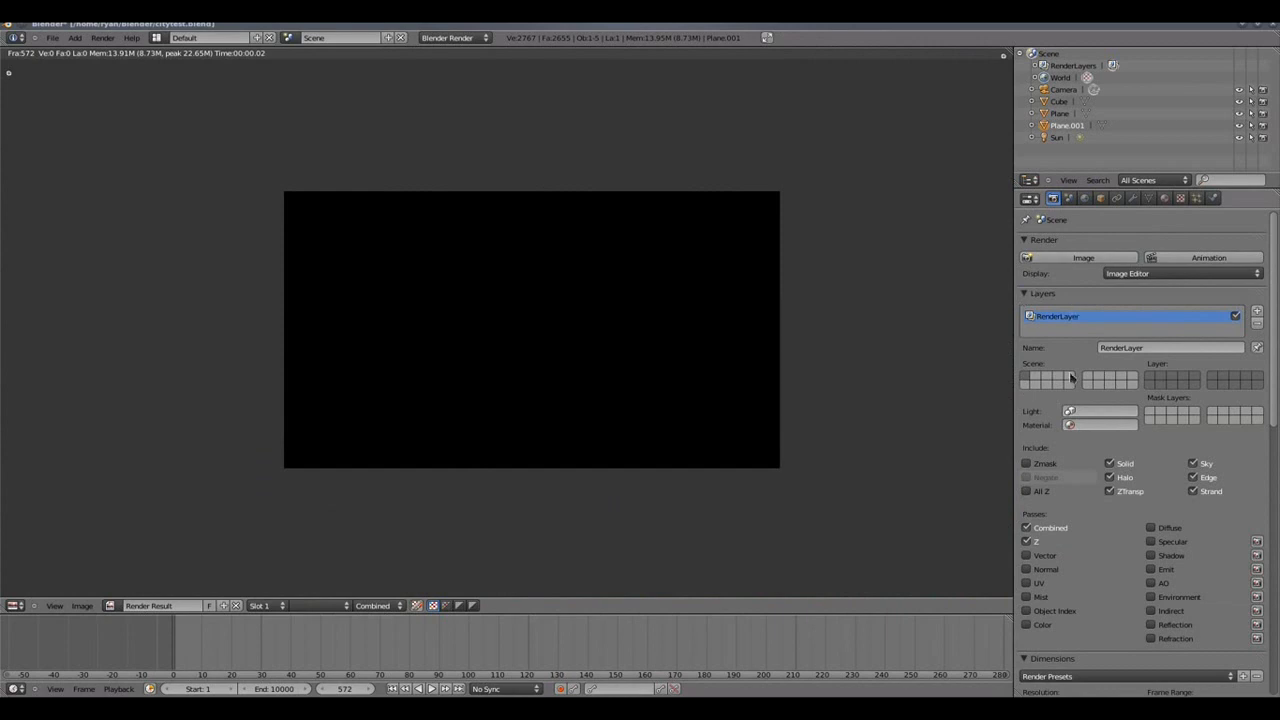
Scroll the Render properties through the Dimensions, Anti-Aliasing and PNG Output panels.
{"action": "scroll", "scroll_direction": "down", "scroll_amount": 3}
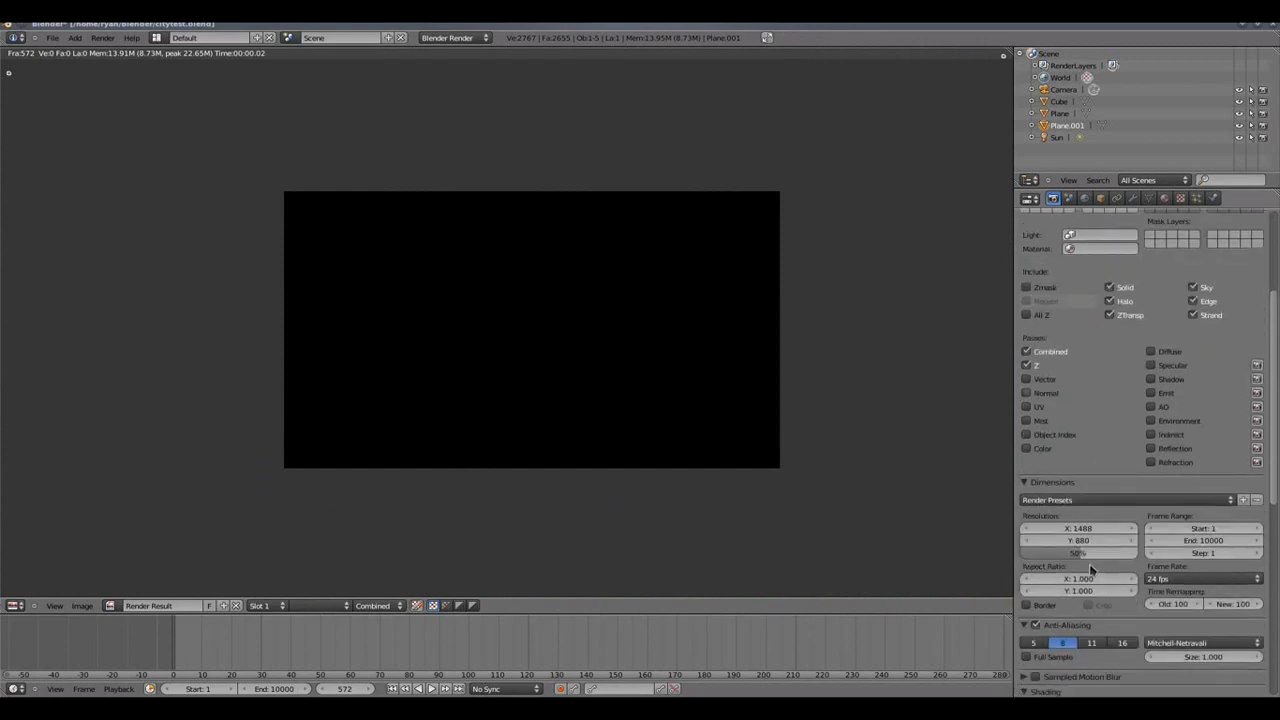
{"action": "scroll", "scroll_direction": "down", "scroll_amount": 3}
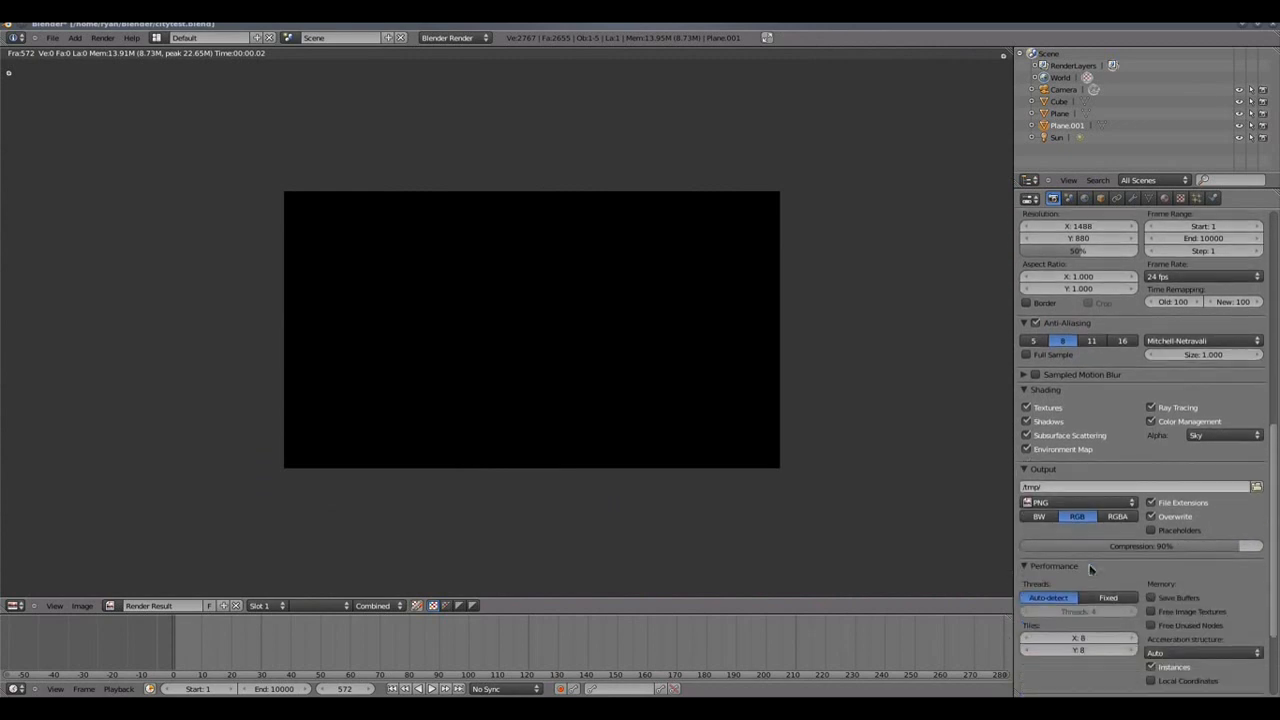
{"action": "scroll", "scroll_direction": "down", "scroll_amount": 3}
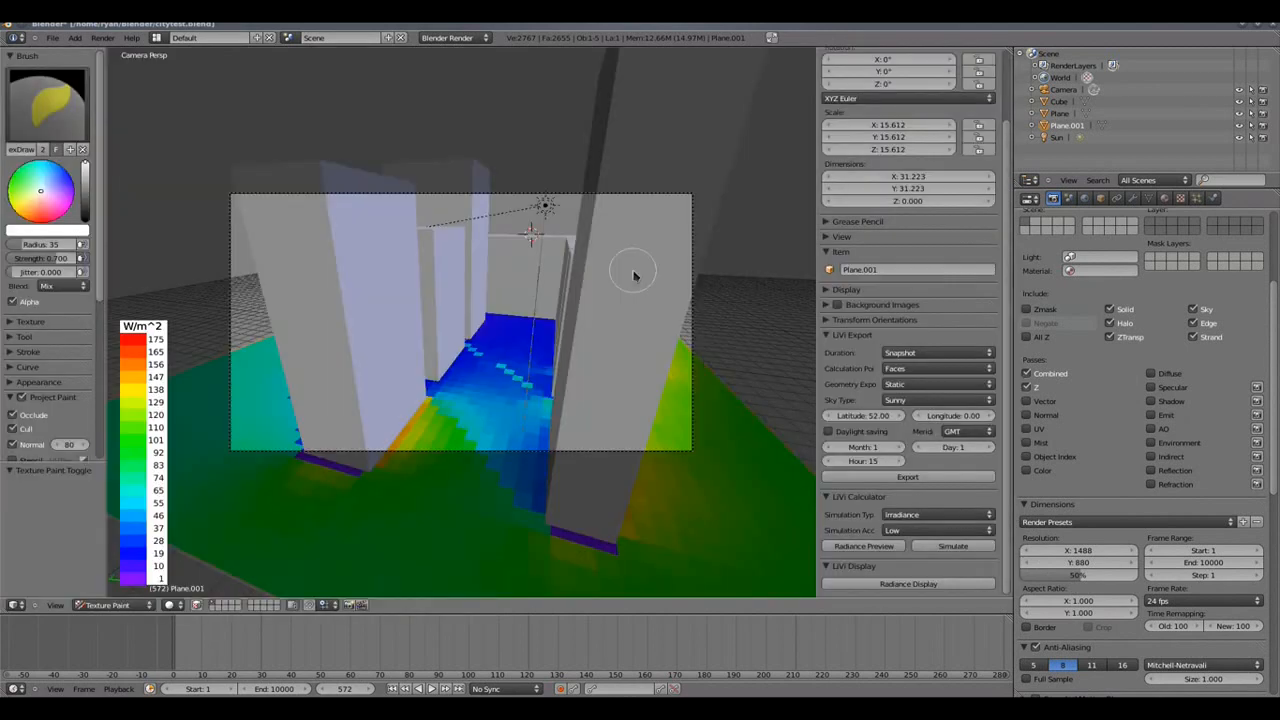
{"action": "mouse_move", "coordinate": [572, 412]}
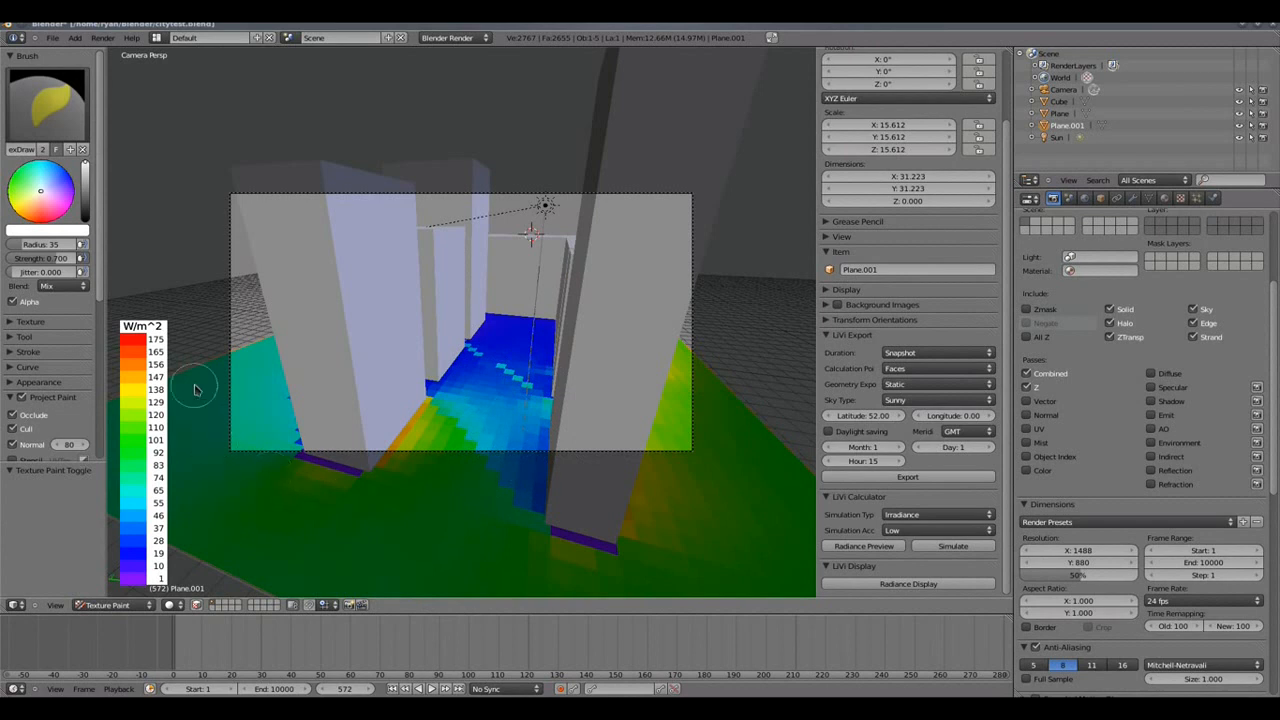
{"action": "mouse_move", "coordinate": [404, 552]}
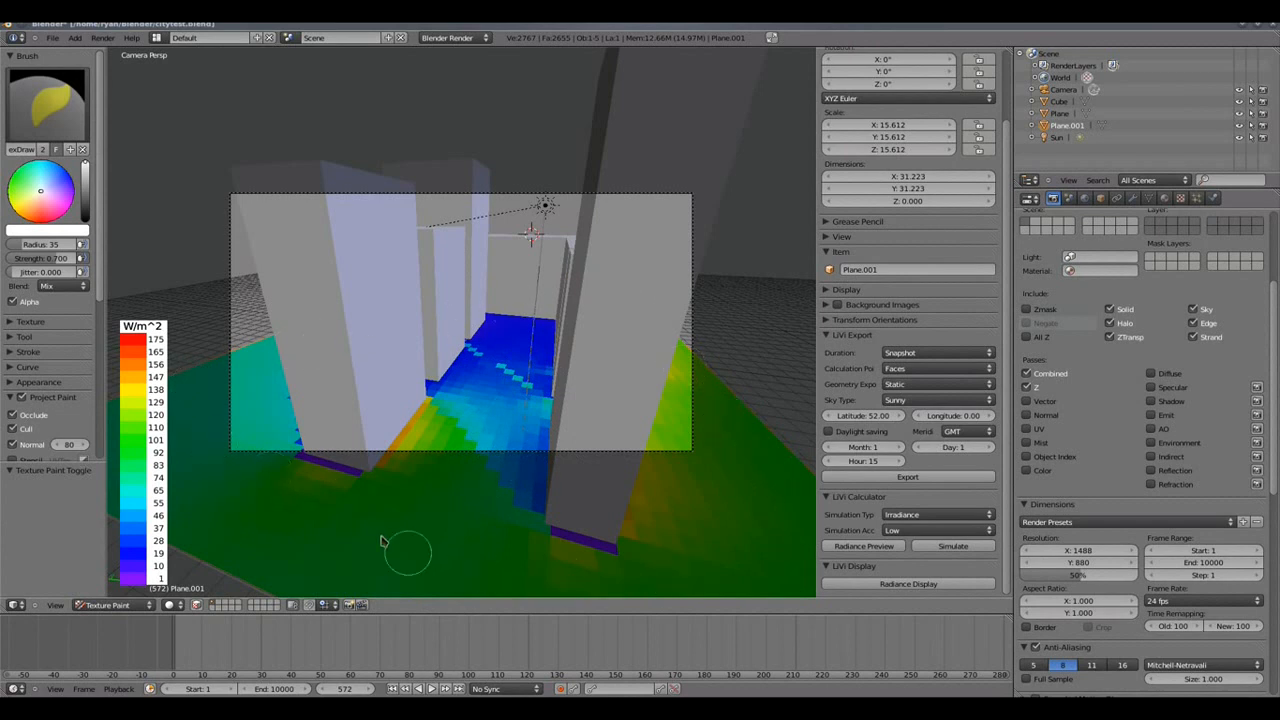
{"action": "mouse_move", "coordinate": [422, 478]}
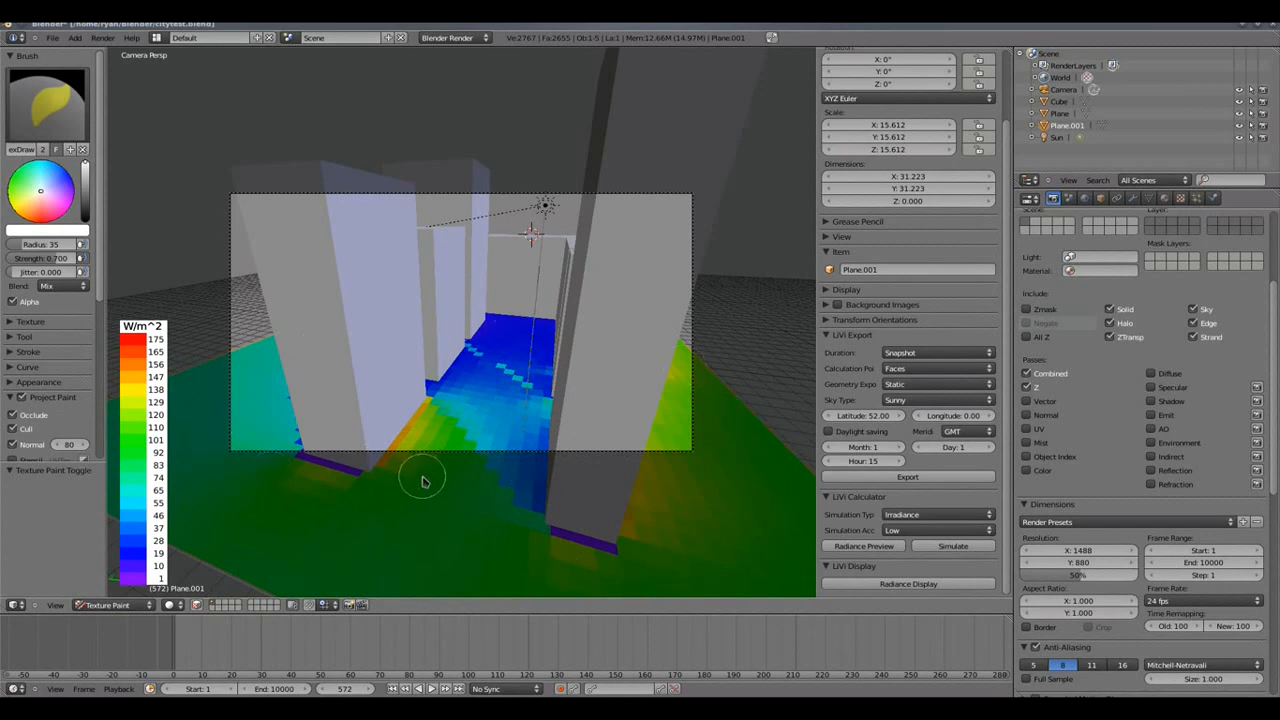
{"action": "mouse_move", "coordinate": [496, 490]}
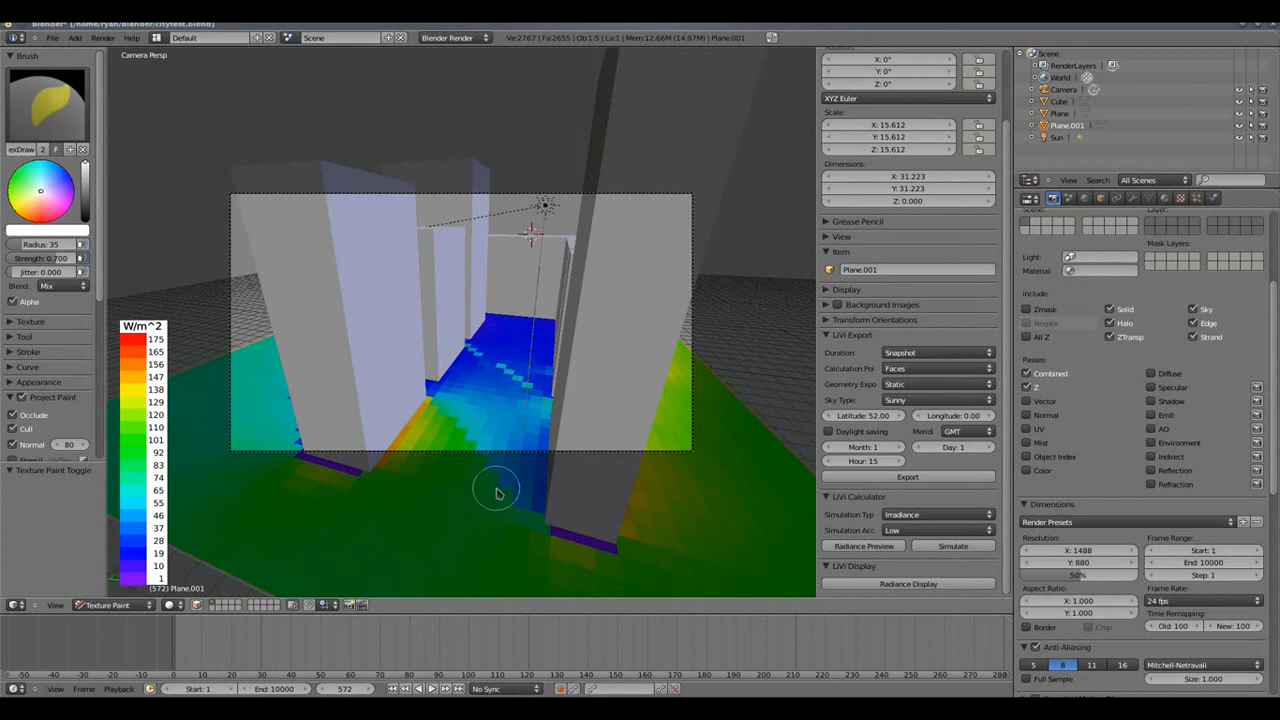
{"action": "mouse_move", "coordinate": [488, 500]}
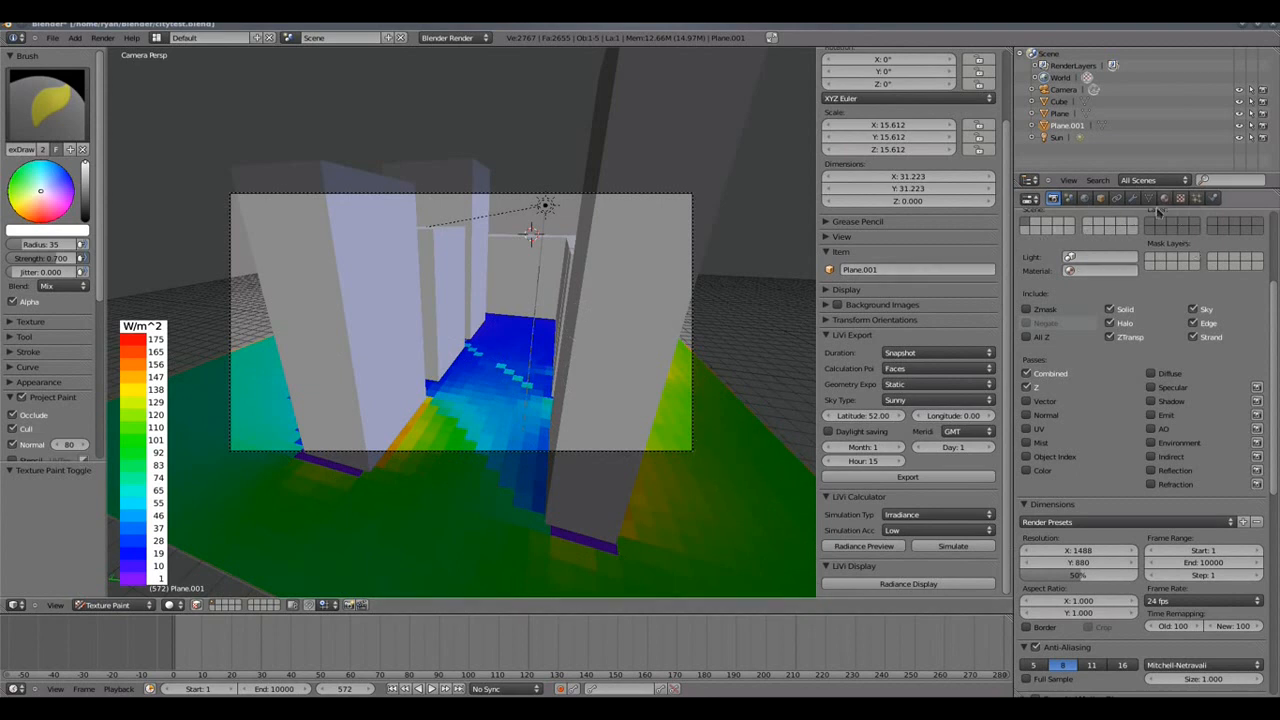
Show the Material properties of Plane.001 with its diffuse, specular and transparency options.
{"action": "left_click", "coordinate": [1164, 198]}
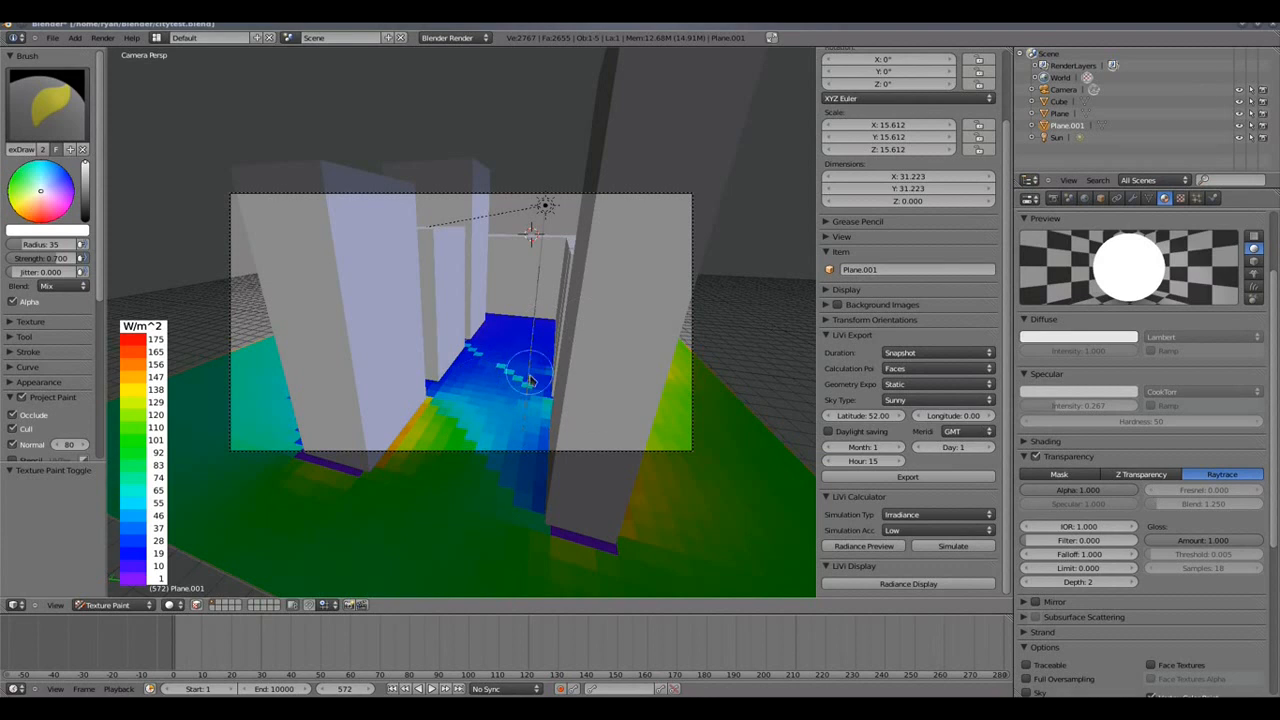
{"action": "mouse_move", "coordinate": [548, 316]}
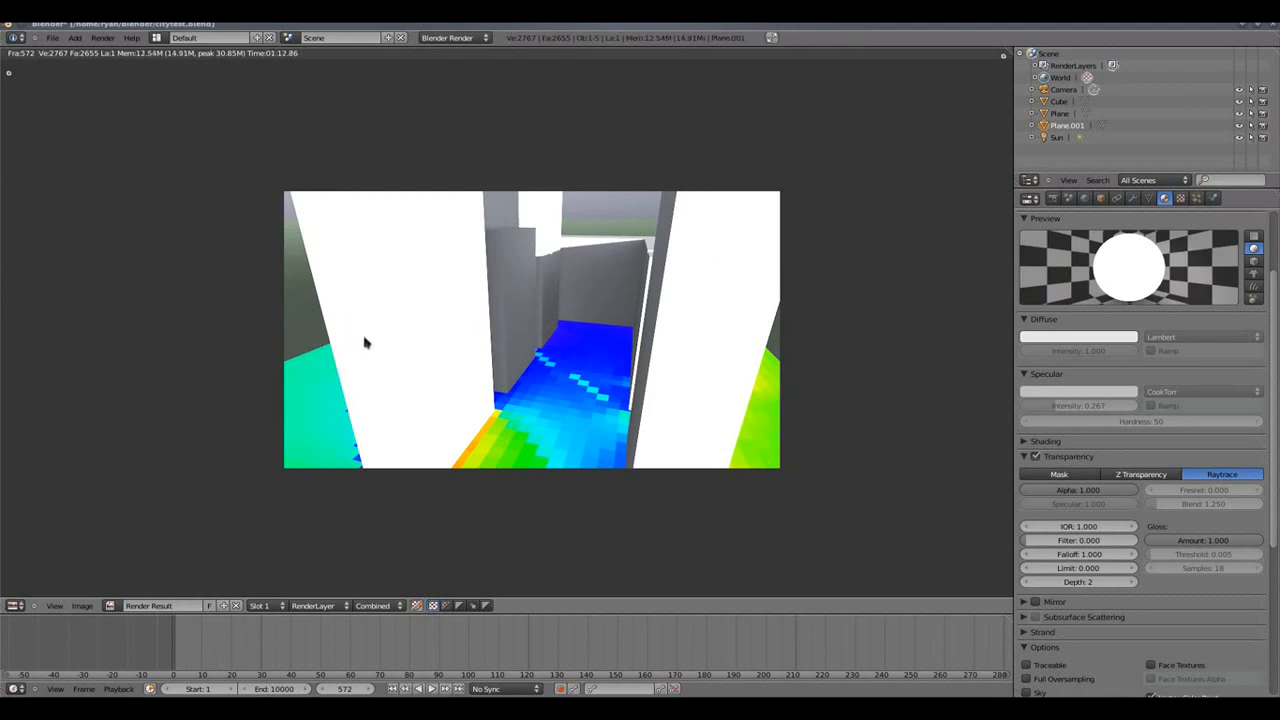
{"action": "mouse_move", "coordinate": [294, 476]}
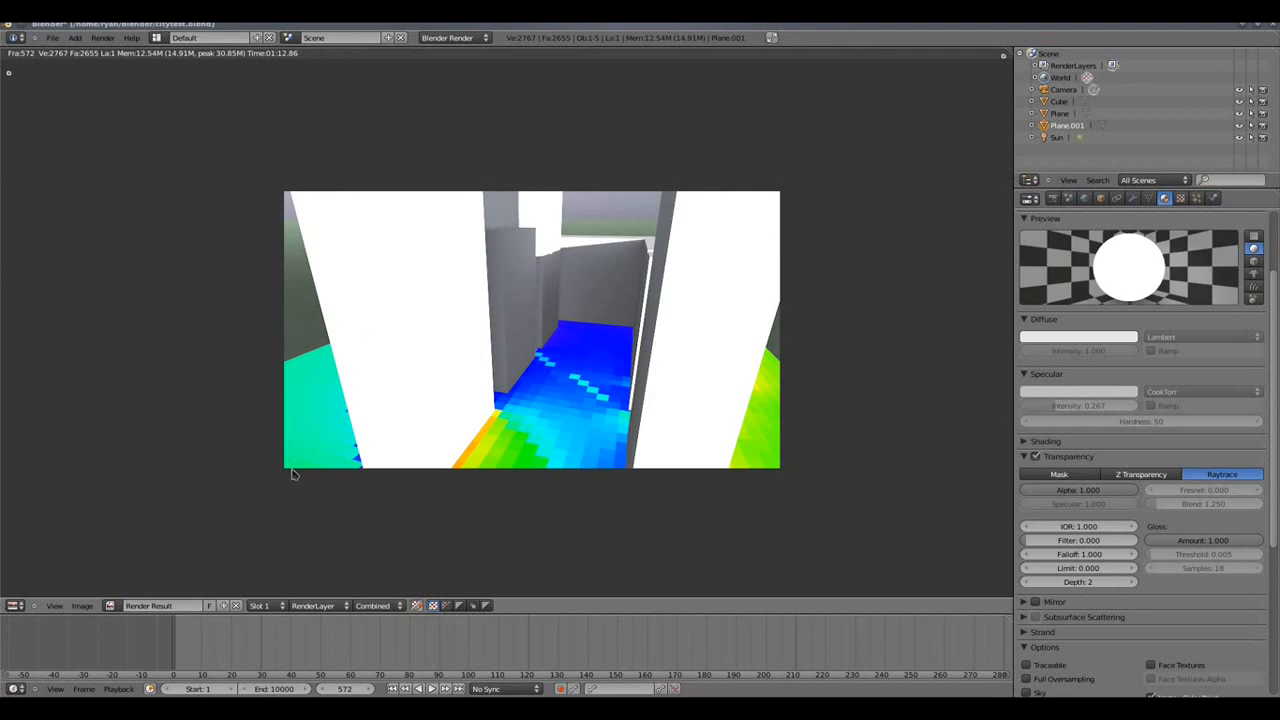
{"action": "mouse_move", "coordinate": [240, 532]}
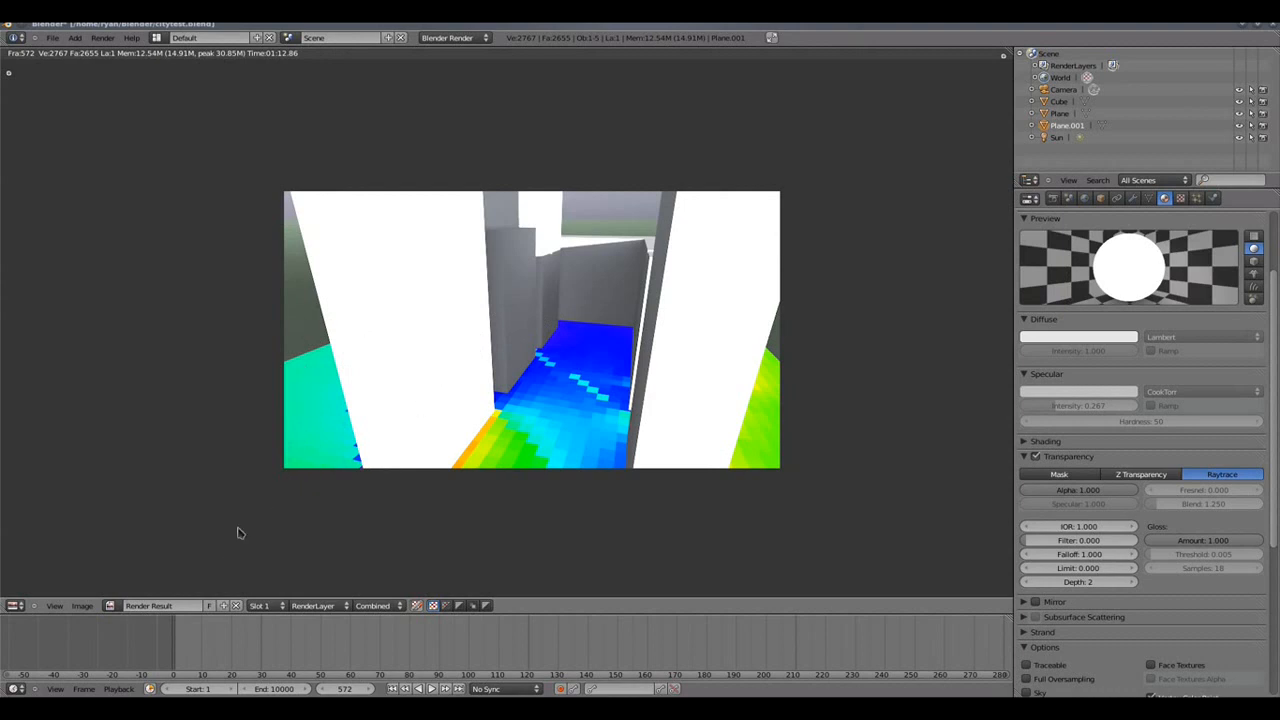
{"action": "mouse_move", "coordinate": [296, 90]}
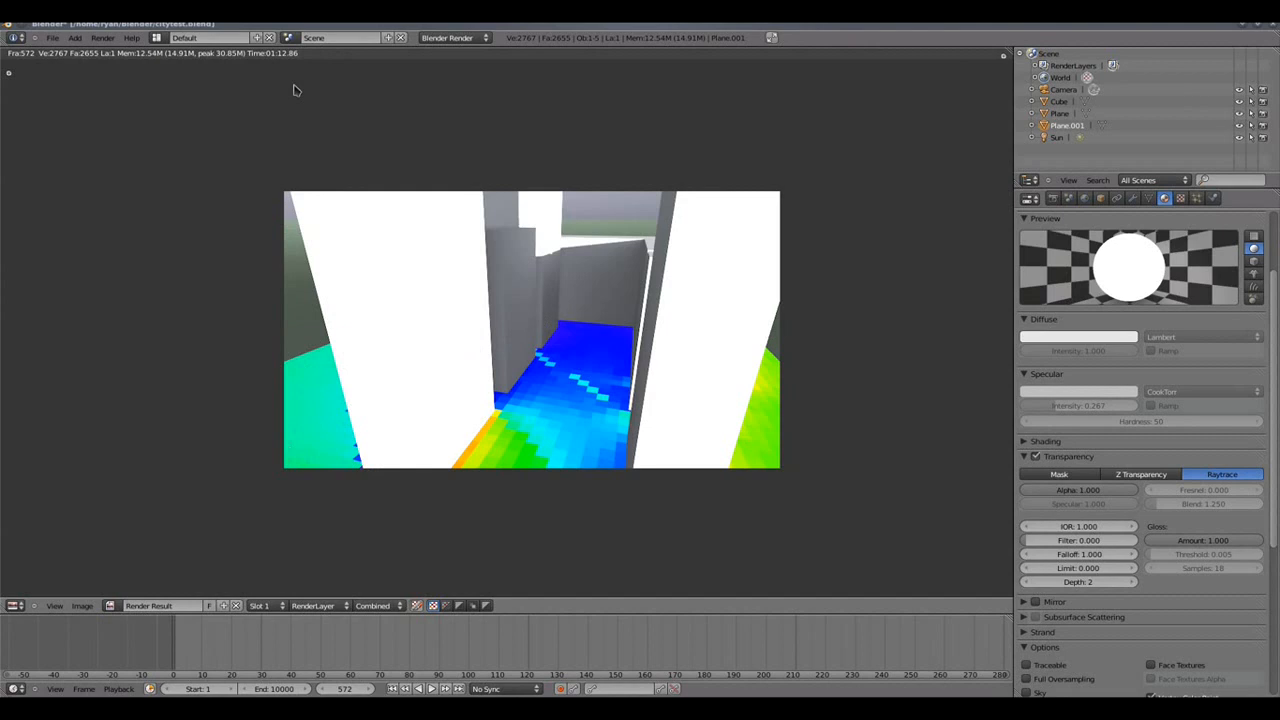
{"action": "mouse_move", "coordinate": [320, 236]}
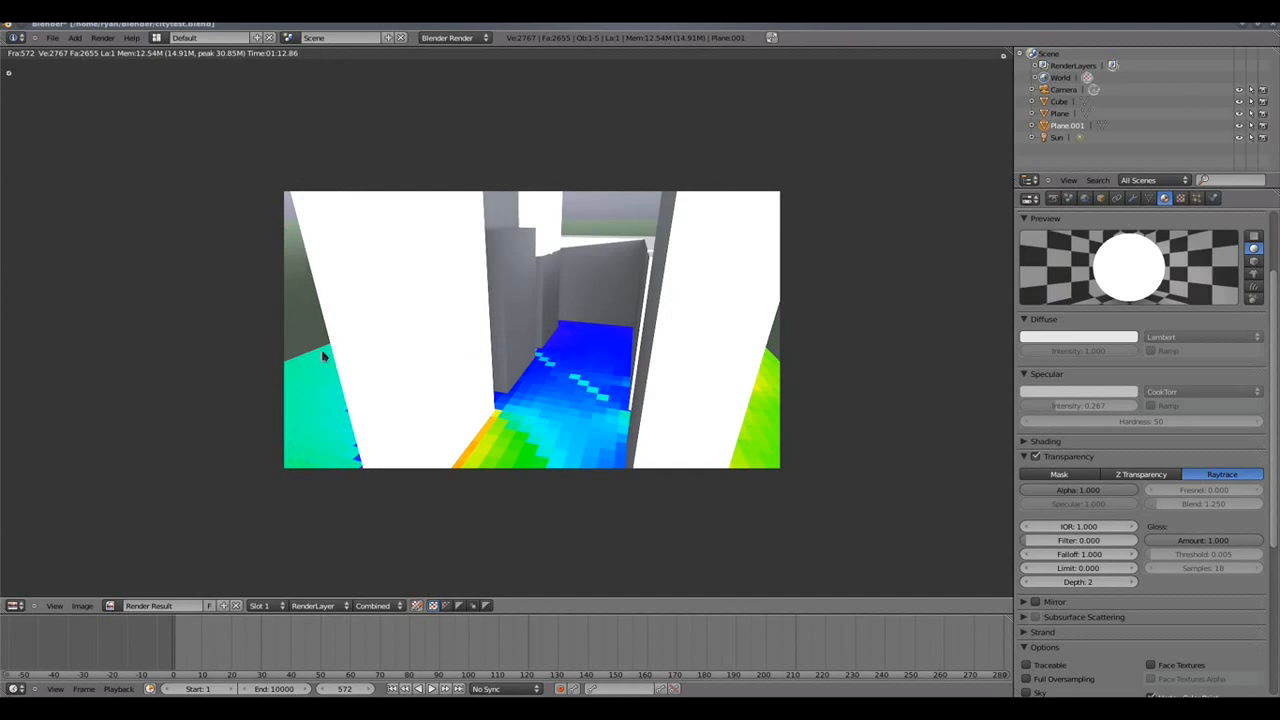
{"action": "mouse_move", "coordinate": [396, 478]}
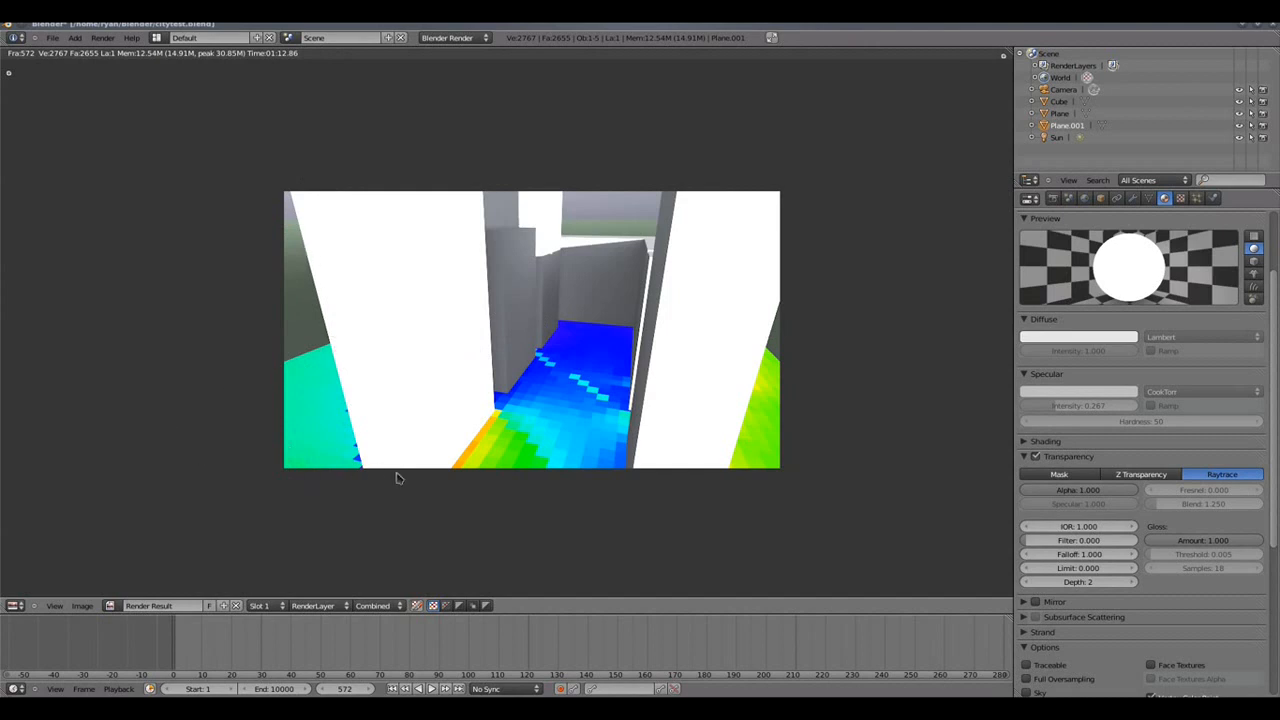
{"action": "mouse_move", "coordinate": [448, 364]}
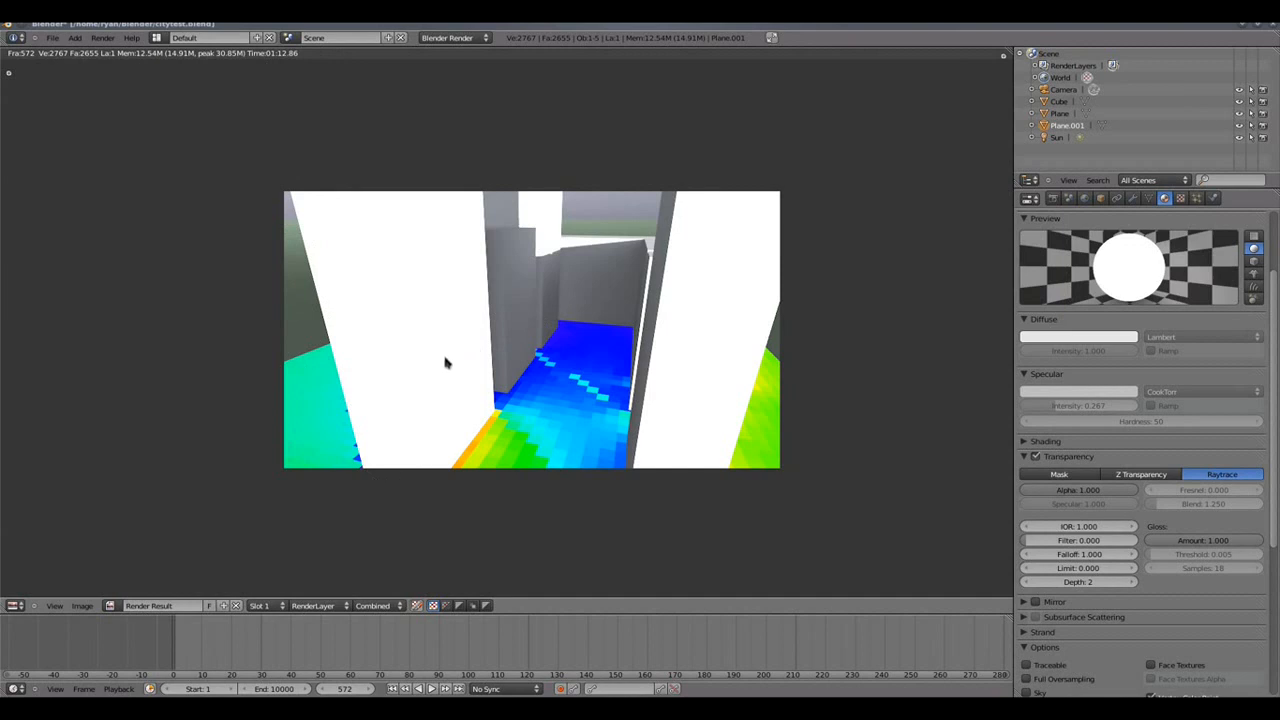
{"action": "mouse_move", "coordinate": [344, 374]}
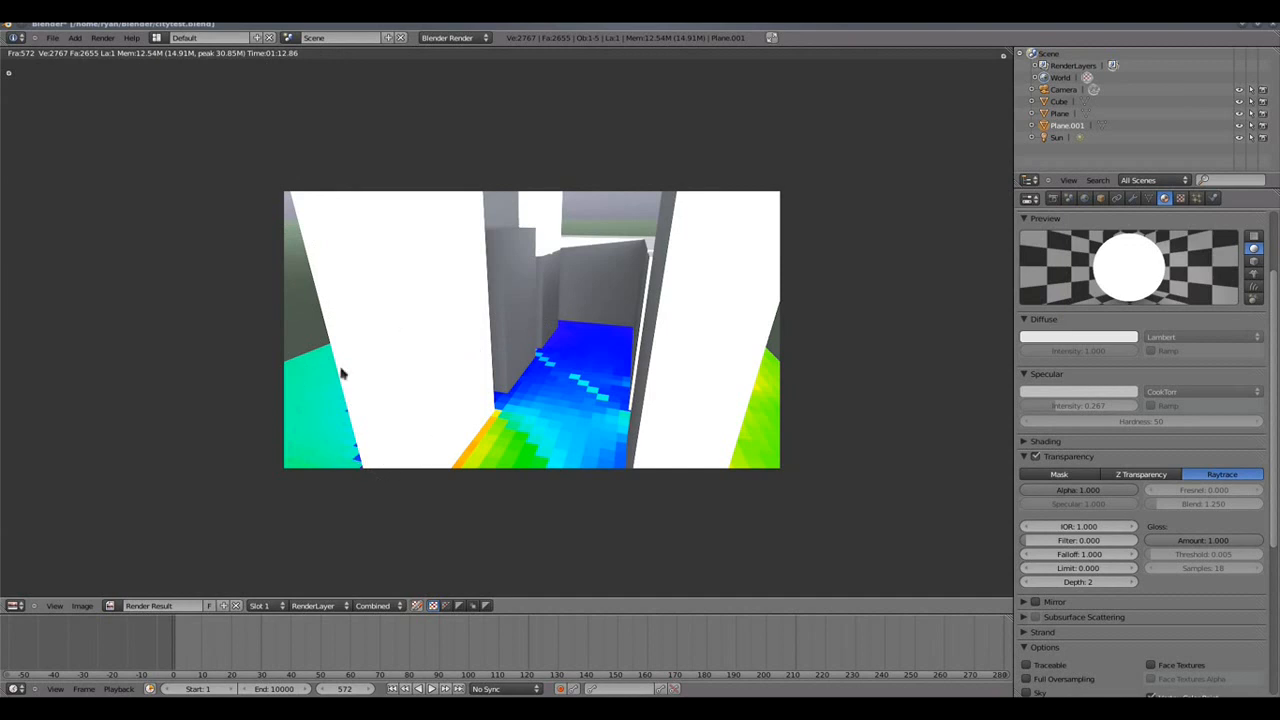
{"action": "mouse_move", "coordinate": [596, 364]}
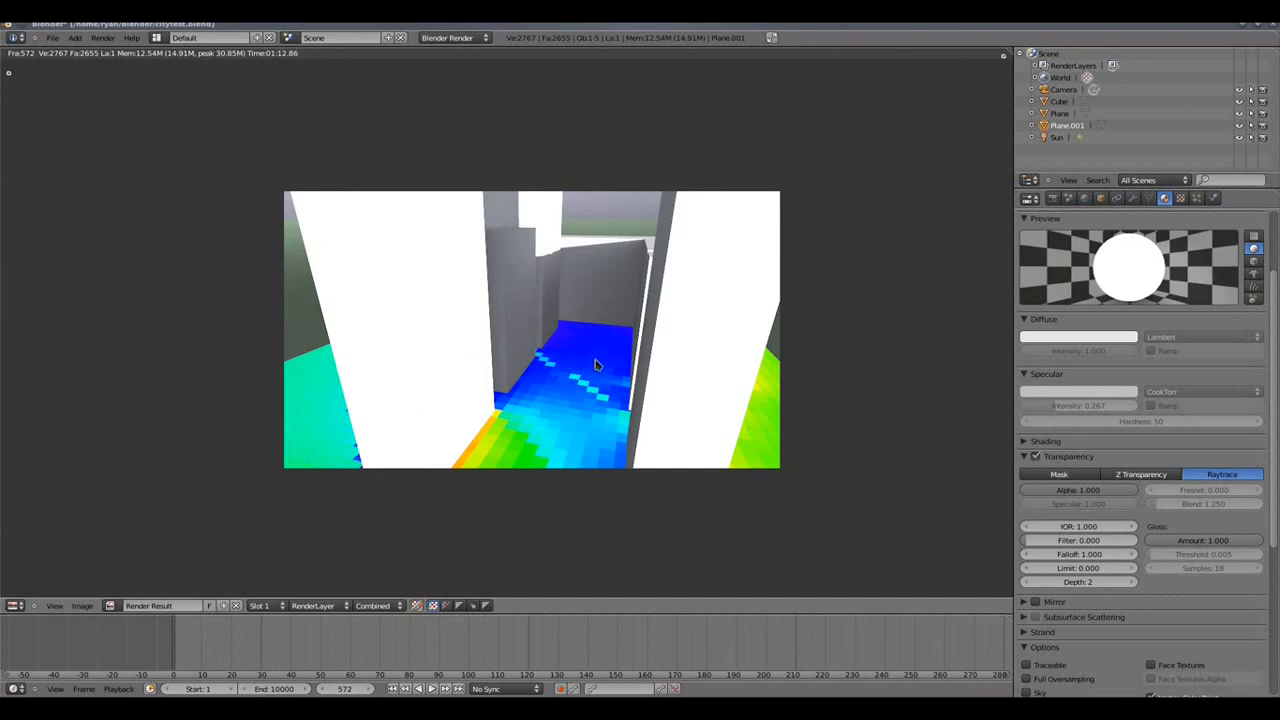
{"action": "mouse_move", "coordinate": [416, 304]}
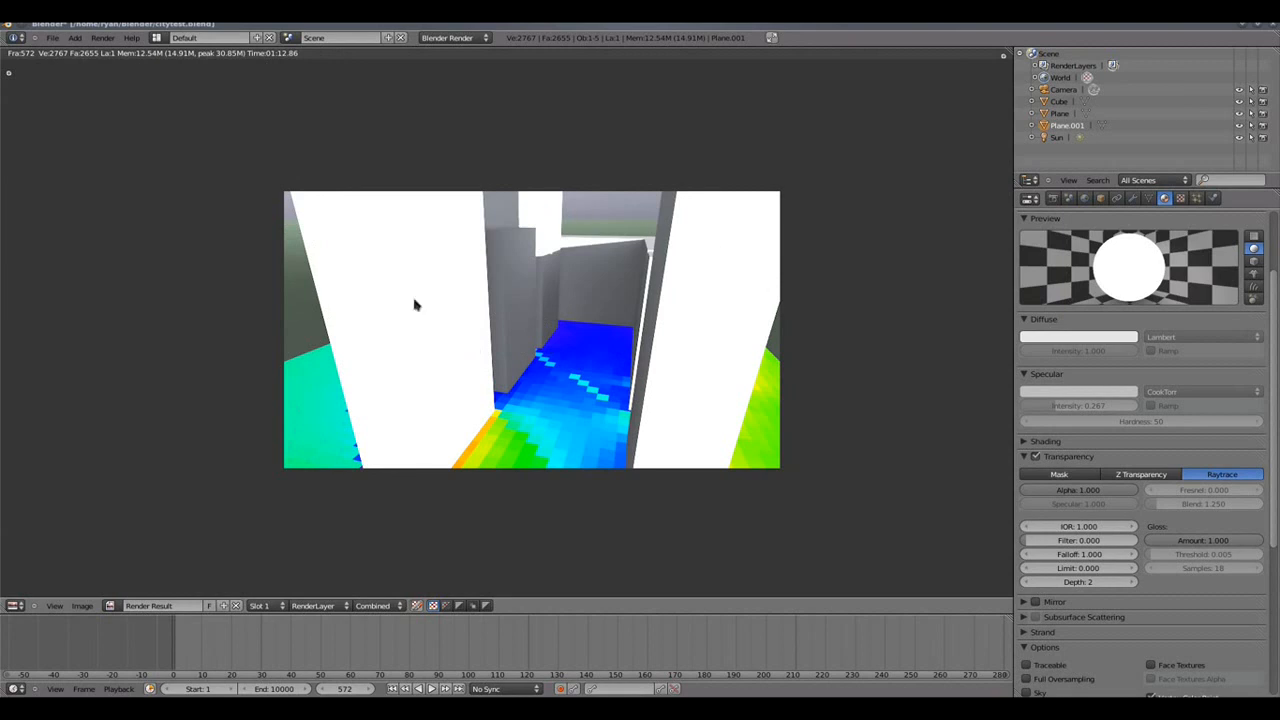
{"action": "mouse_move", "coordinate": [532, 338]}
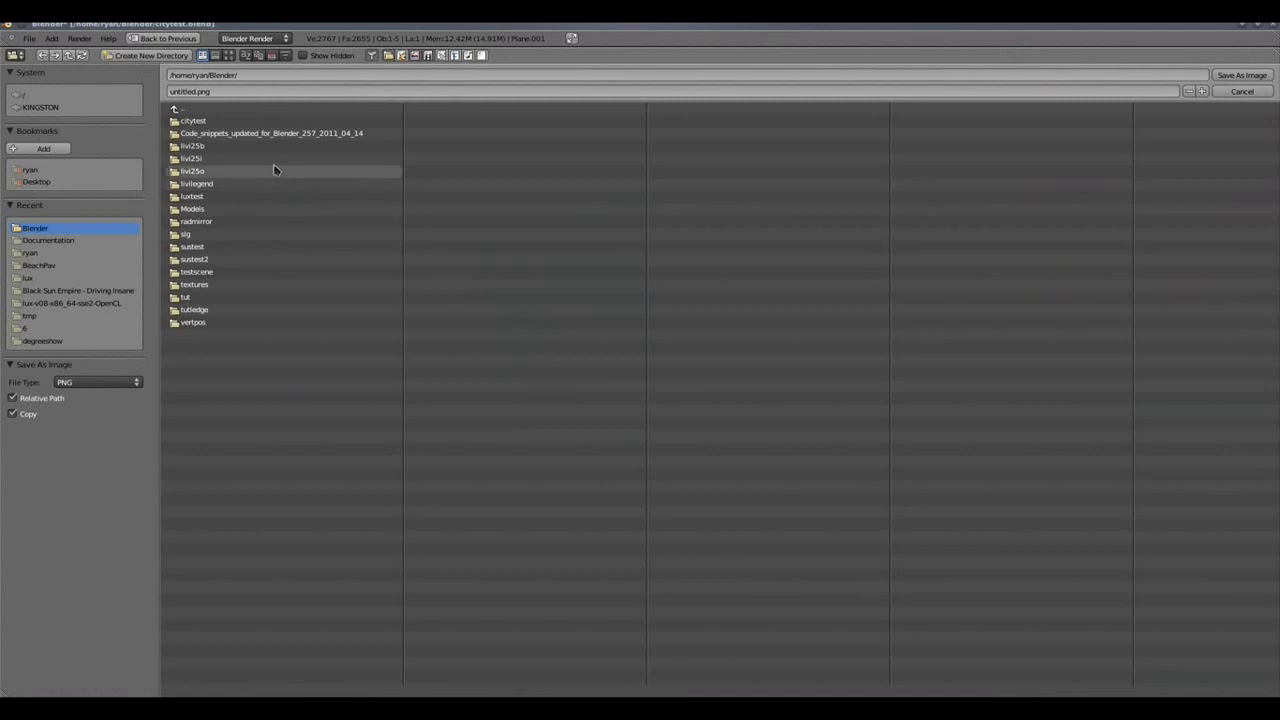
{"action": "mouse_move", "coordinate": [200, 322]}
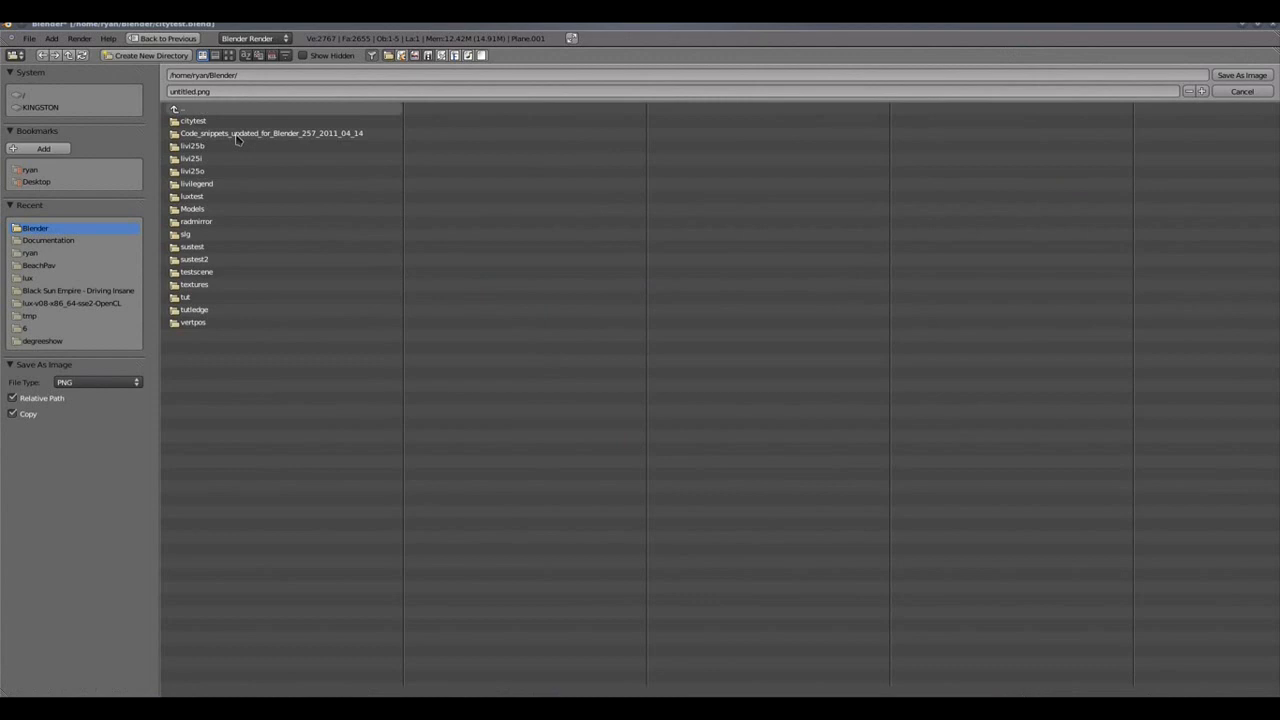
{"action": "mouse_move", "coordinate": [574, 150]}
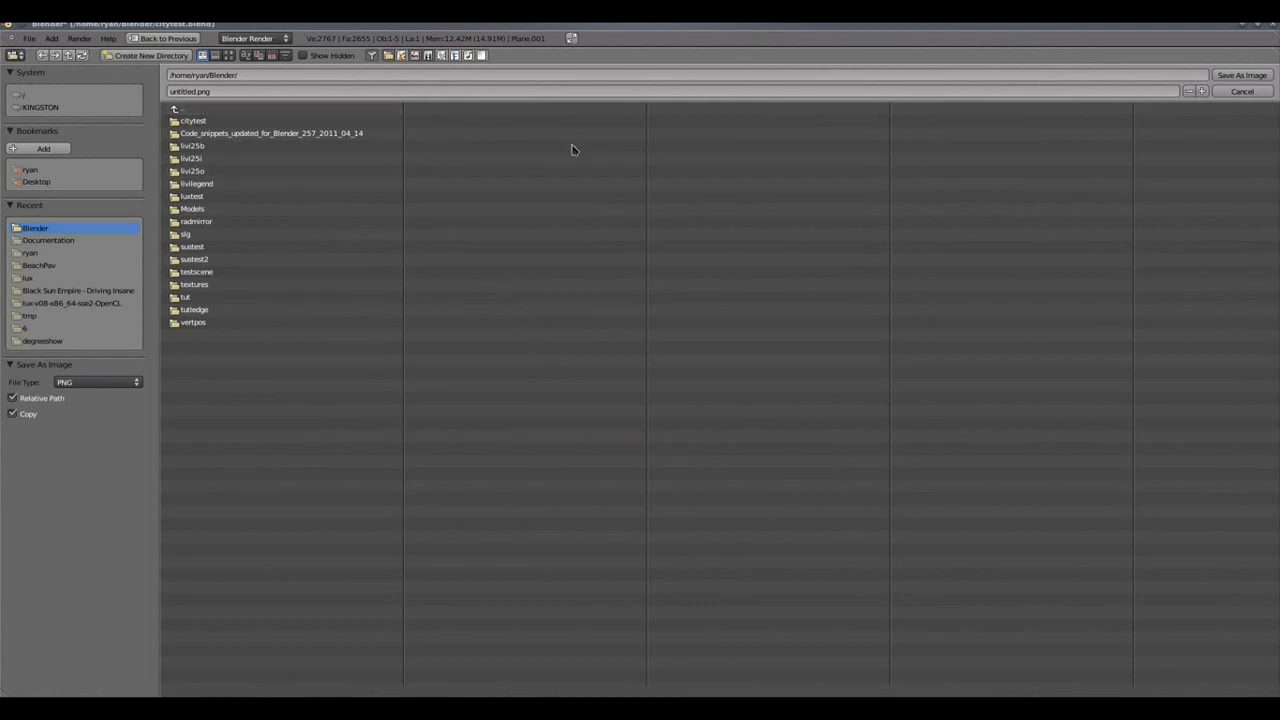
{"action": "mouse_move", "coordinate": [1216, 104]}
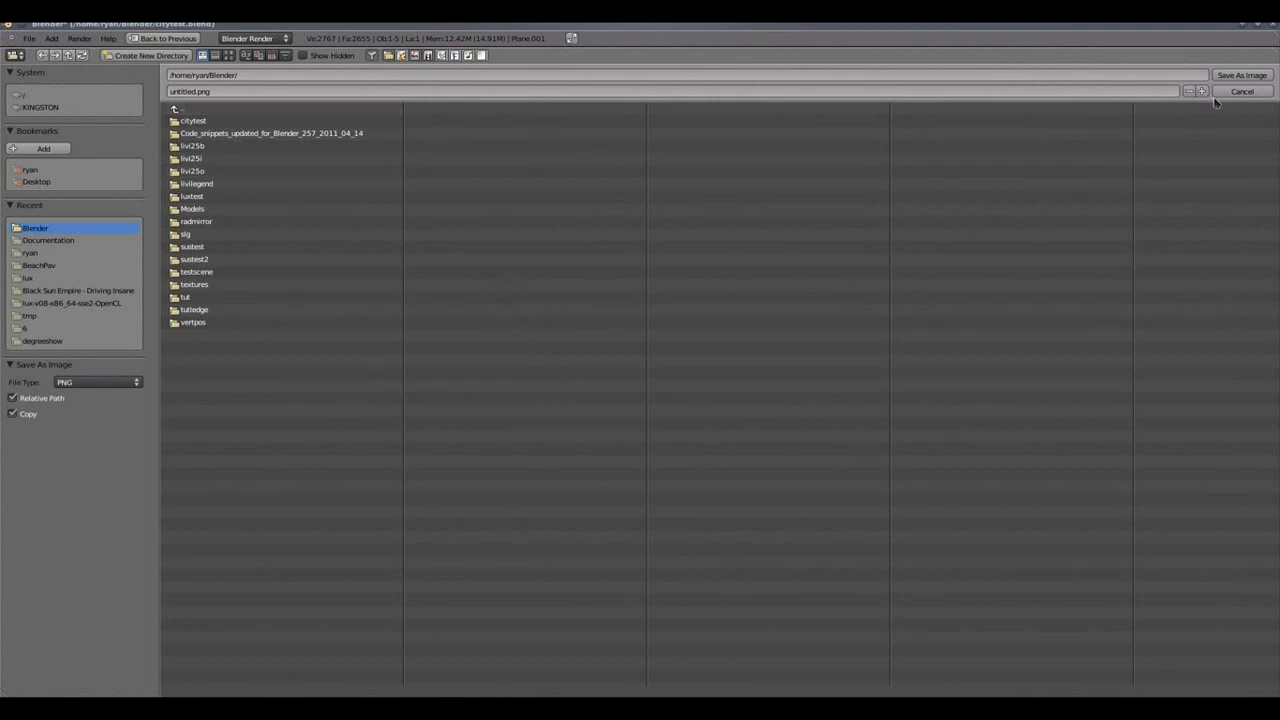